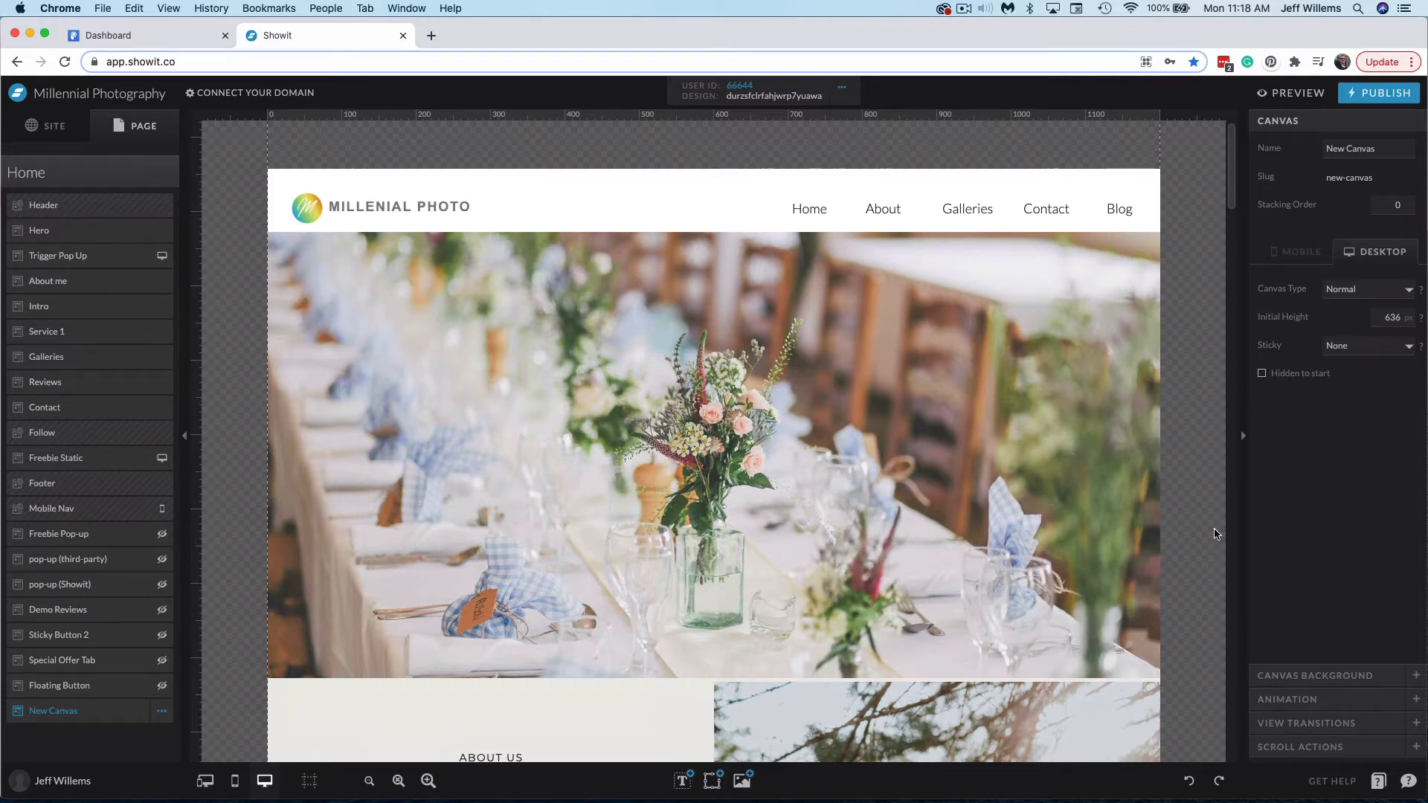
mouse_move(1198, 543)
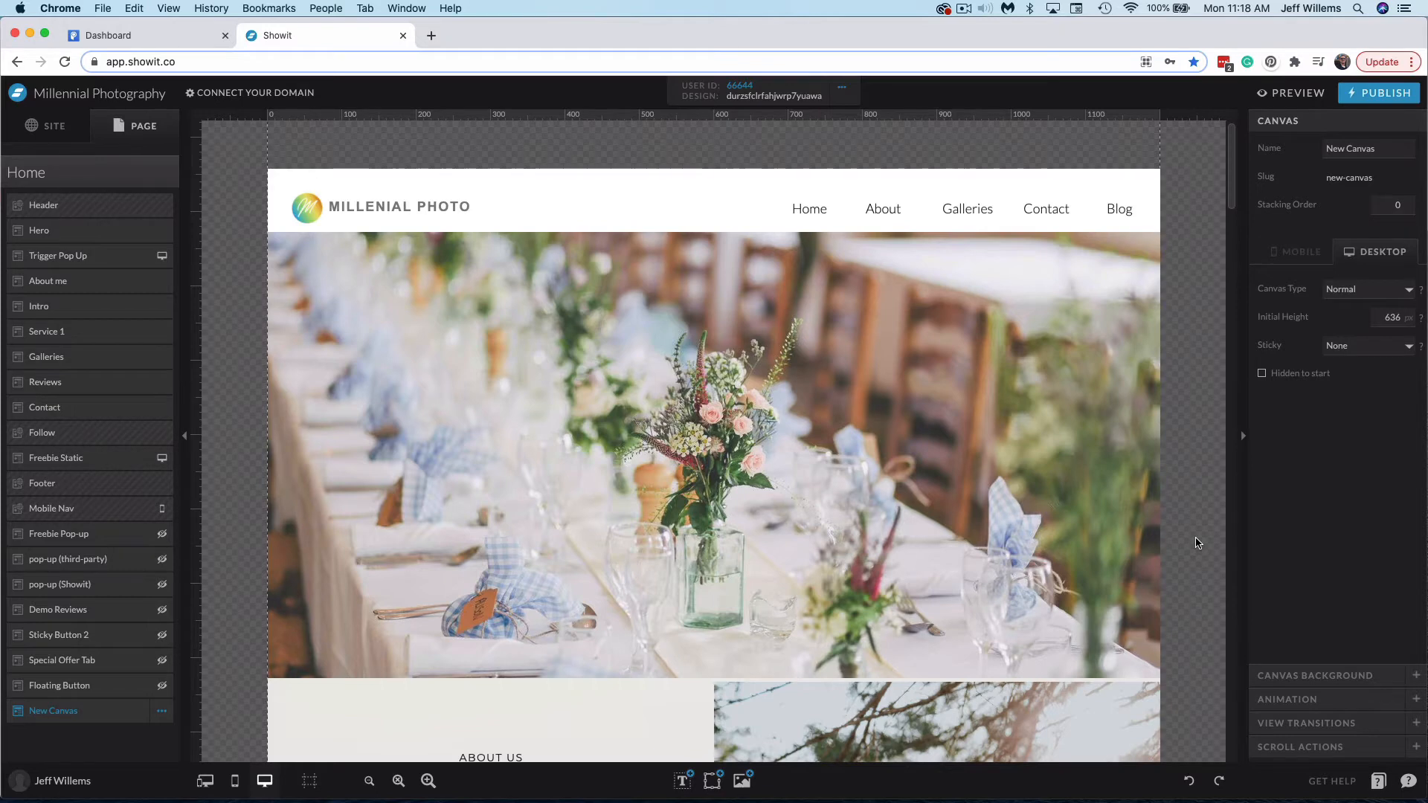
mouse_move(1185, 543)
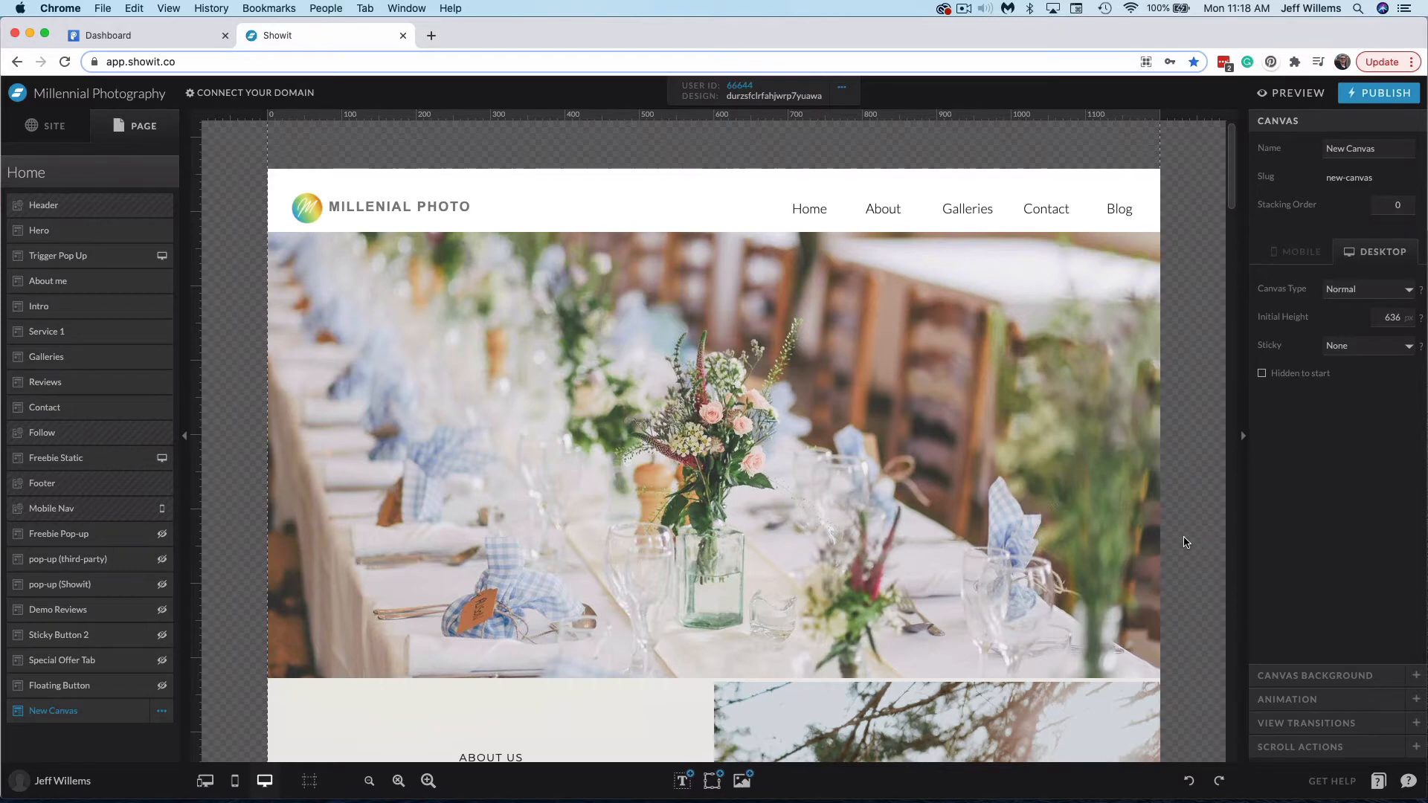
Step: From the POWR dashboard's App Library, search 'form' to start a new Form Builder app
click(137, 34)
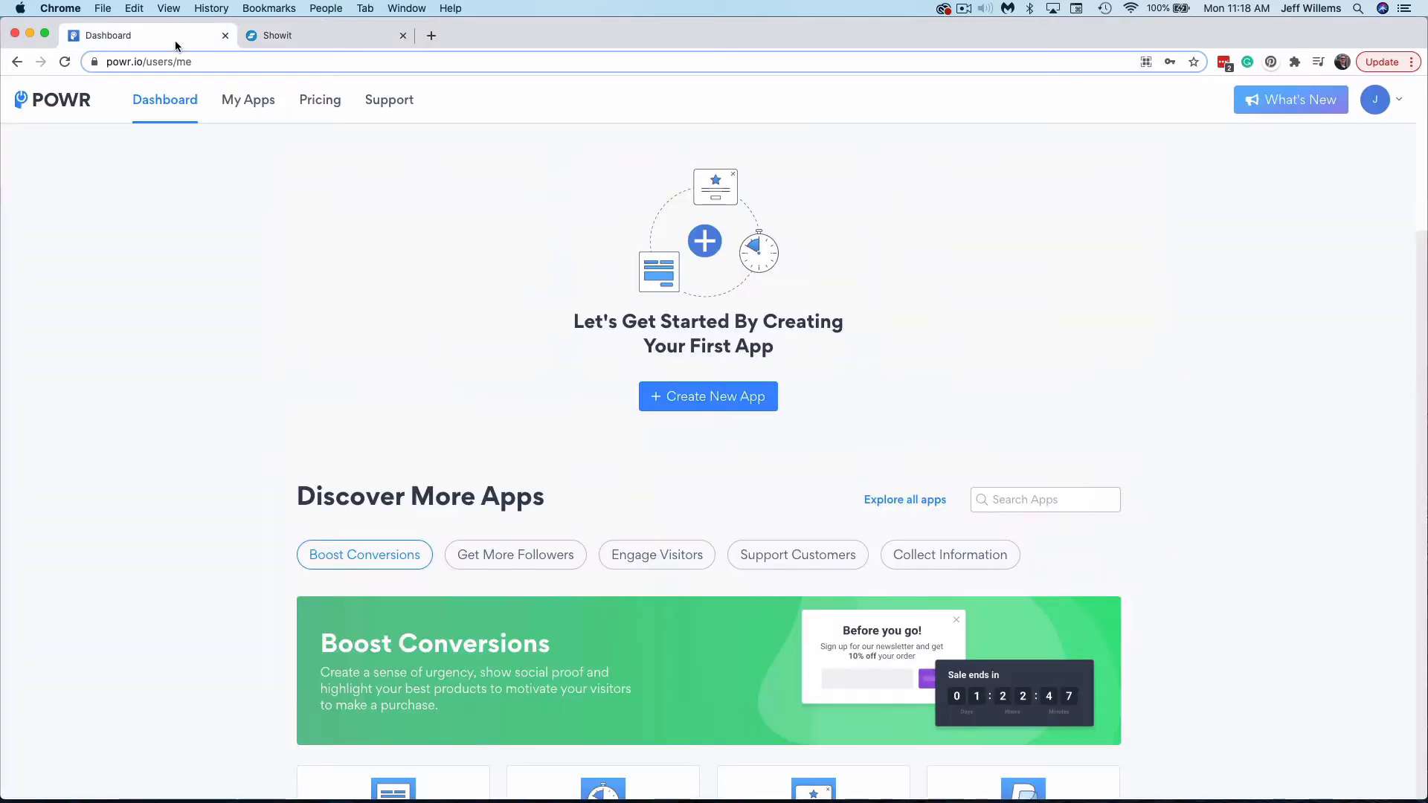
mouse_move(455, 274)
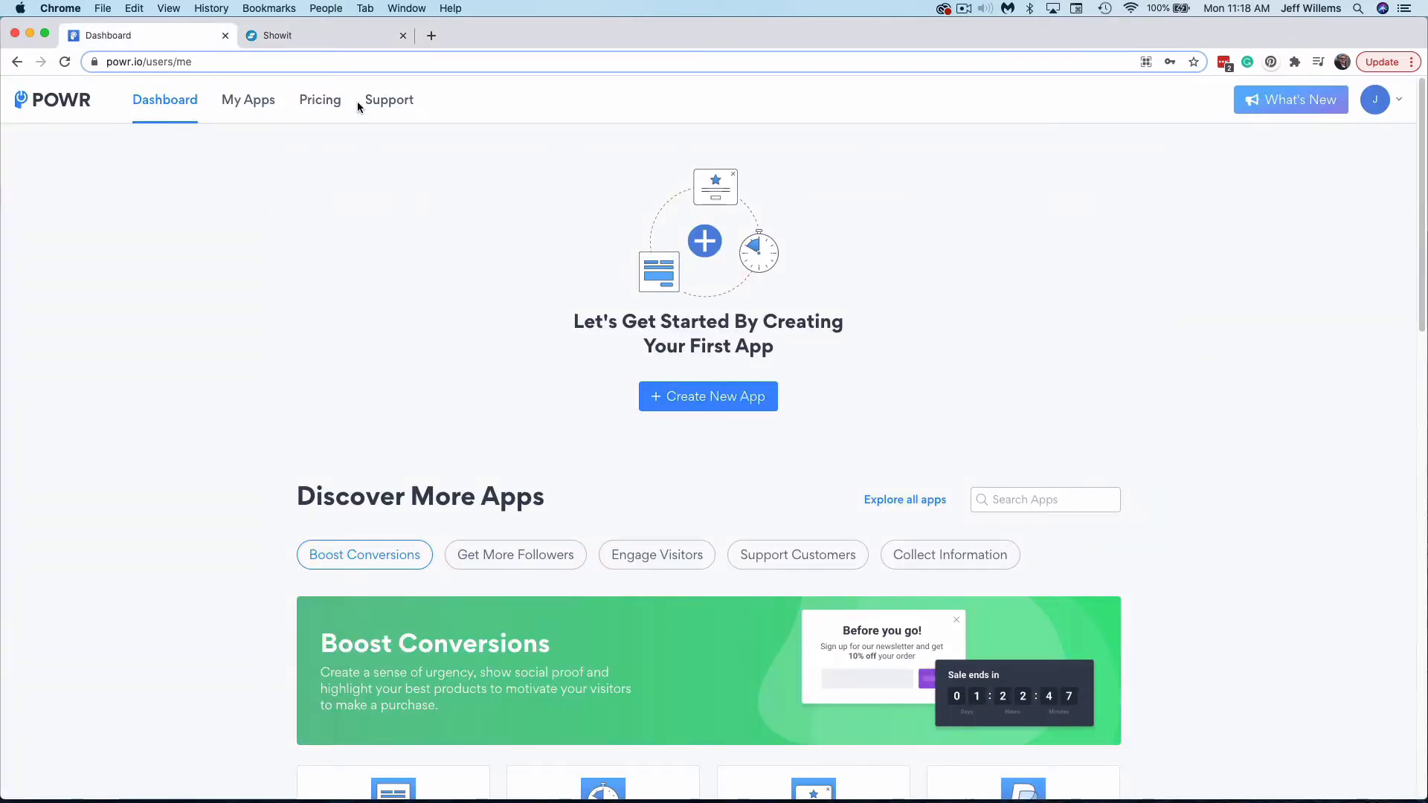
mouse_move(287, 147)
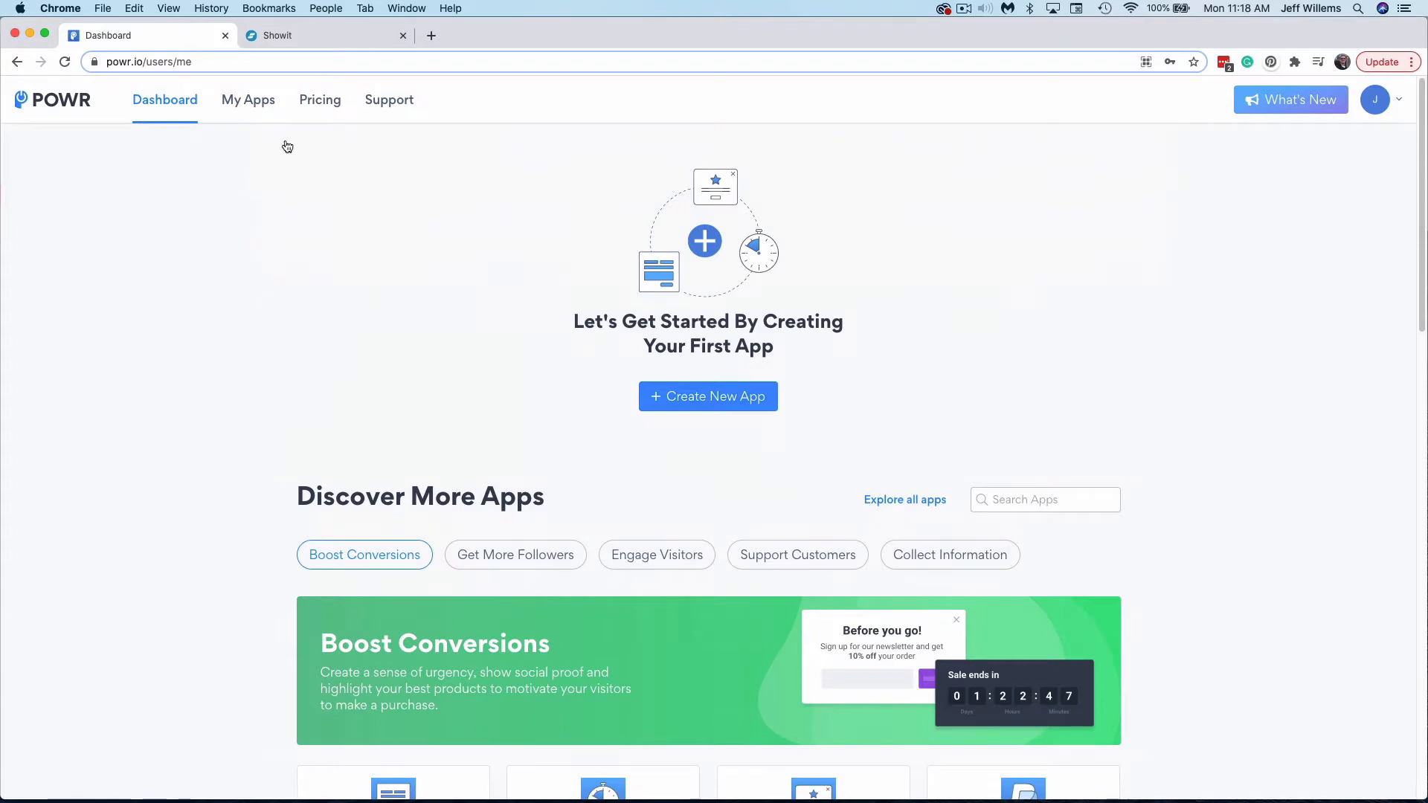
click(709, 396)
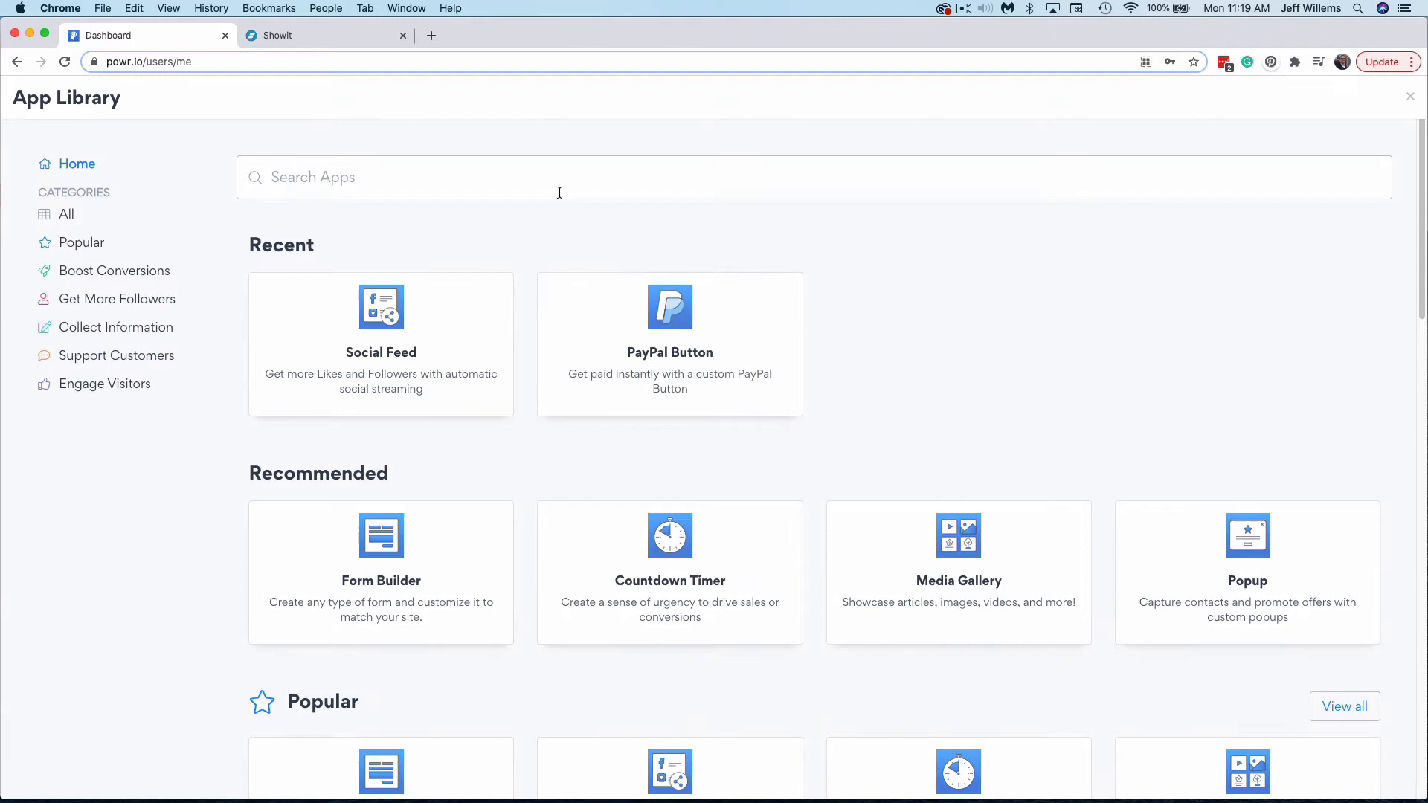
text(form)
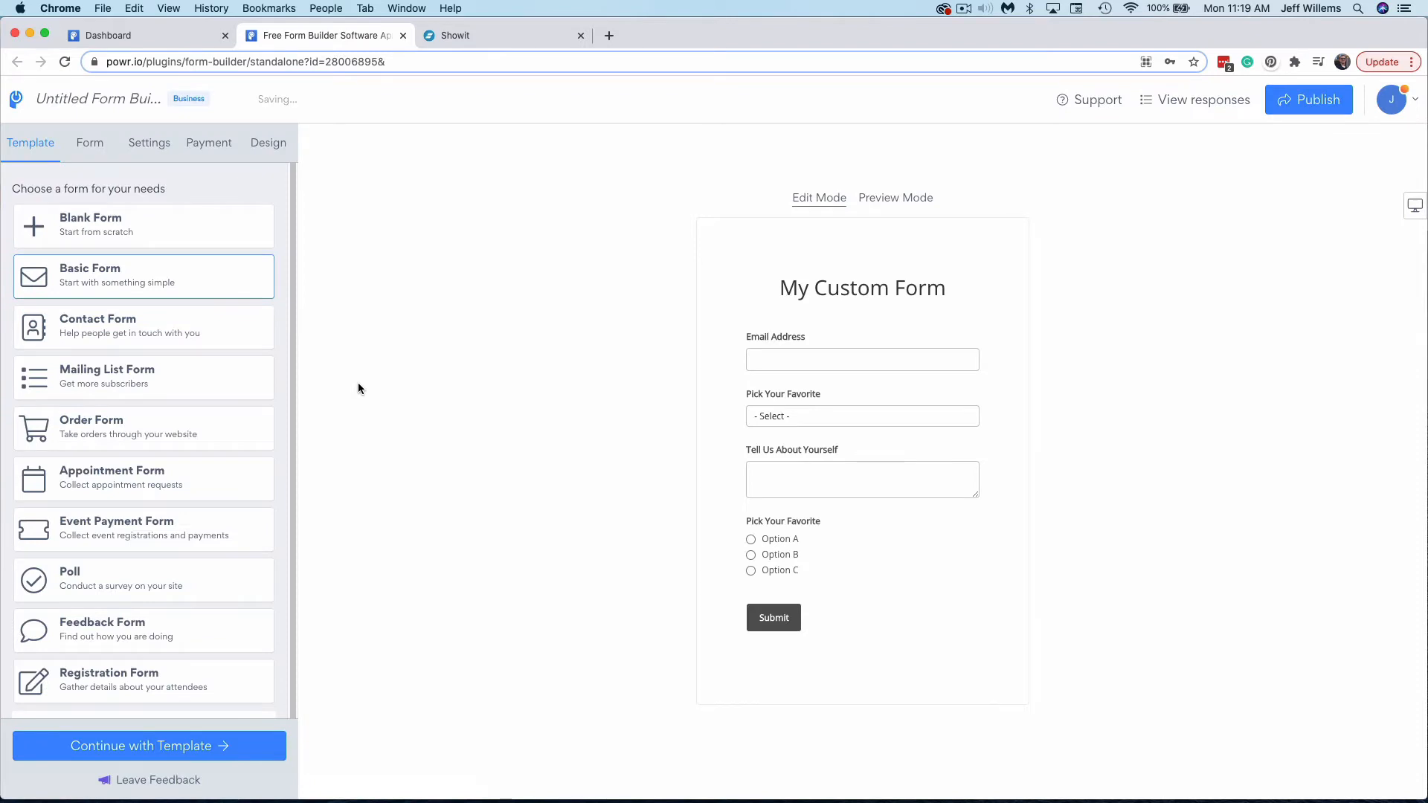
scroll(down, 3)
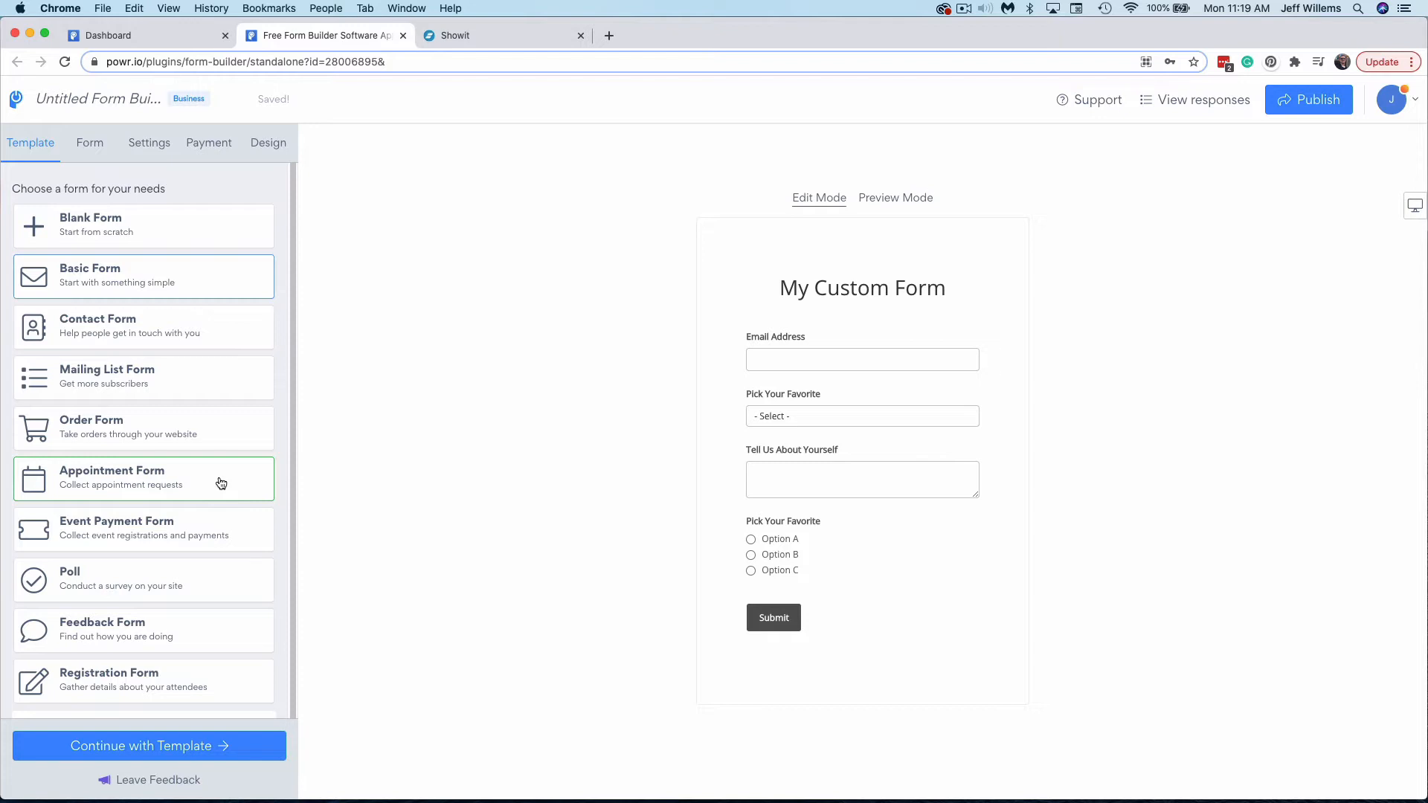
mouse_move(216, 344)
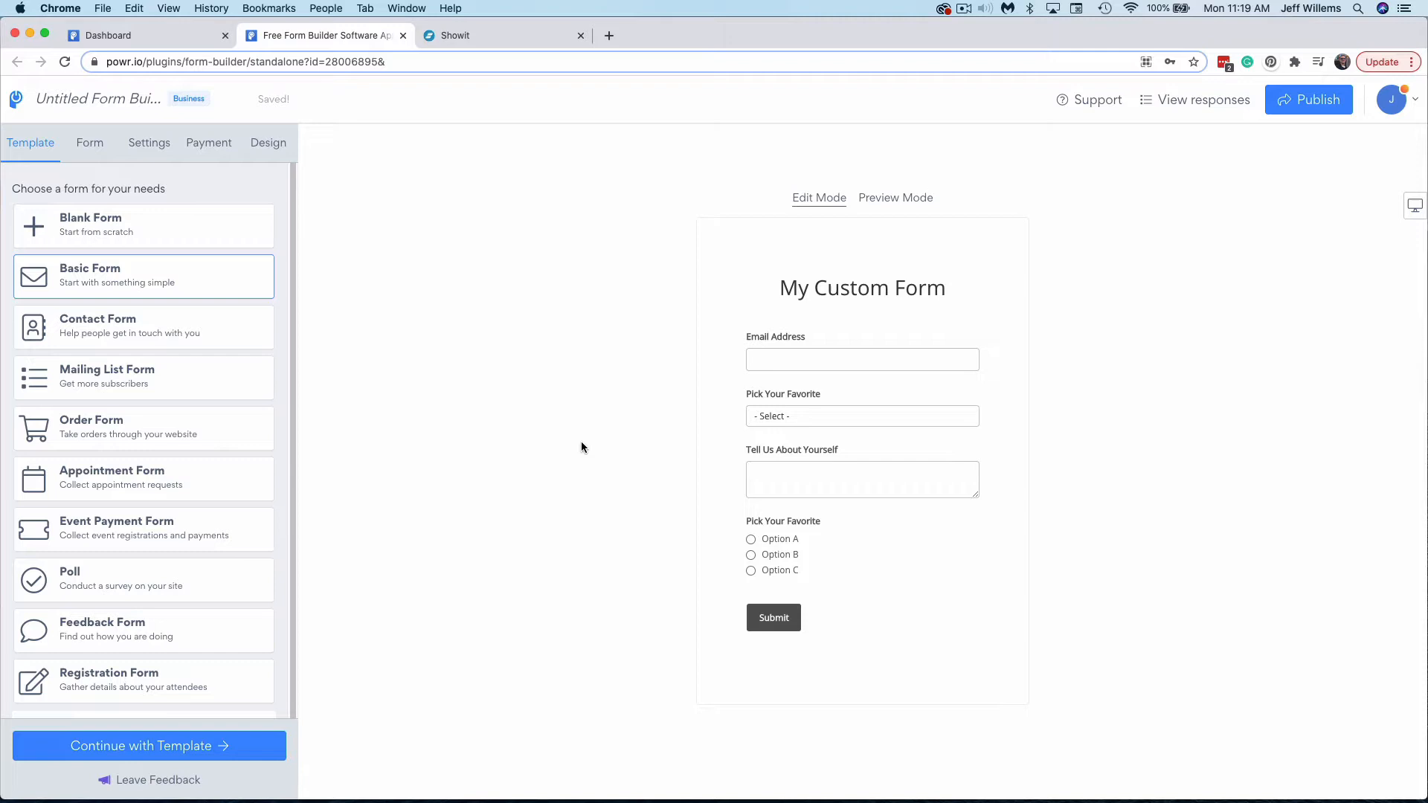
mouse_move(372, 373)
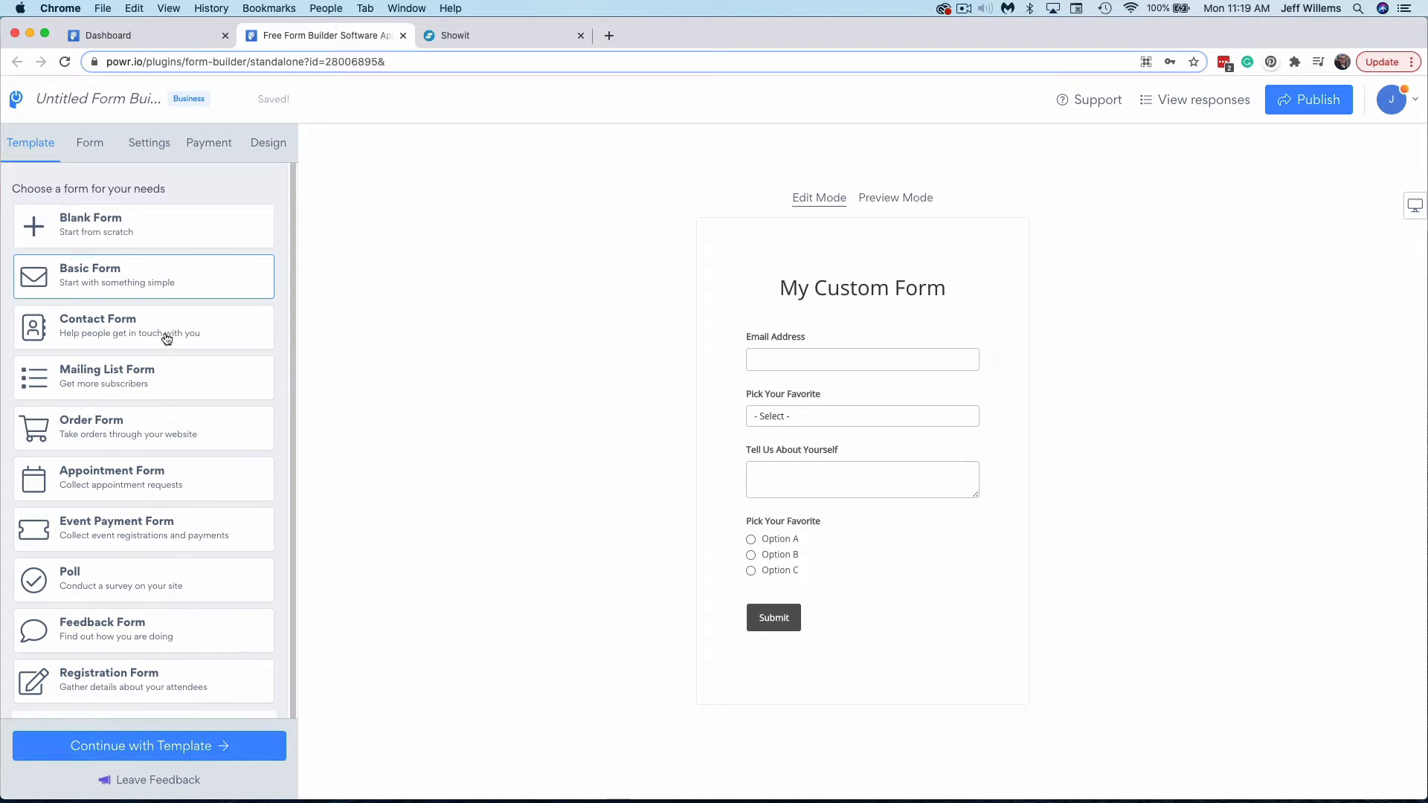
Step: Continue with the Basic Form template, moving Pick Your Favorite up then back below Email Address
click(89, 143)
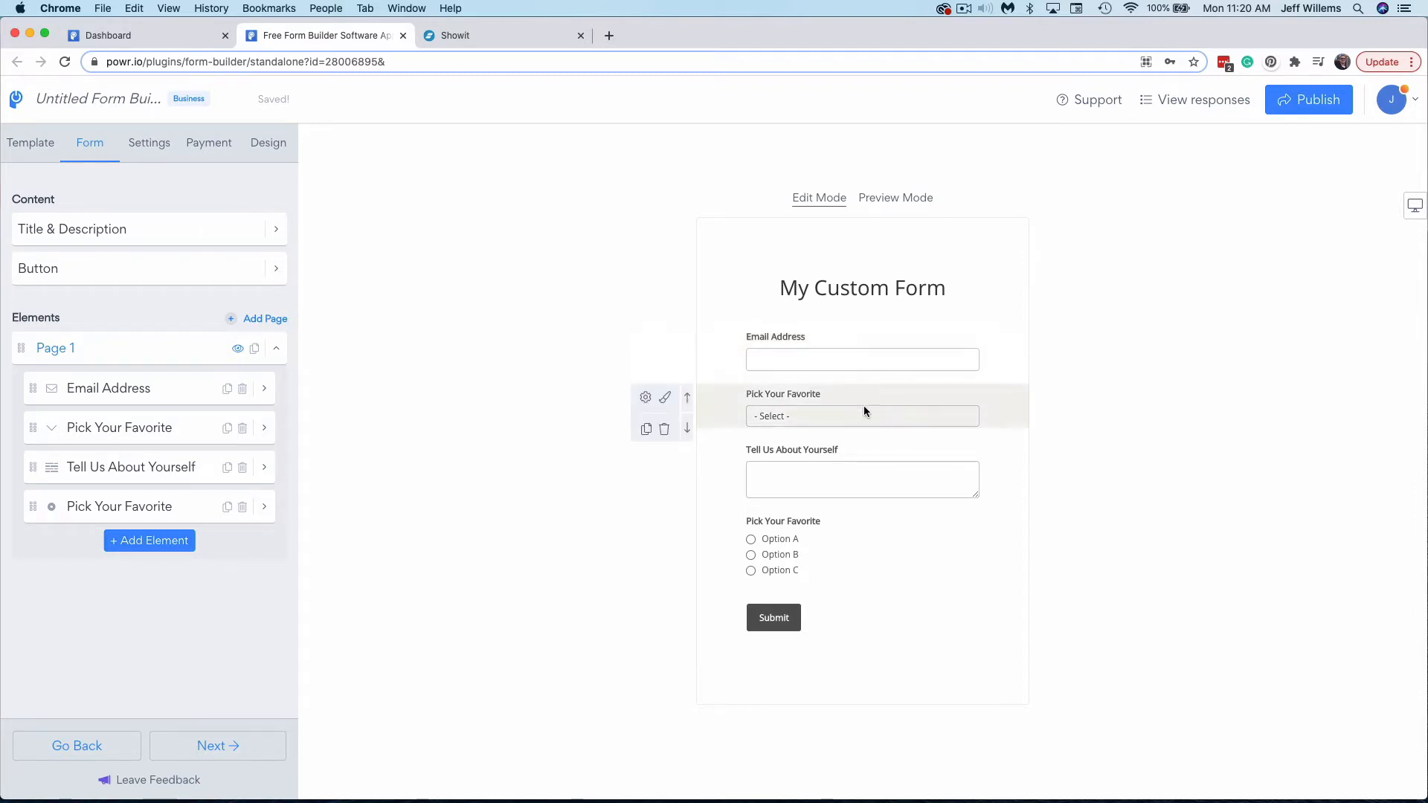
mouse_move(829, 460)
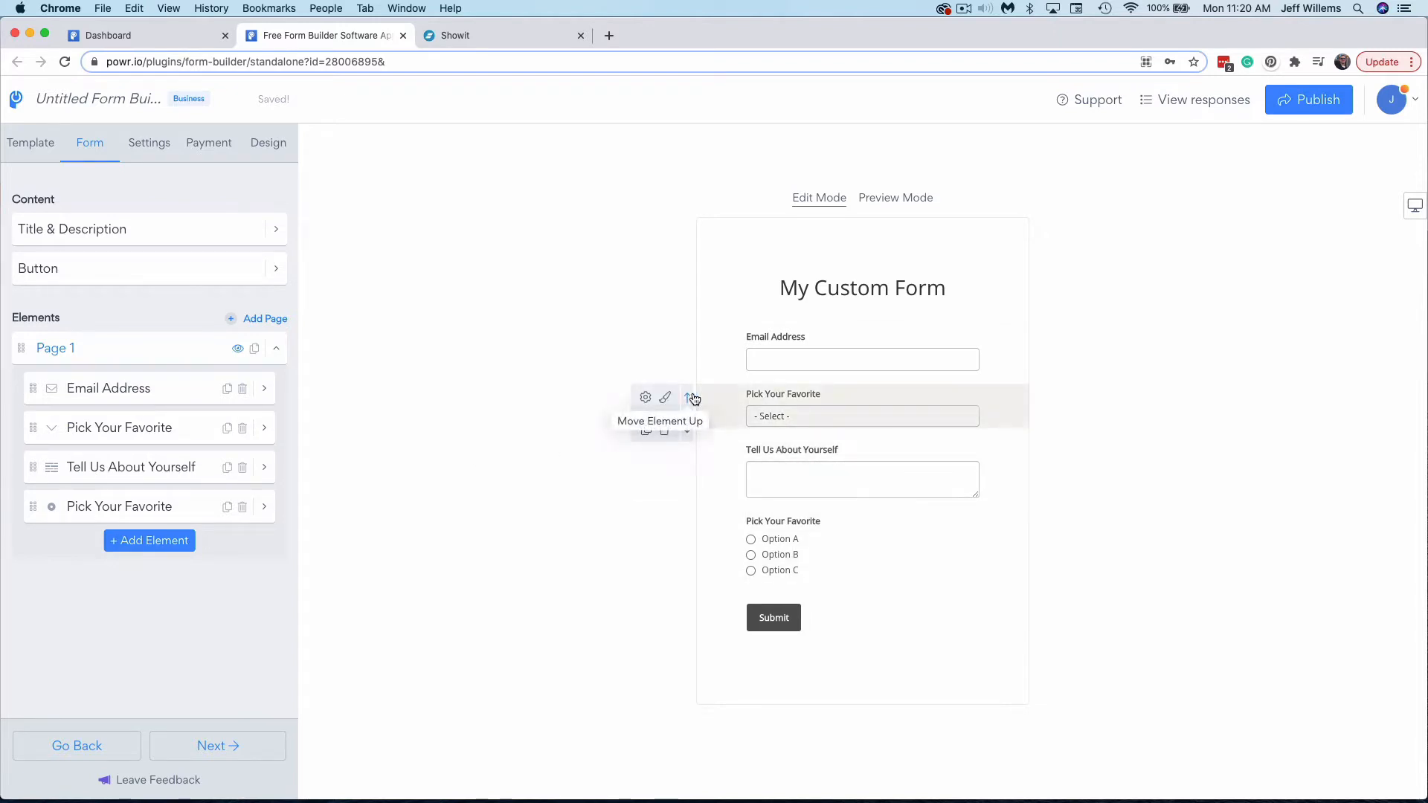
click(687, 399)
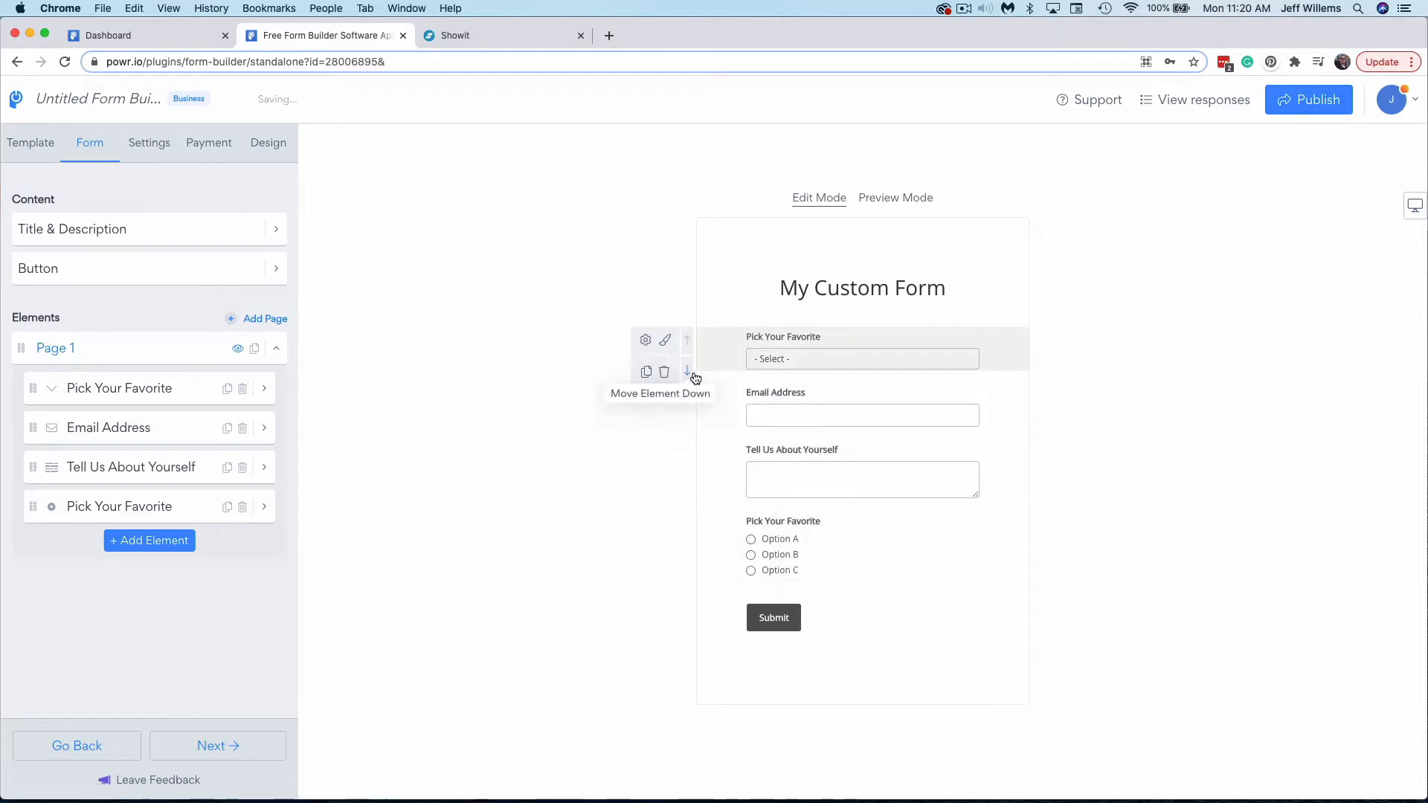
click(688, 372)
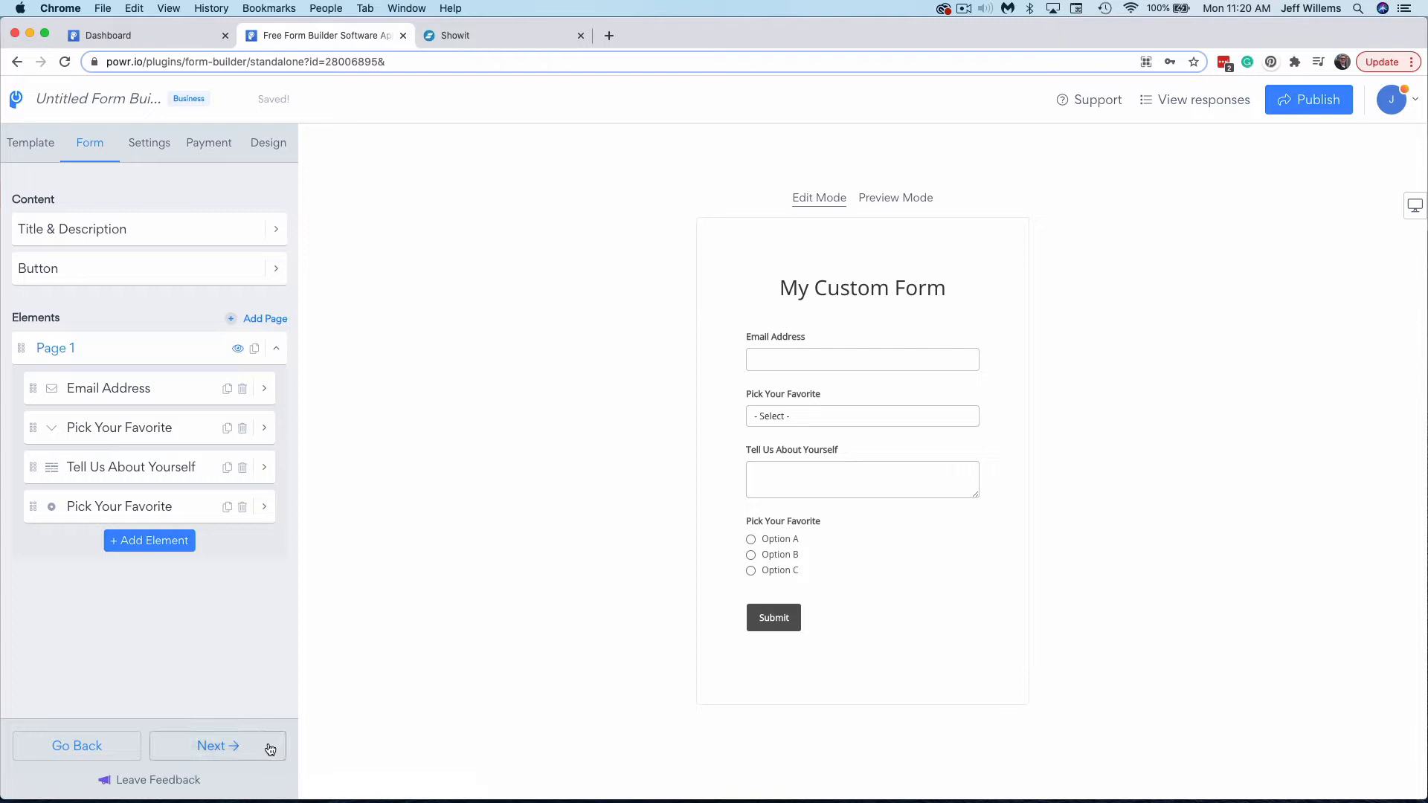
Step: Advance to the form's Settings stage listing notification, submission and integration options
click(148, 143)
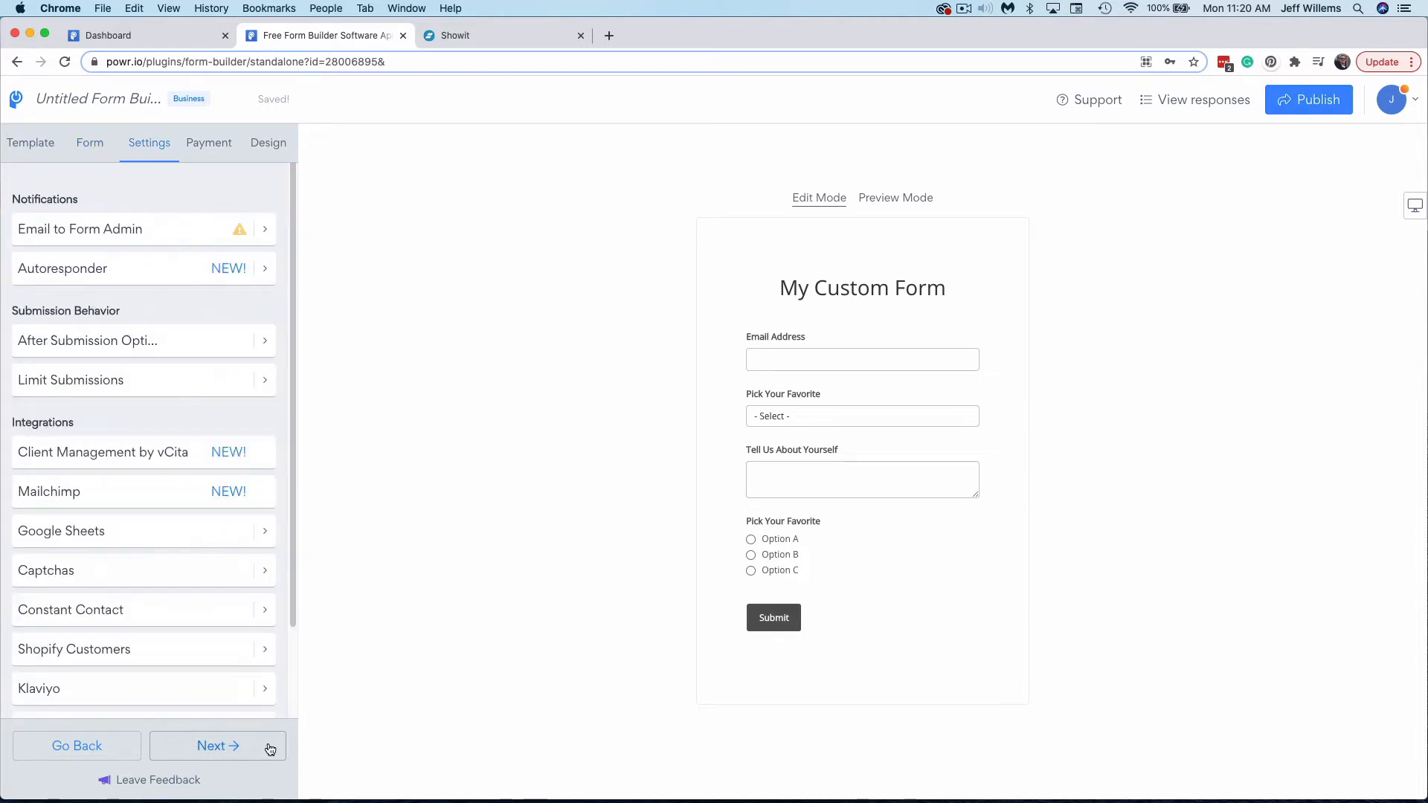
mouse_move(209, 291)
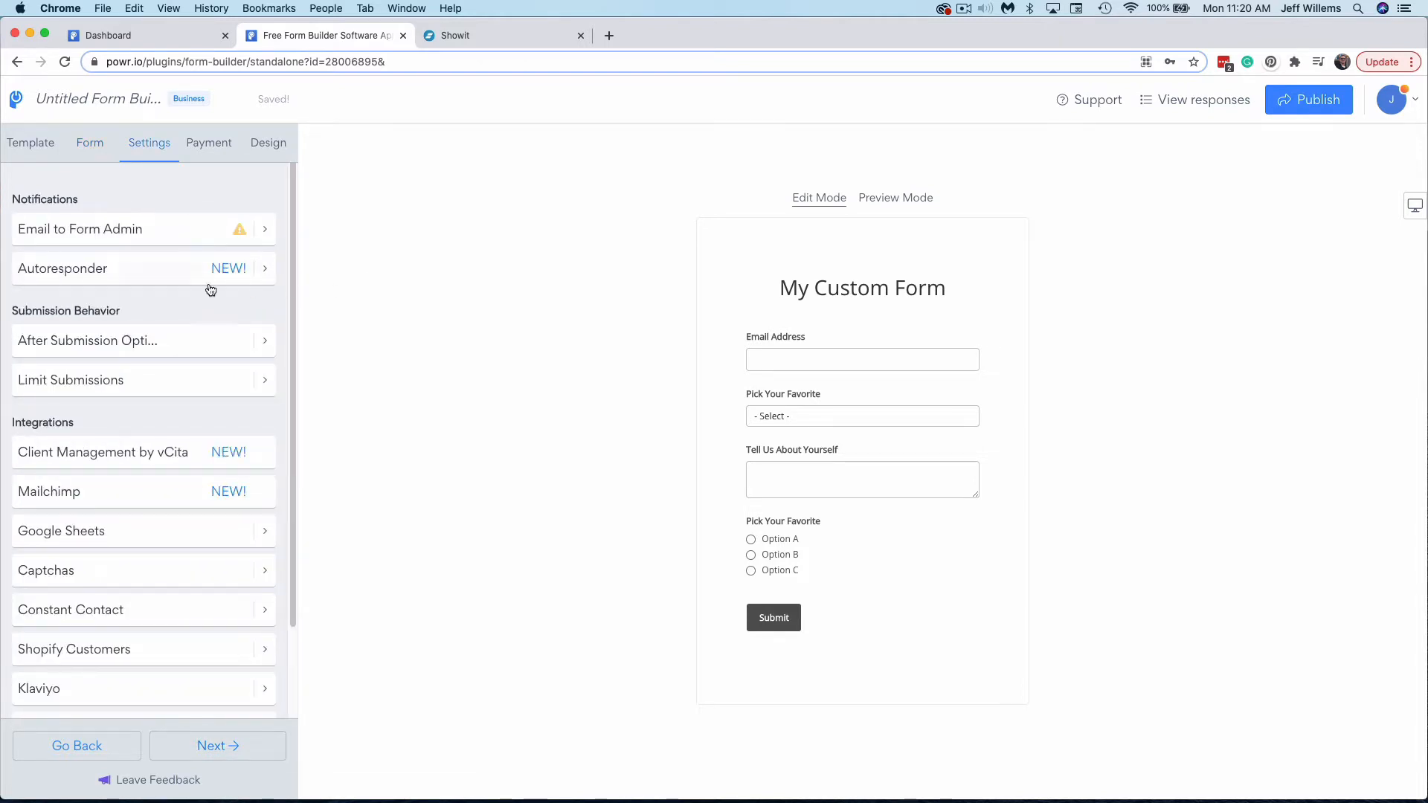
mouse_move(128, 238)
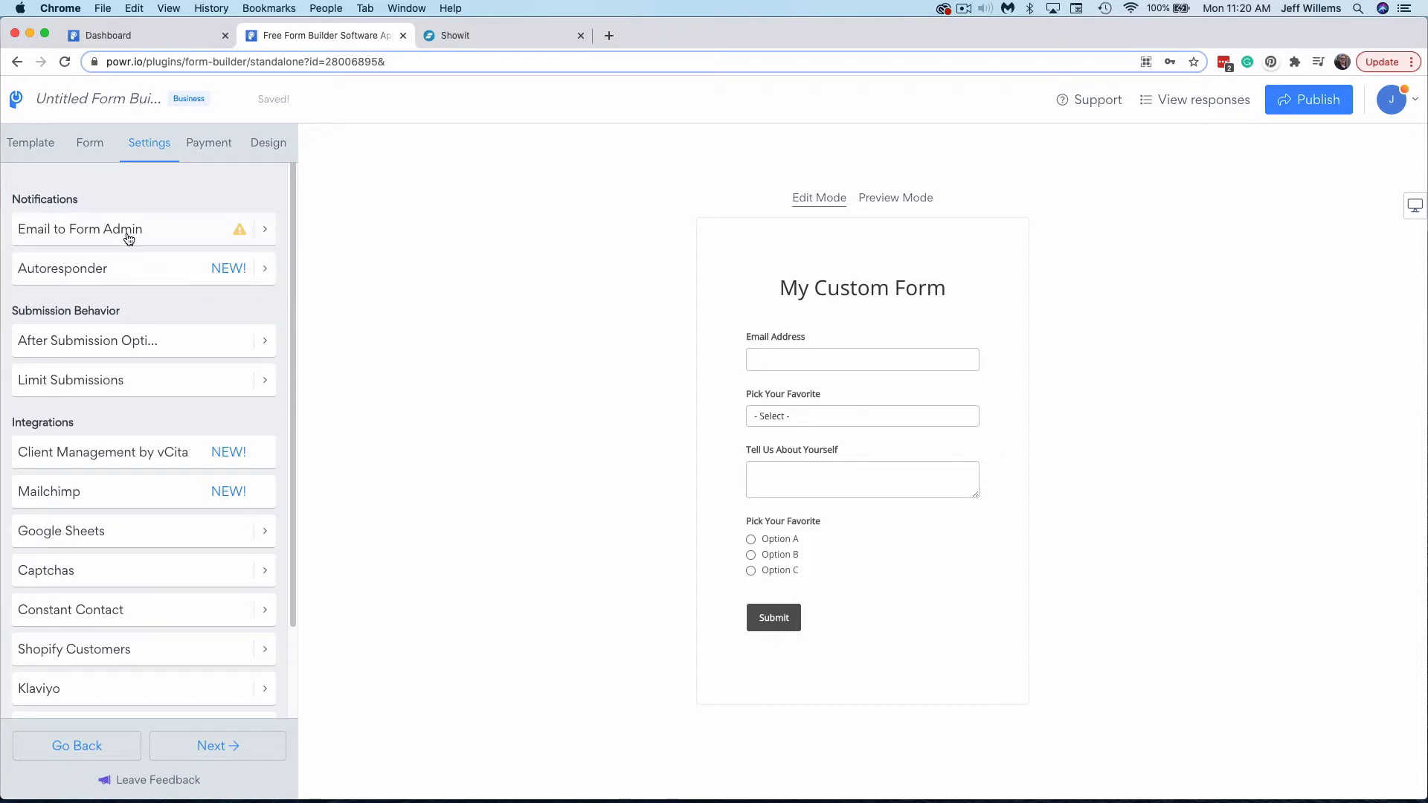
mouse_move(140, 275)
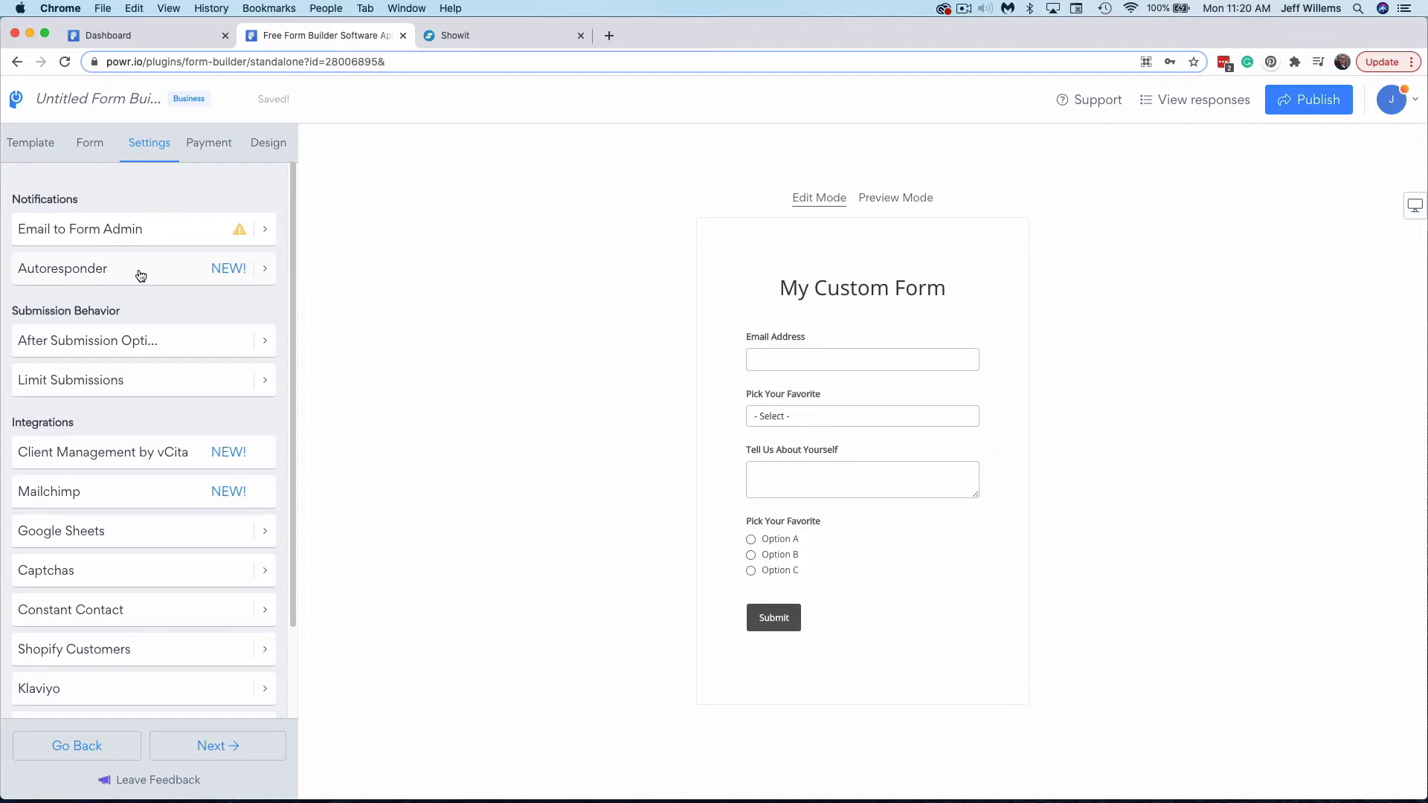
mouse_move(216, 343)
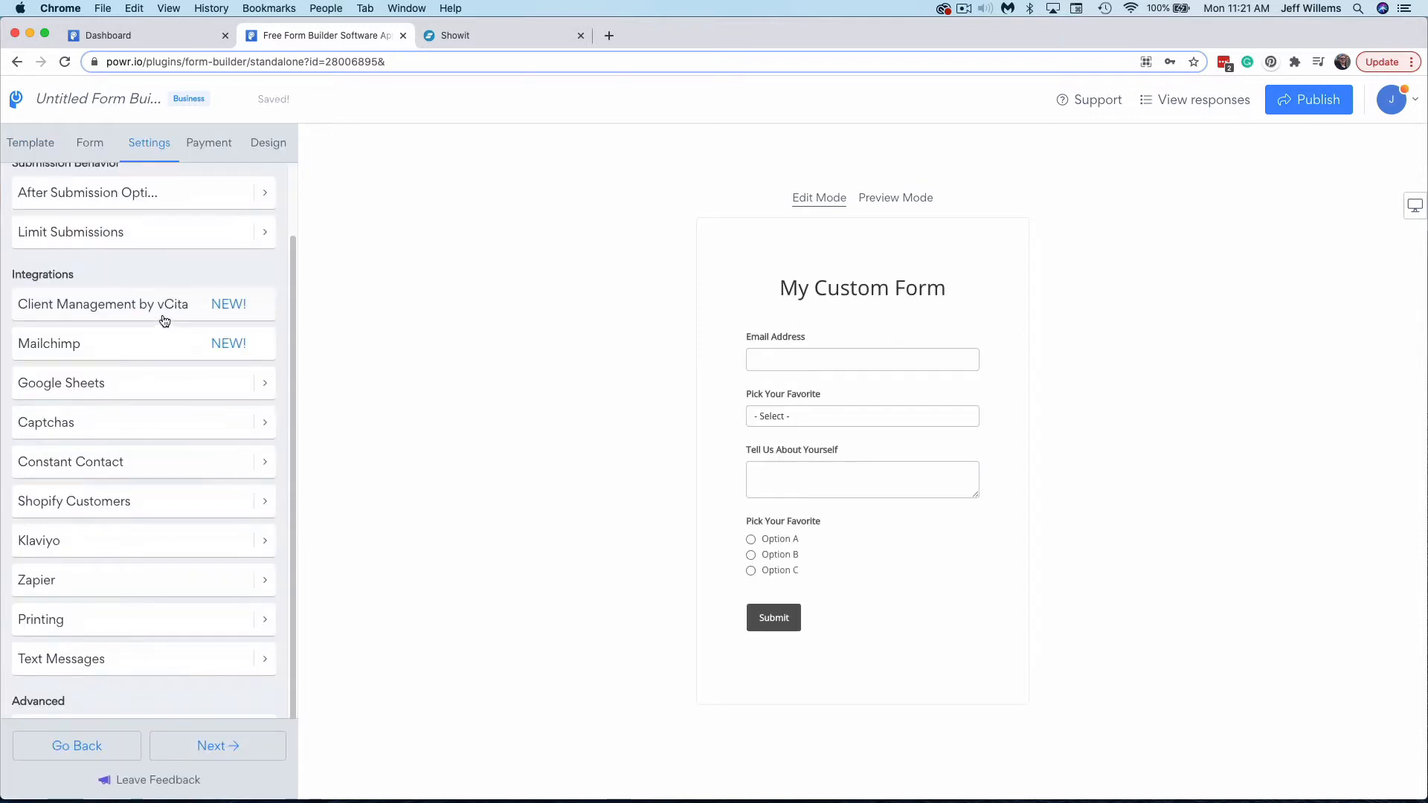
mouse_move(163, 355)
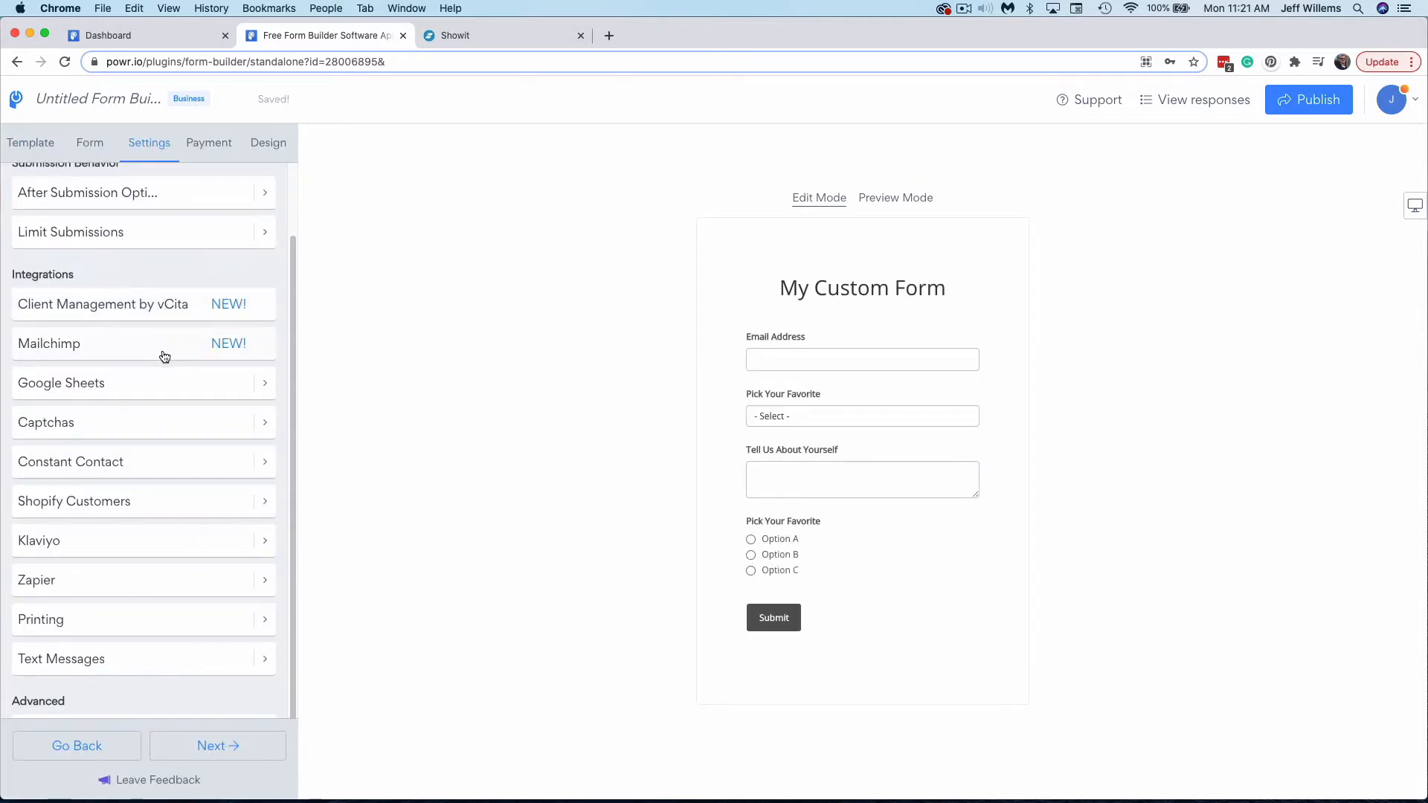
mouse_move(146, 363)
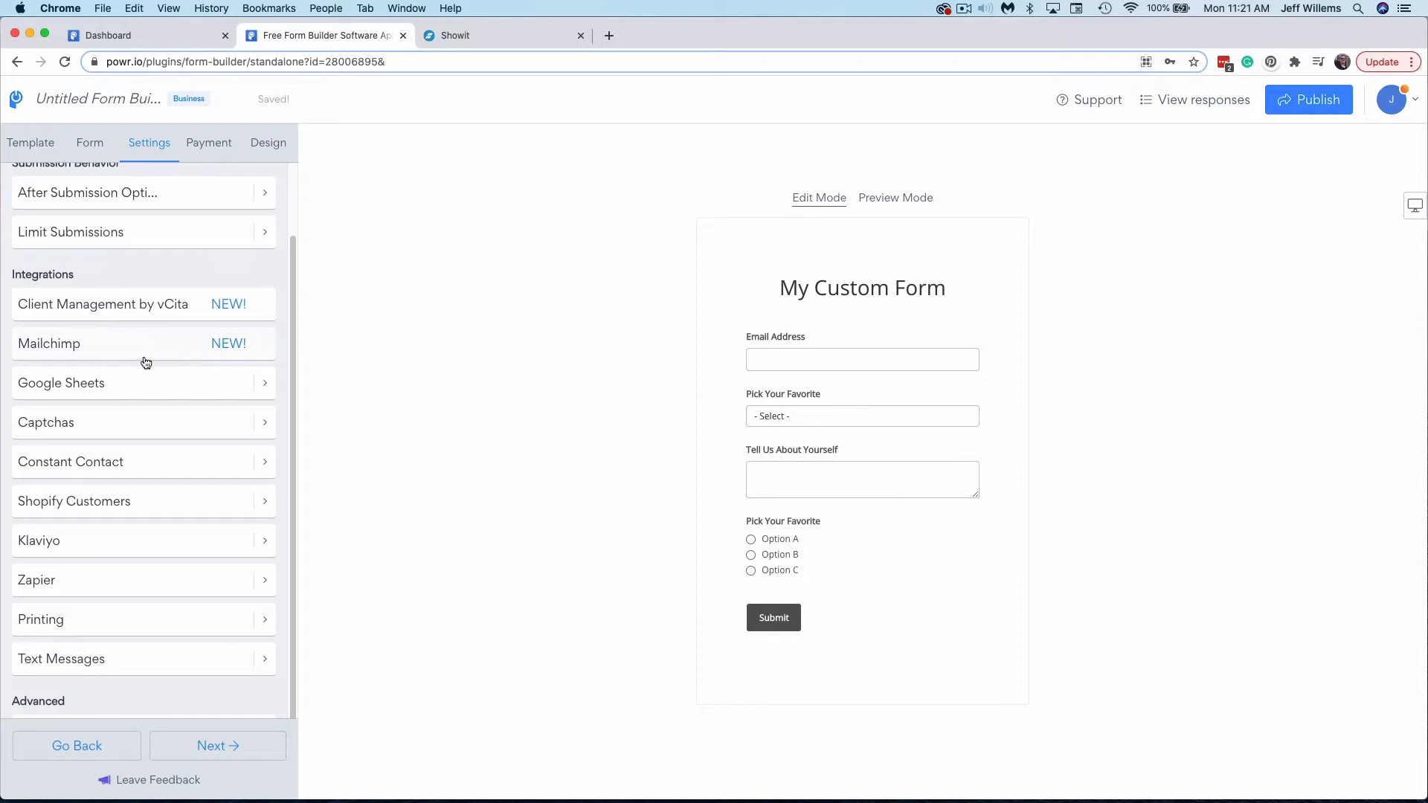
mouse_move(145, 355)
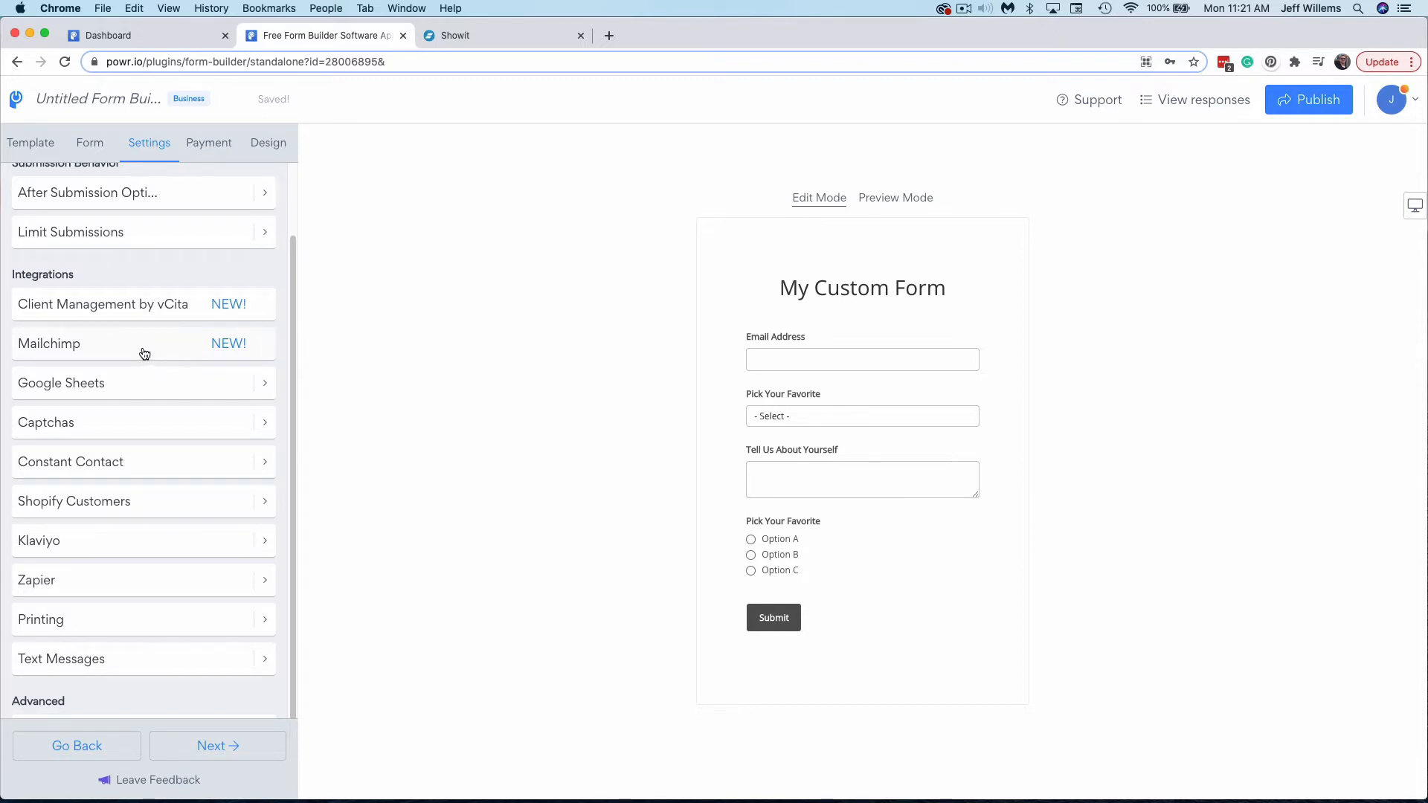
mouse_move(168, 387)
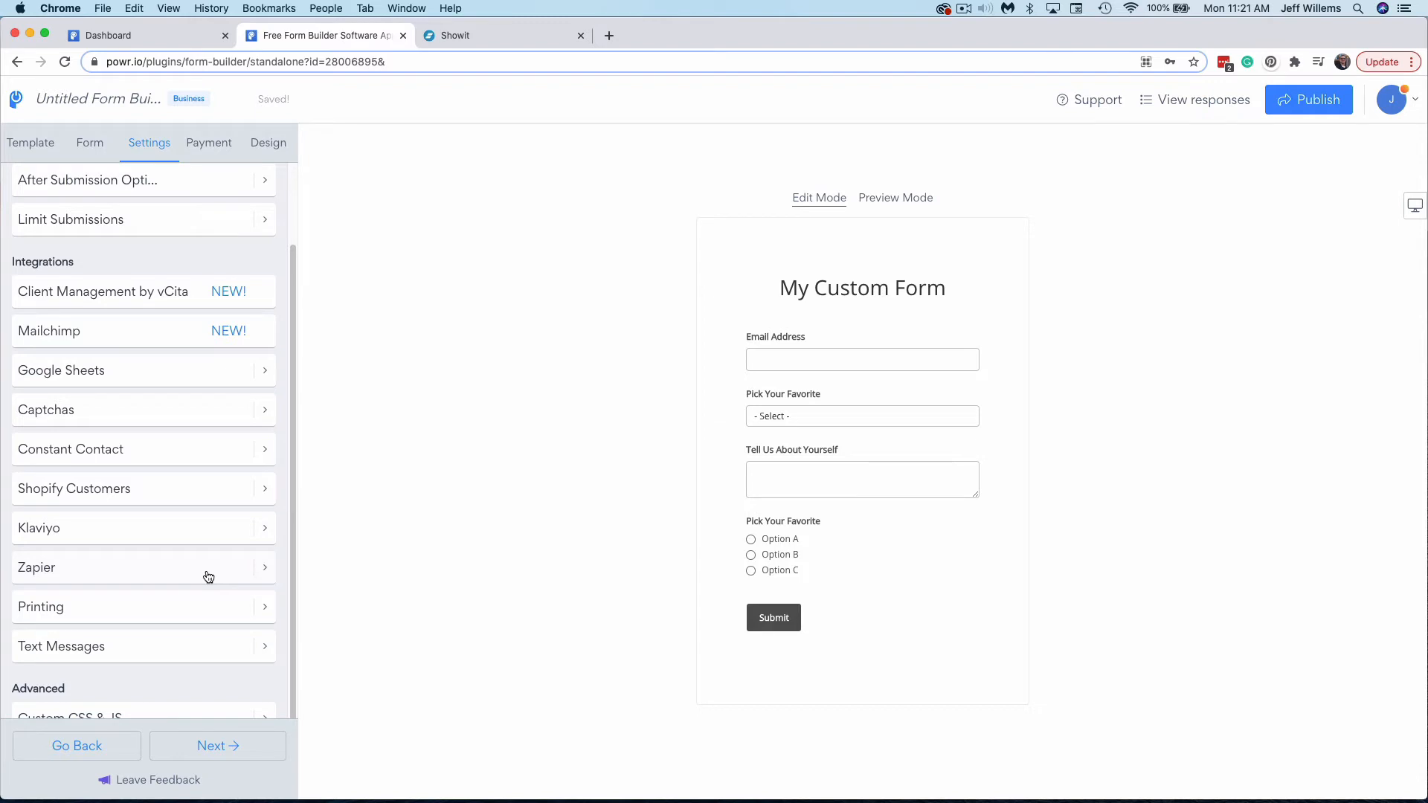
scroll(down, 3)
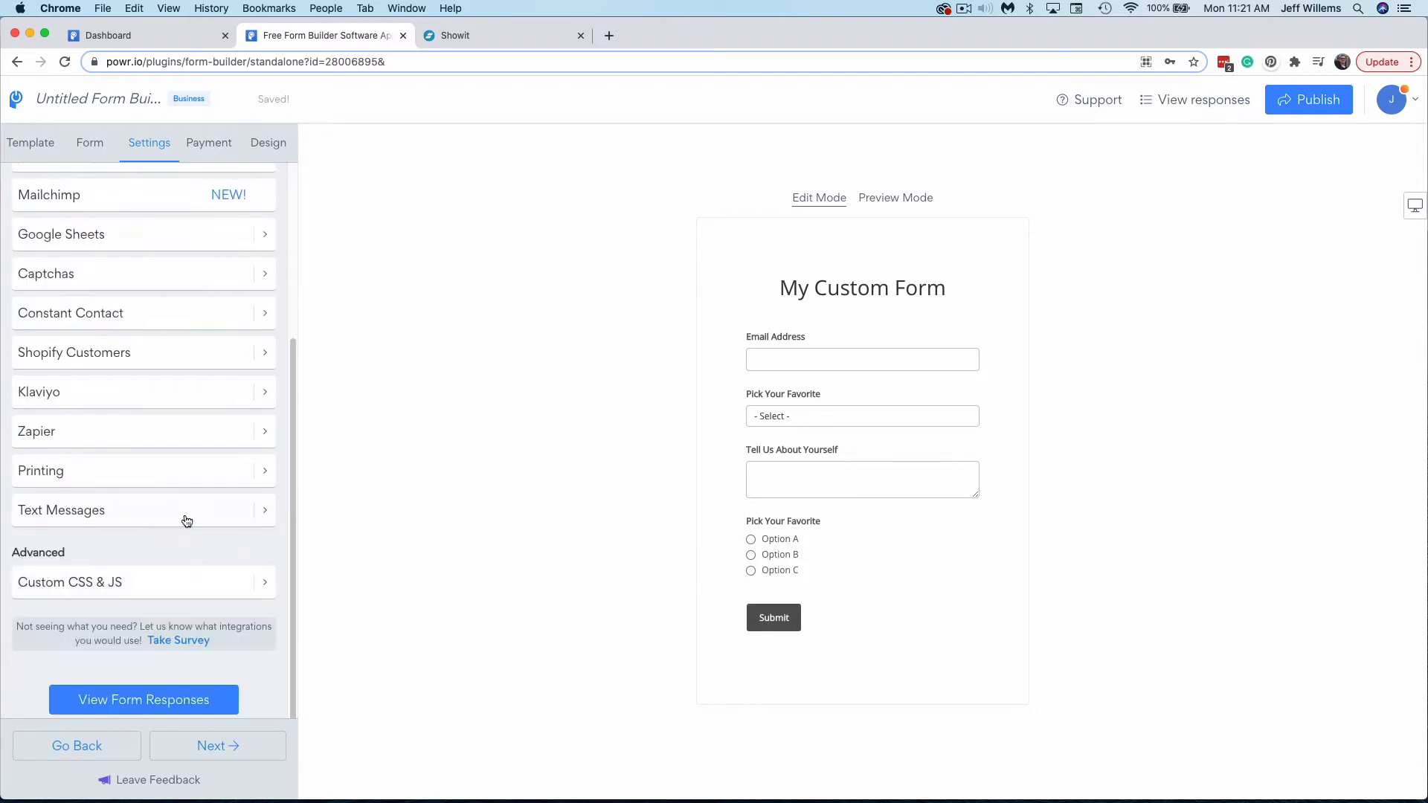
click(61, 510)
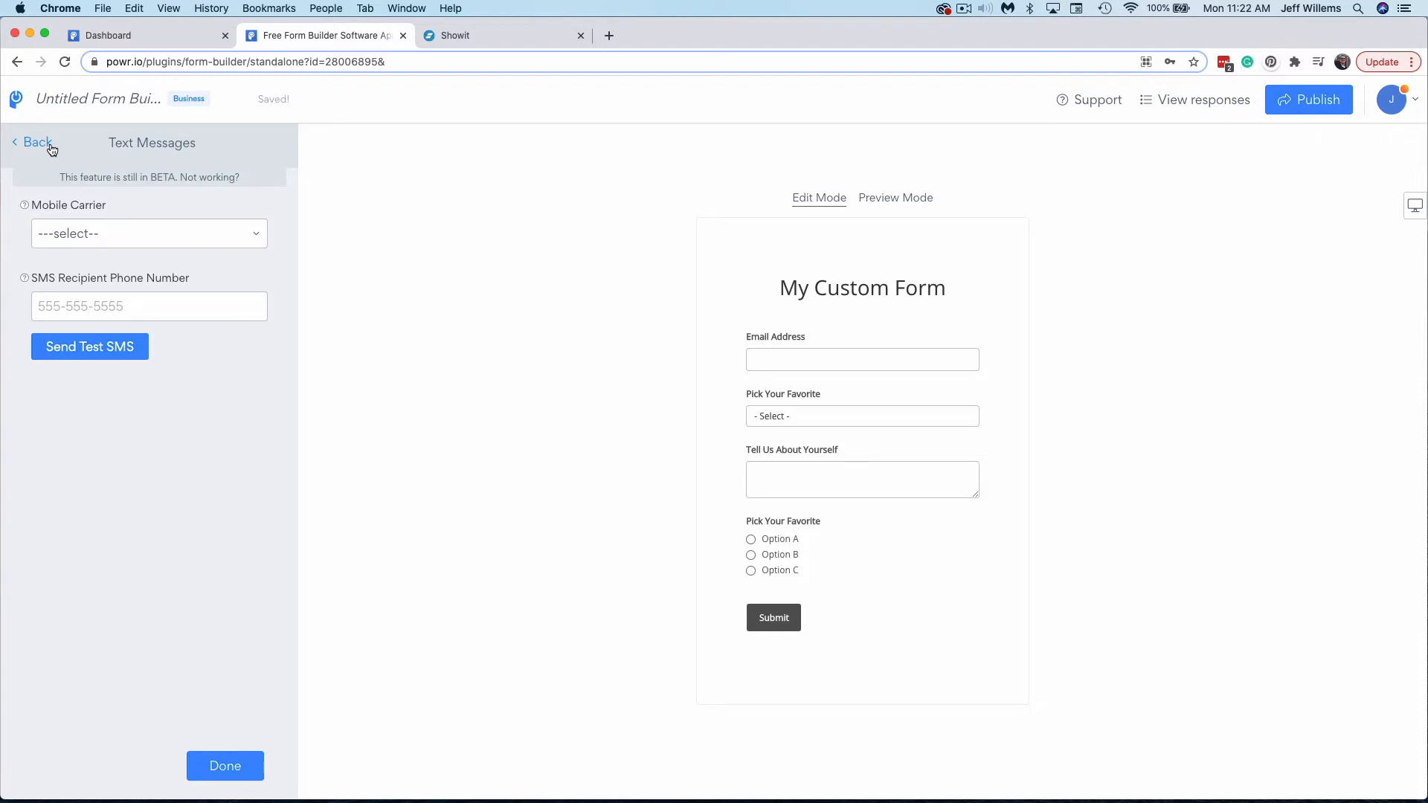
click(34, 143)
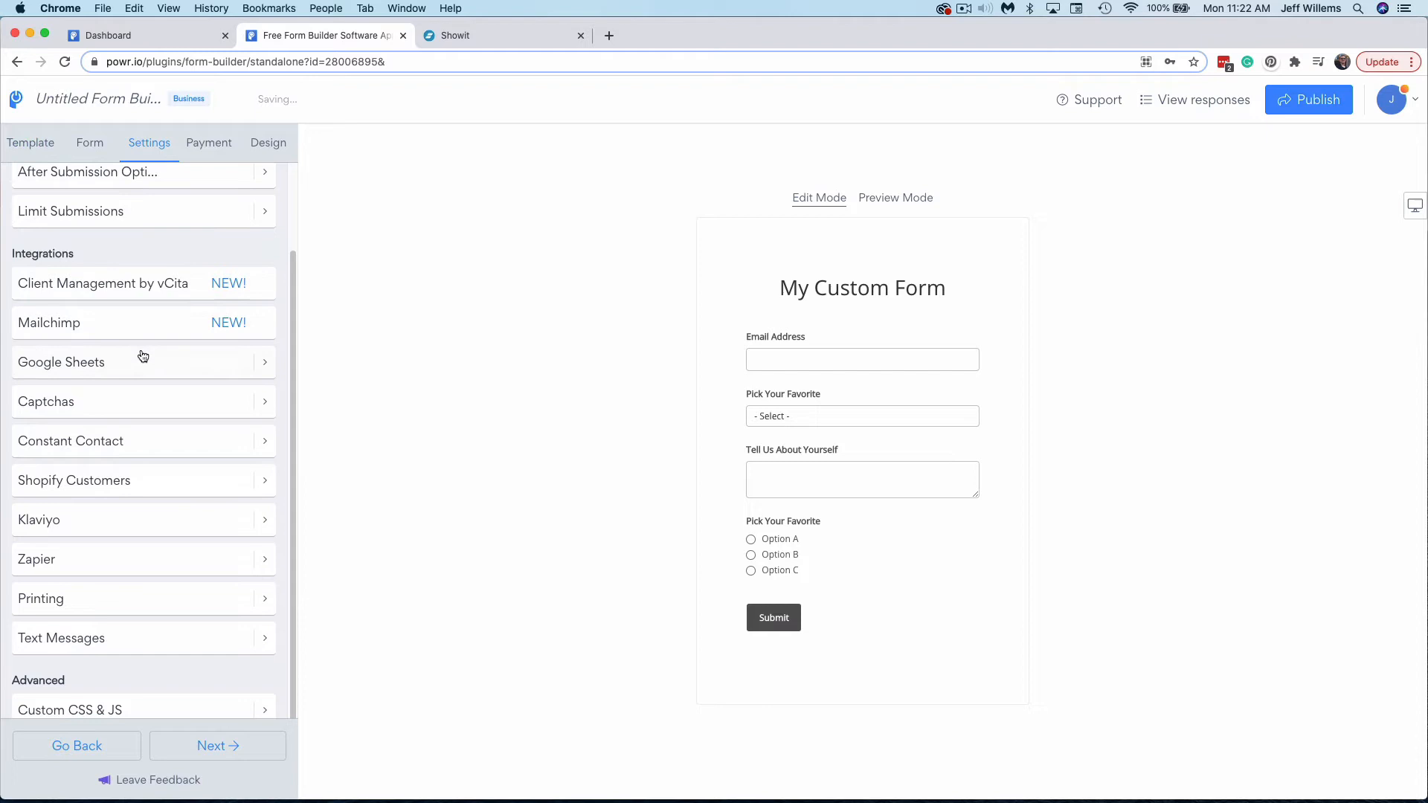
scroll(down, 3)
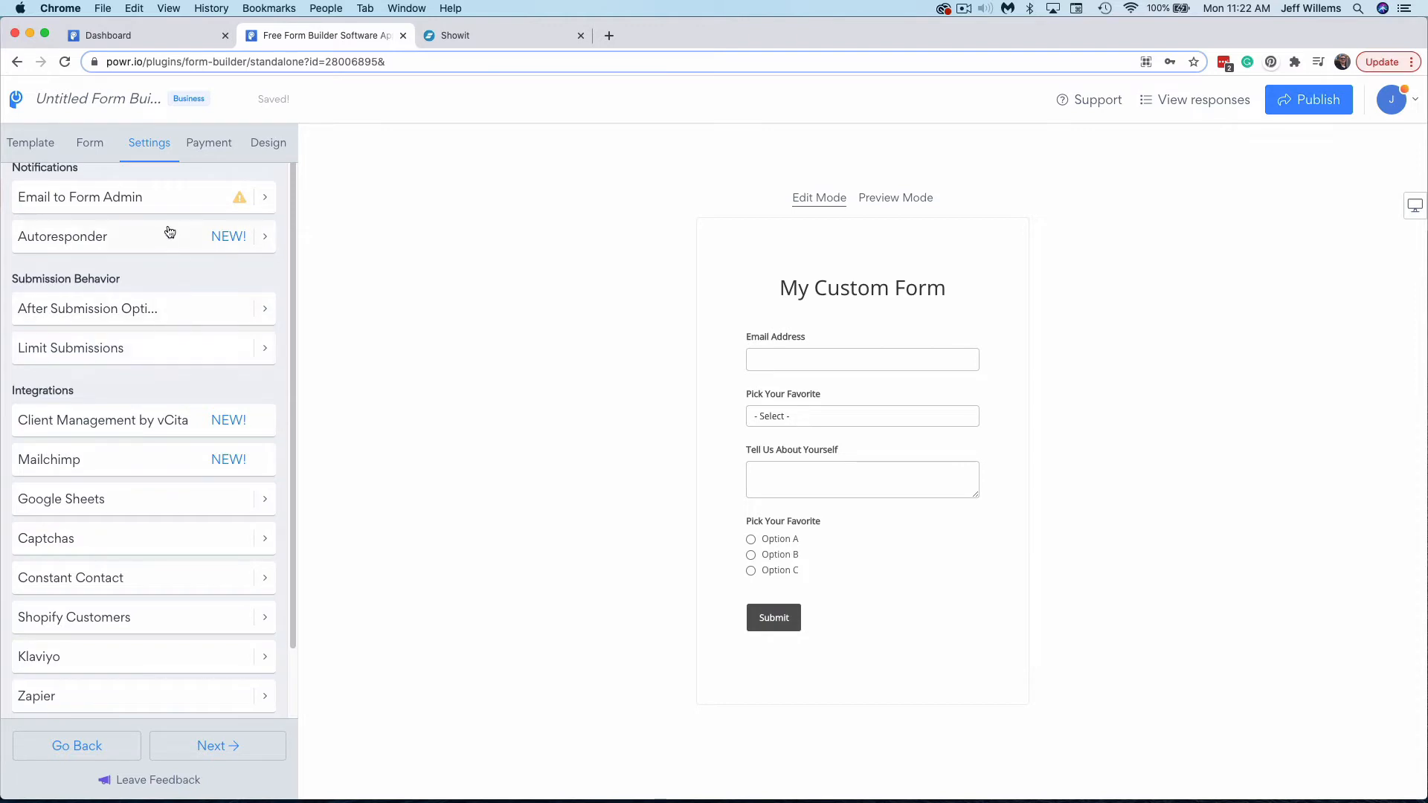
mouse_move(174, 276)
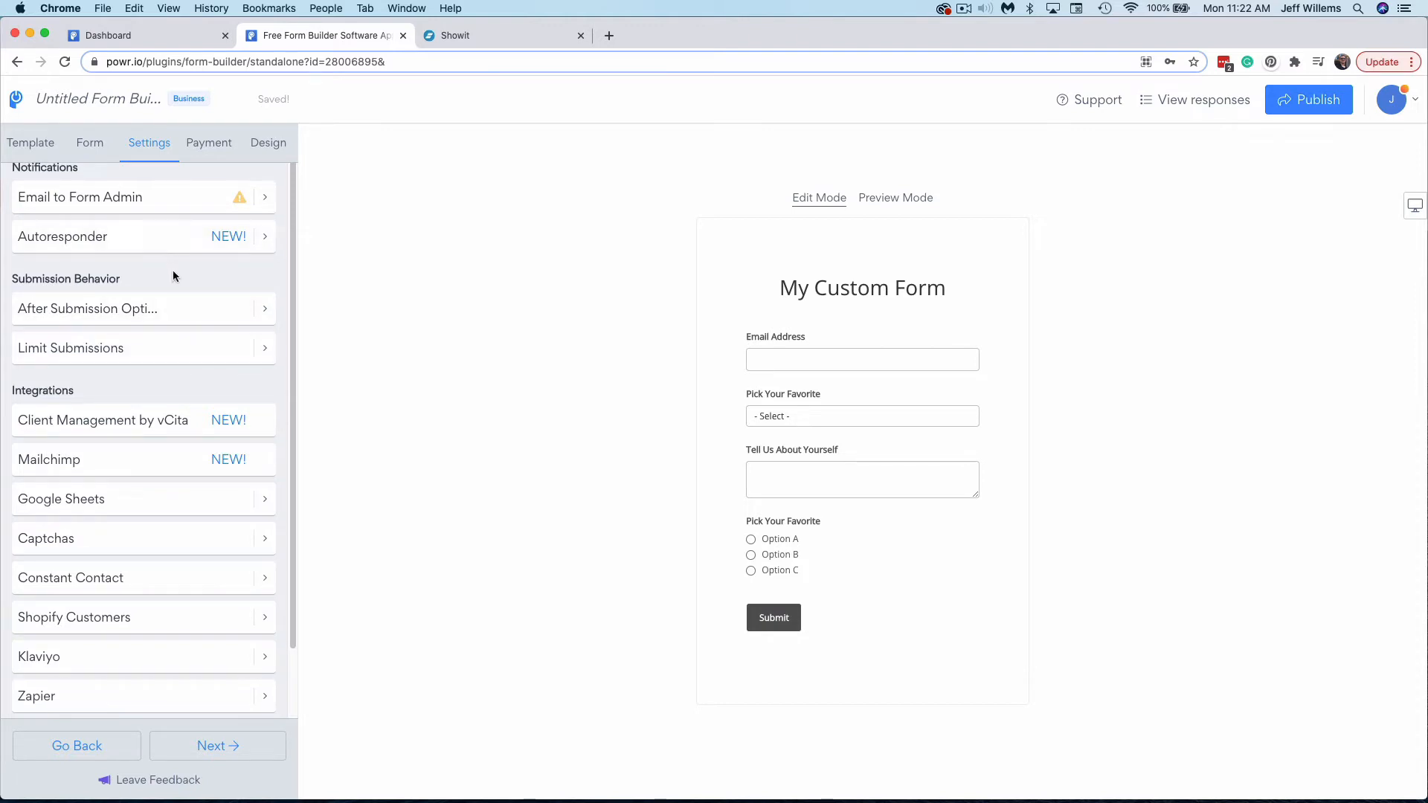
mouse_move(207, 161)
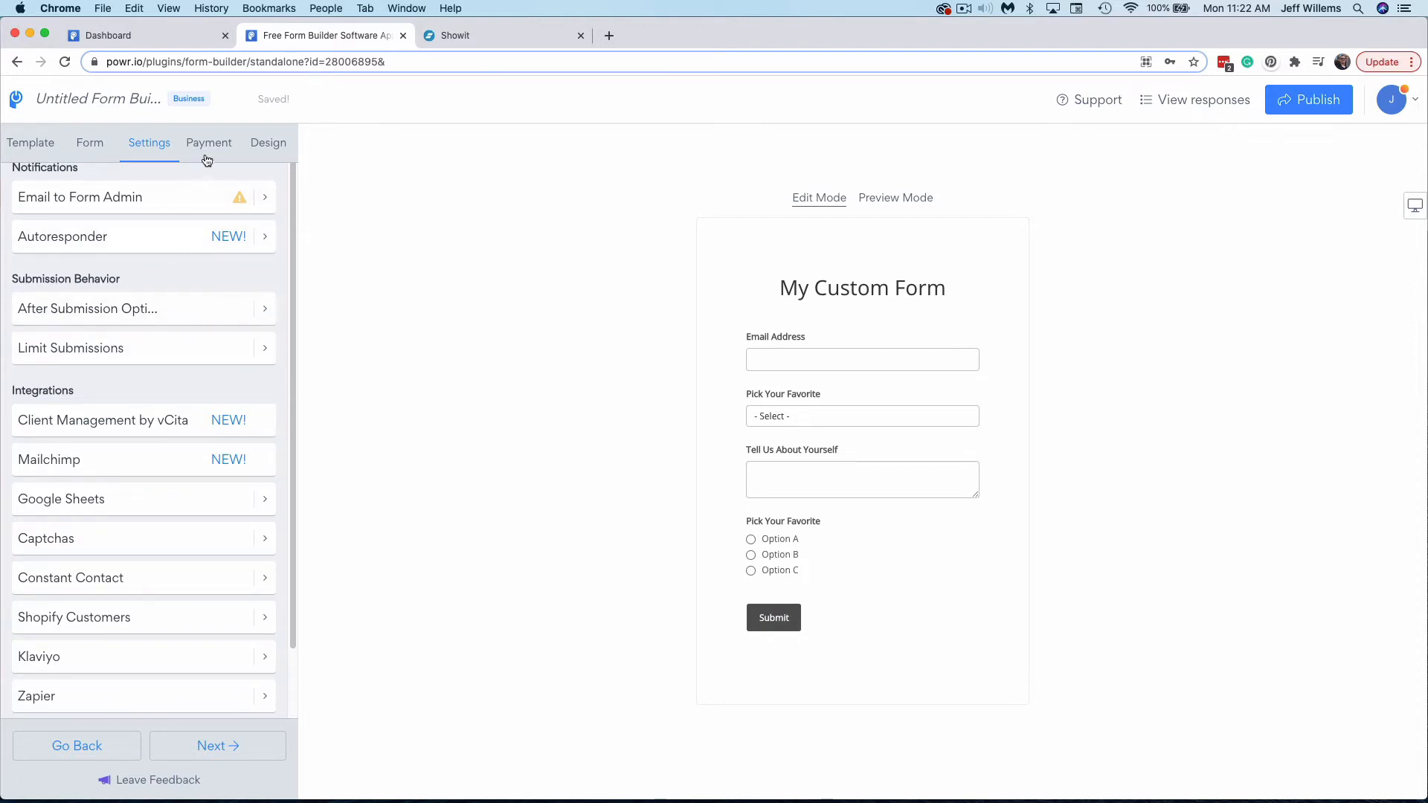
Step: Turn Require Payment on so the submit button charges $5
click(208, 142)
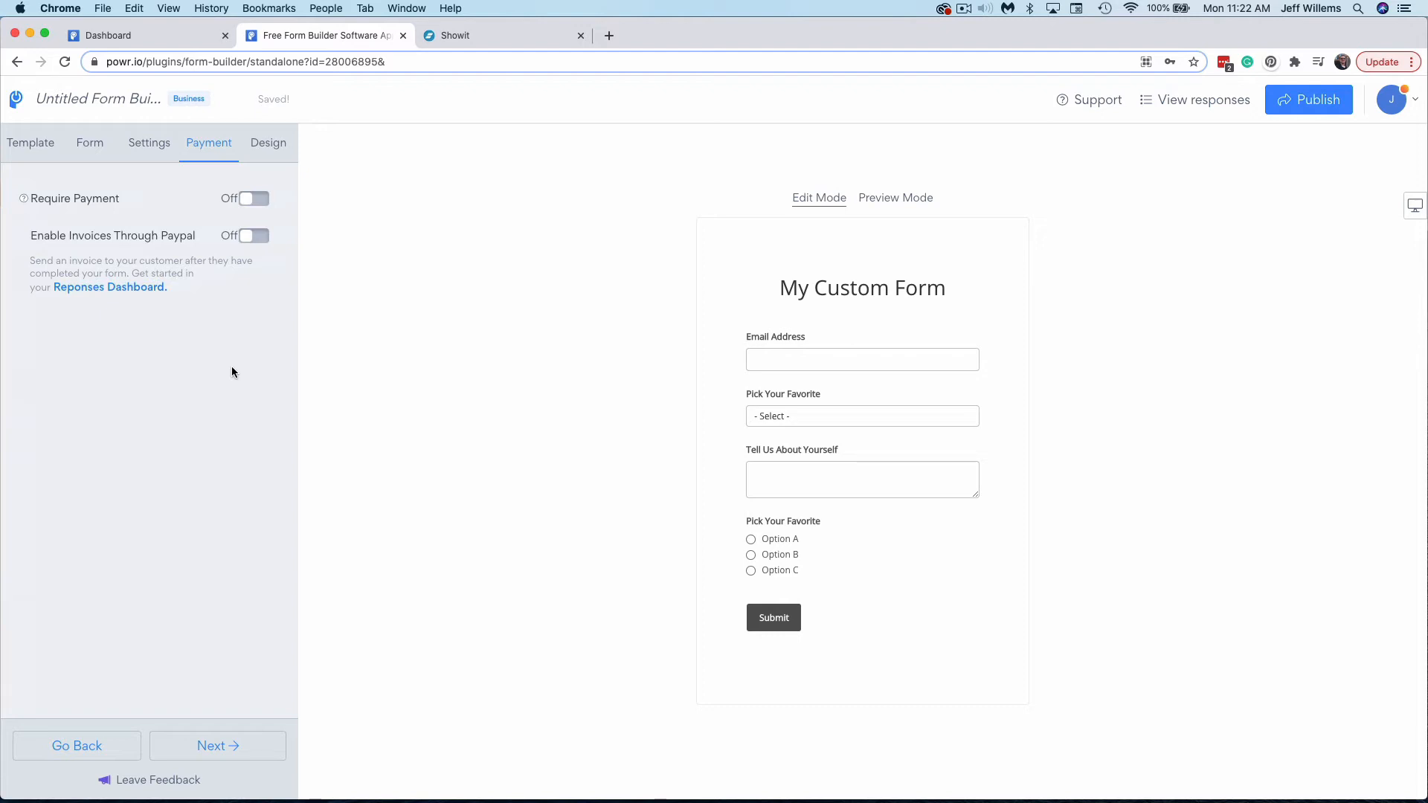
click(253, 198)
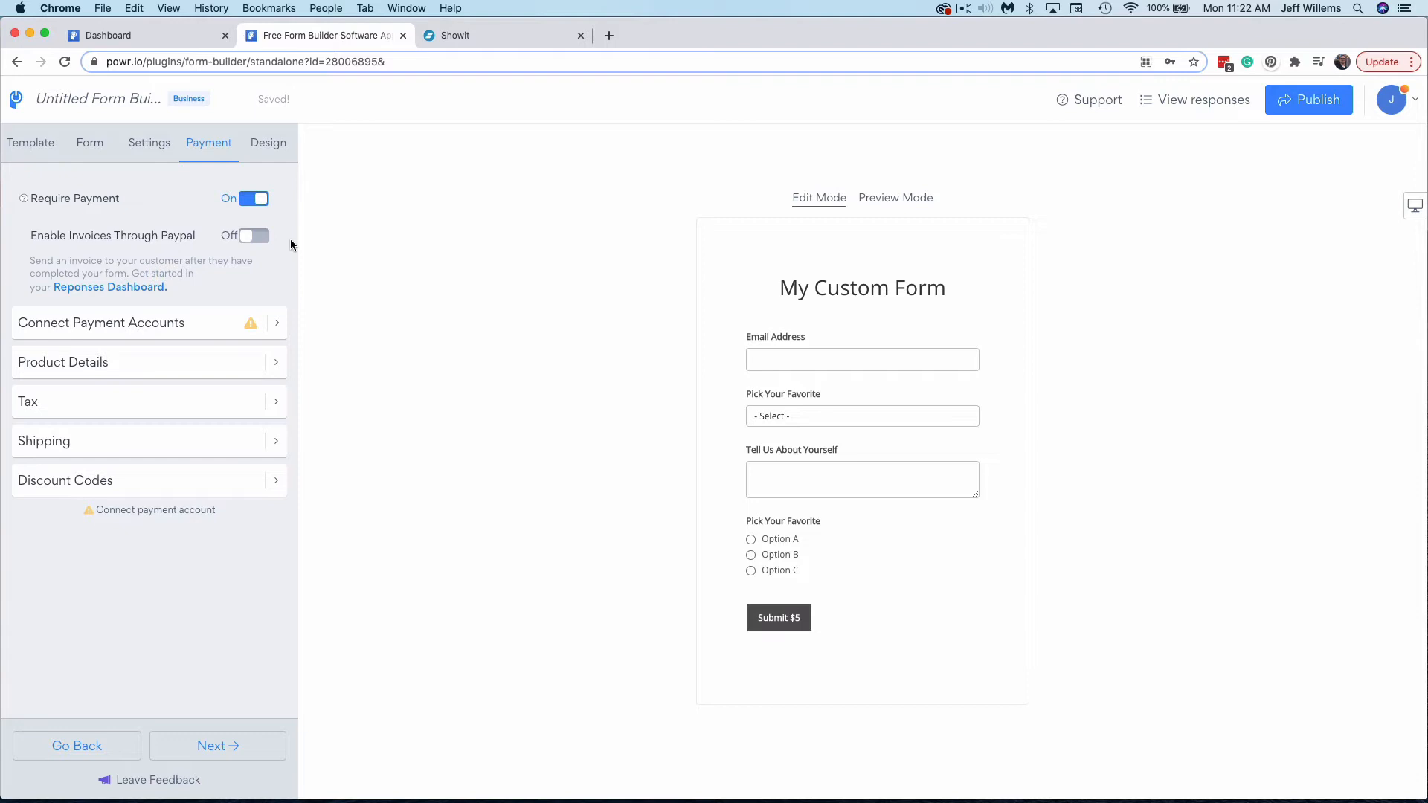
mouse_move(243, 345)
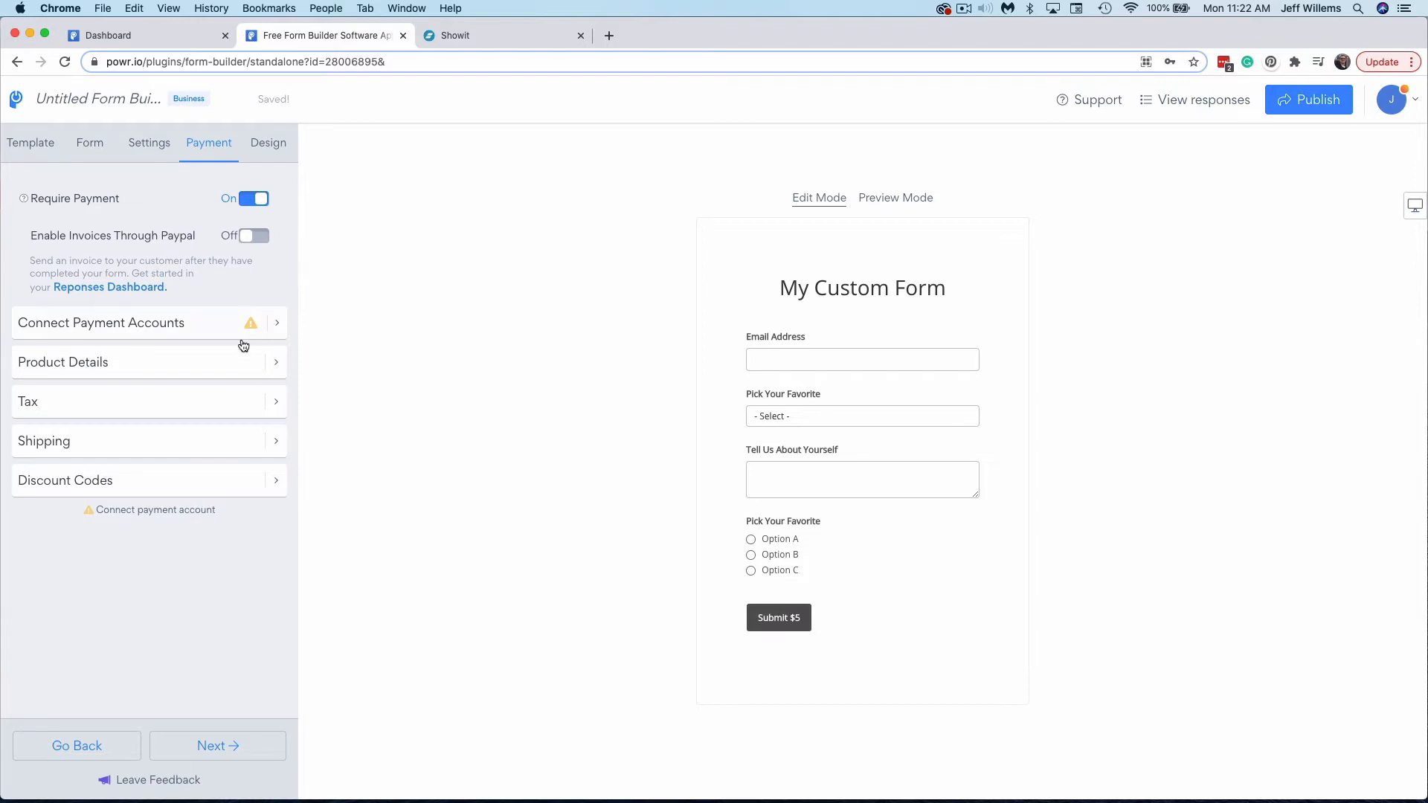
mouse_move(215, 335)
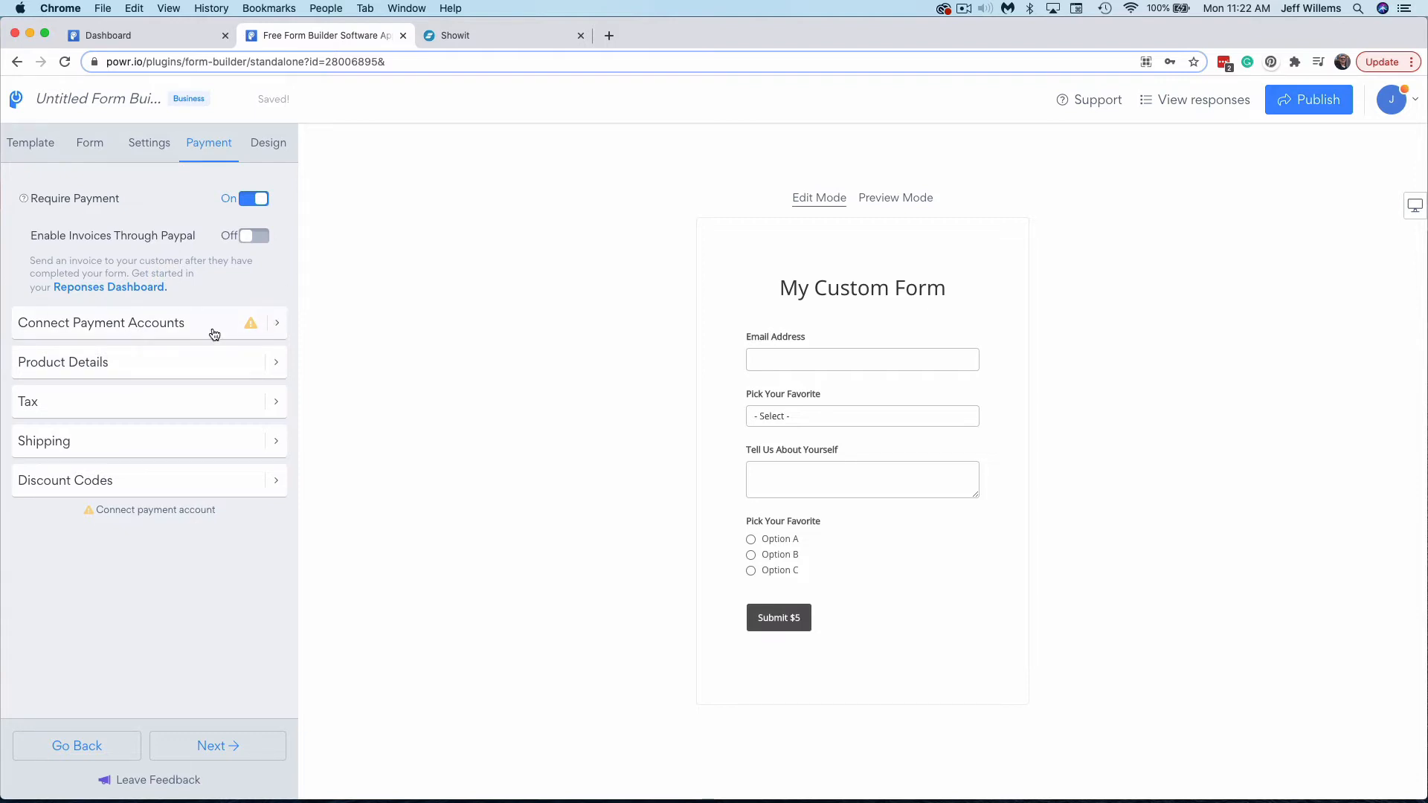
mouse_move(214, 366)
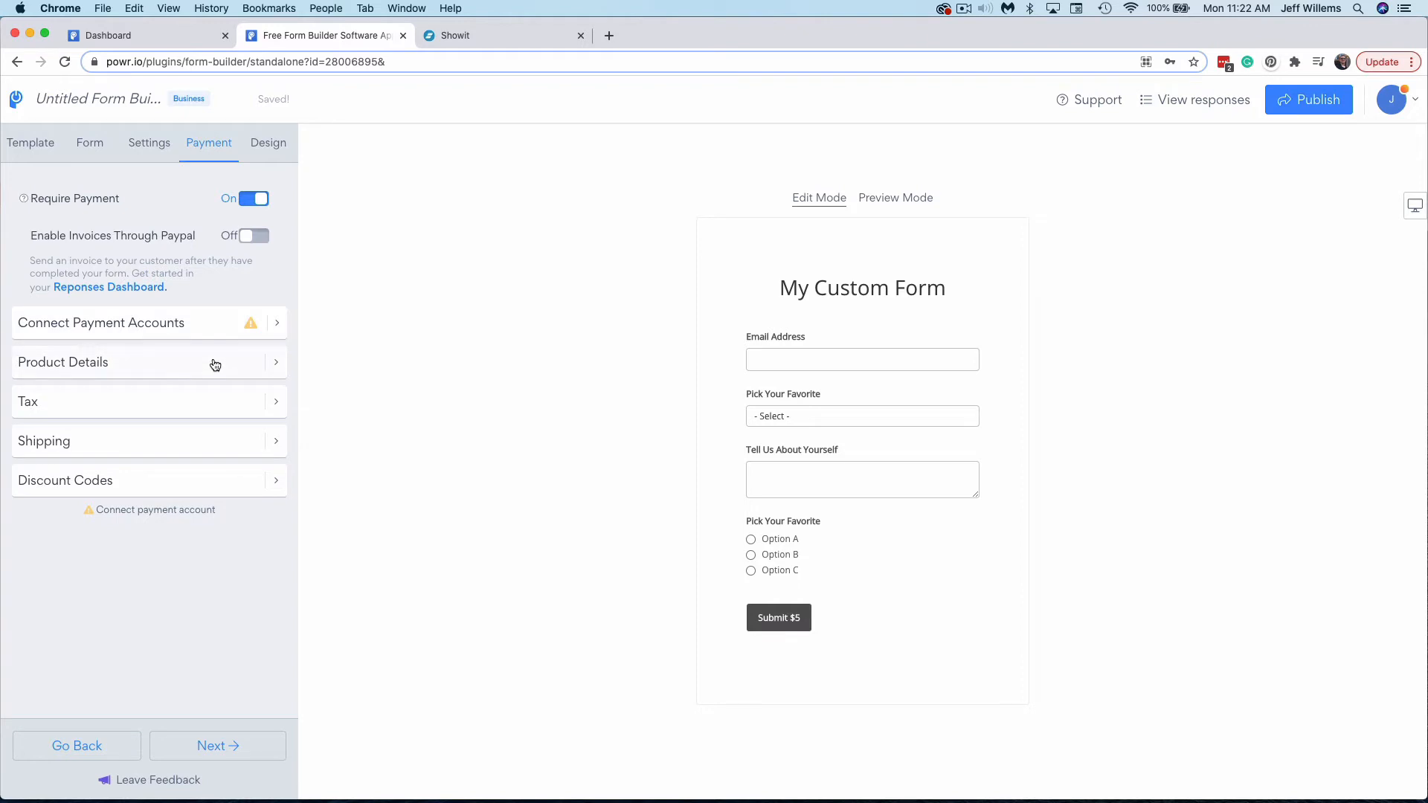
mouse_move(215, 474)
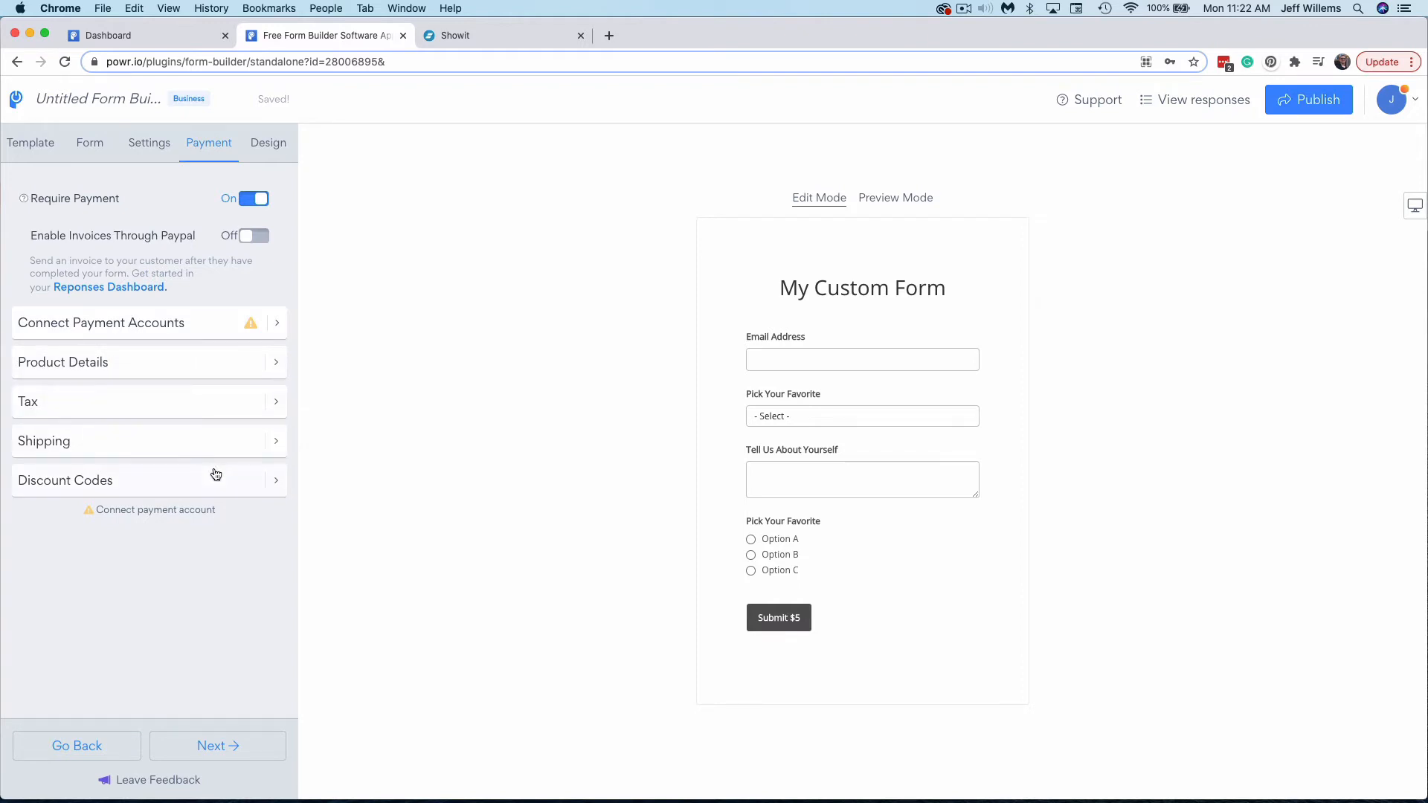
mouse_move(218, 448)
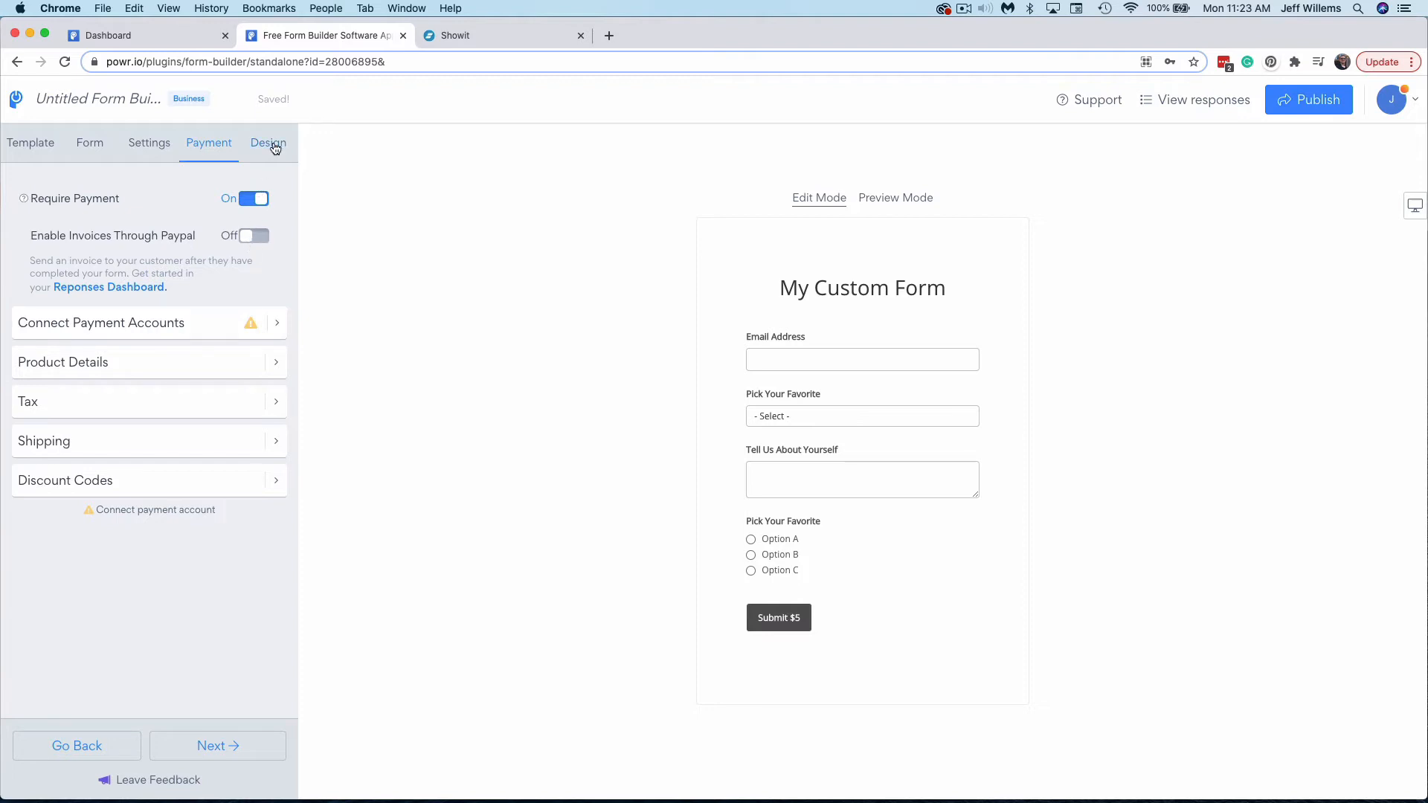
Step: Browse the Design stage's theme presets and styling sections, keeping the default look
click(268, 143)
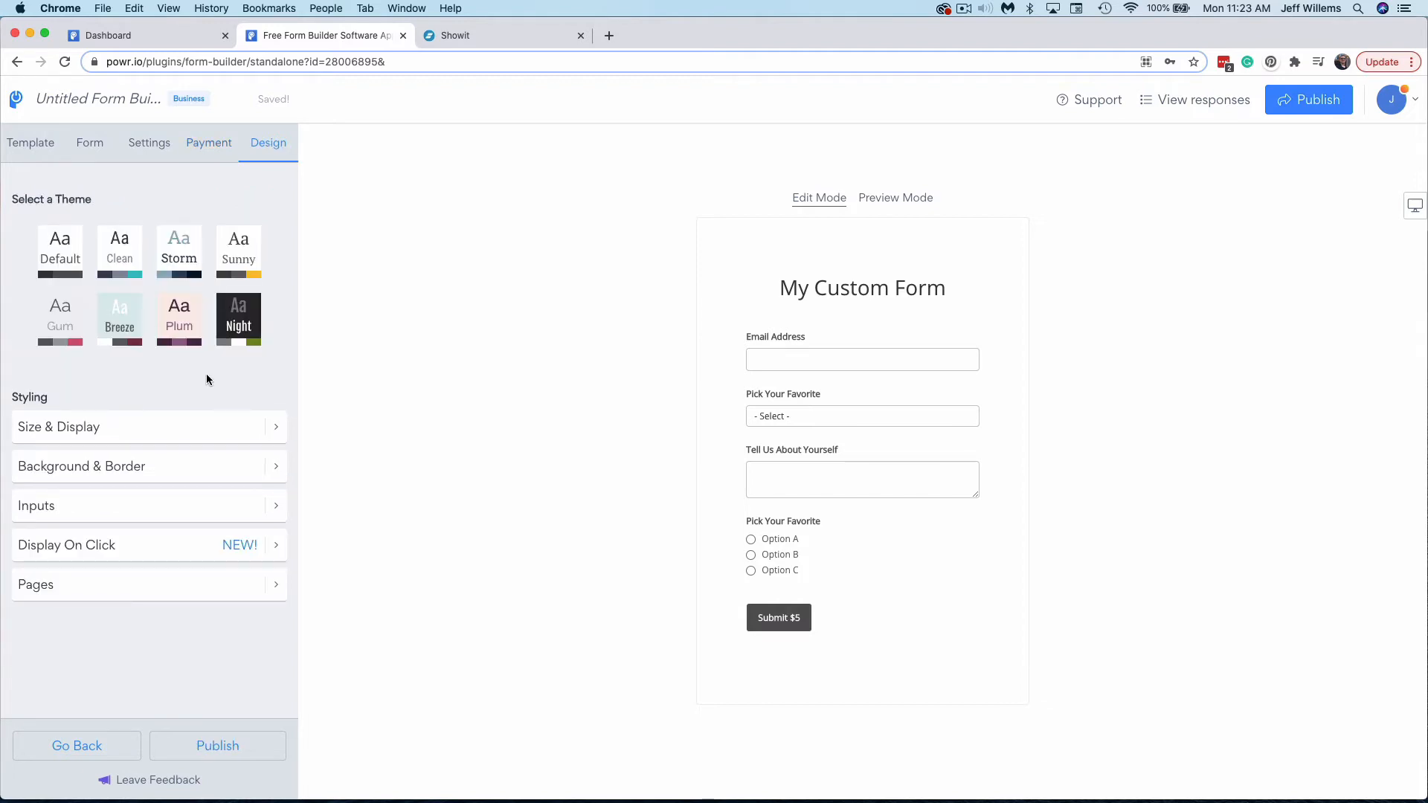
mouse_move(229, 379)
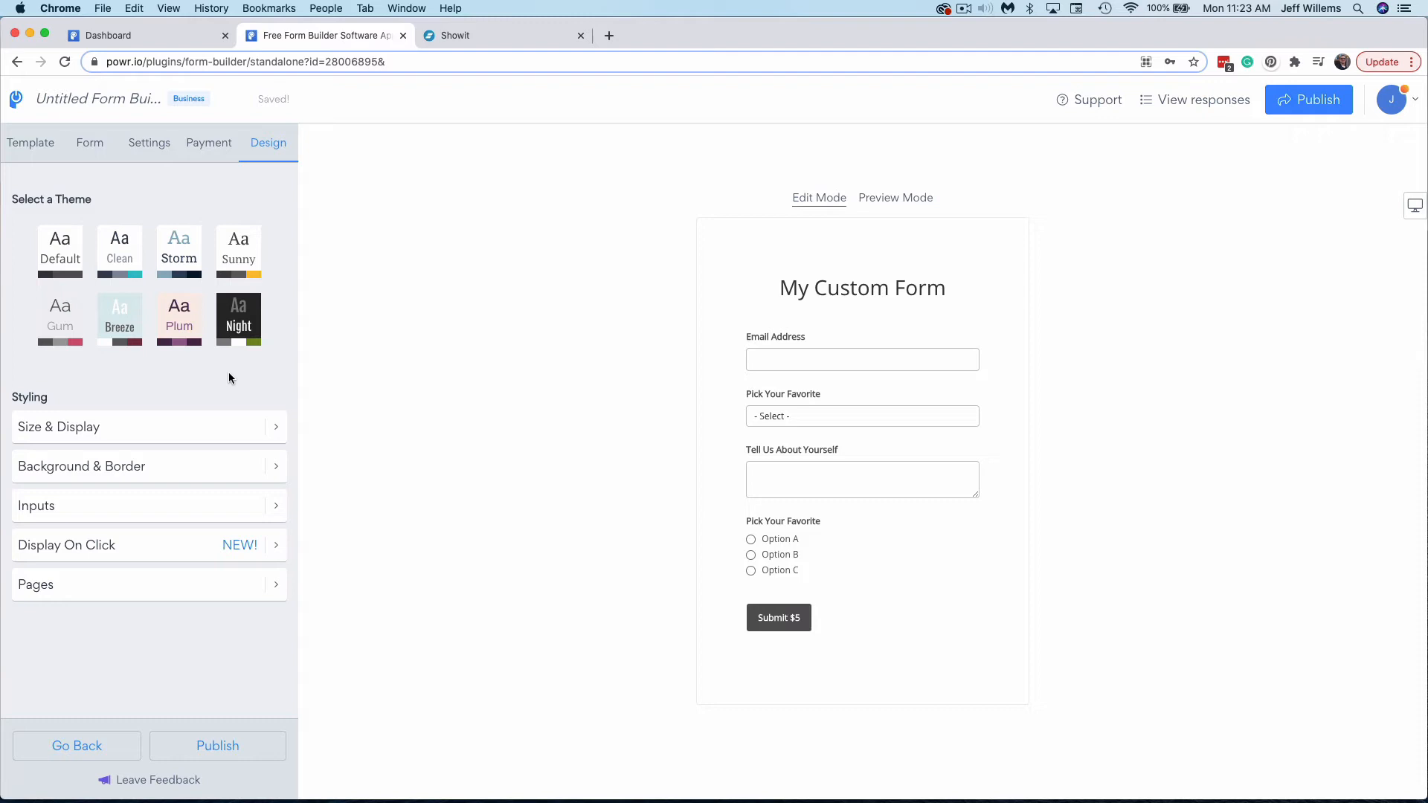
click(178, 319)
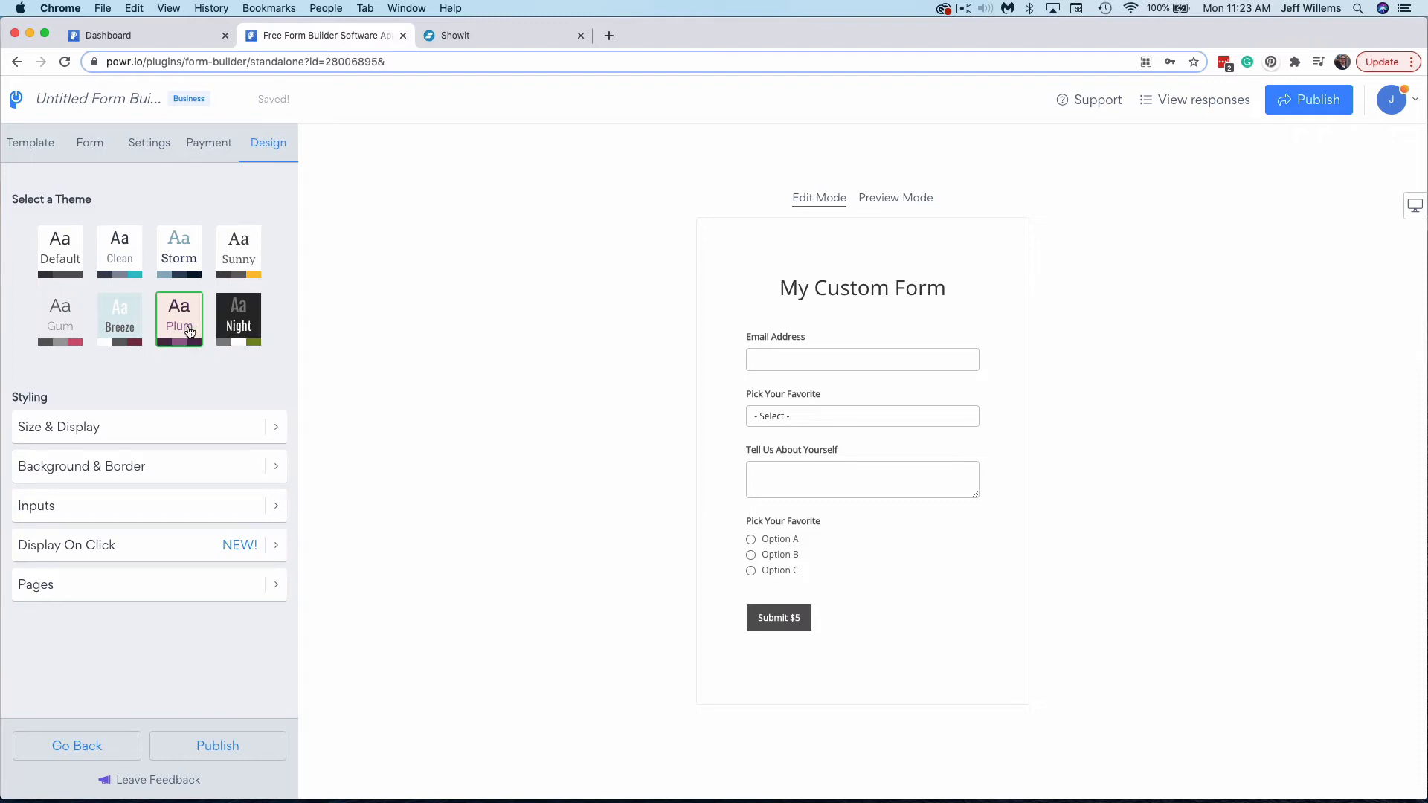
click(179, 250)
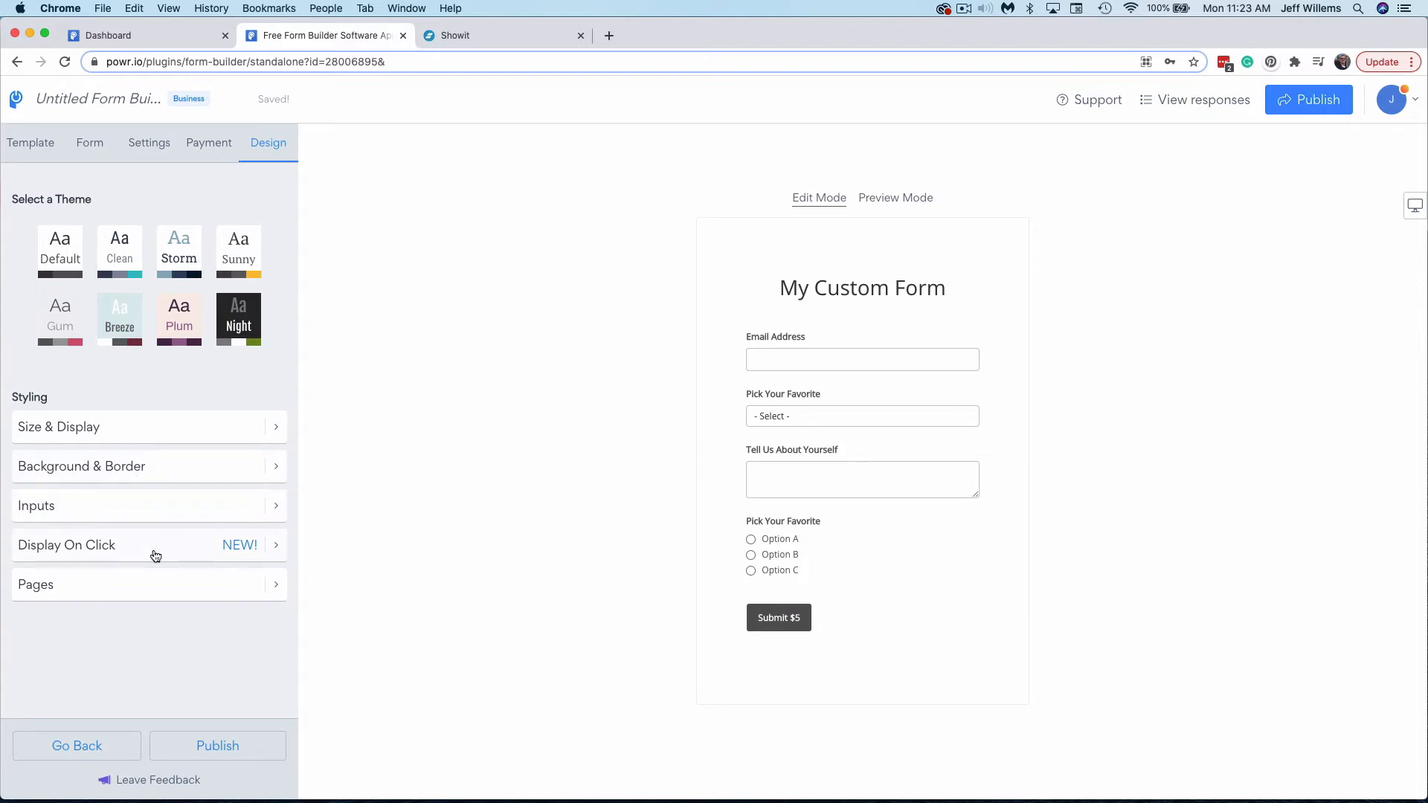
mouse_move(285, 643)
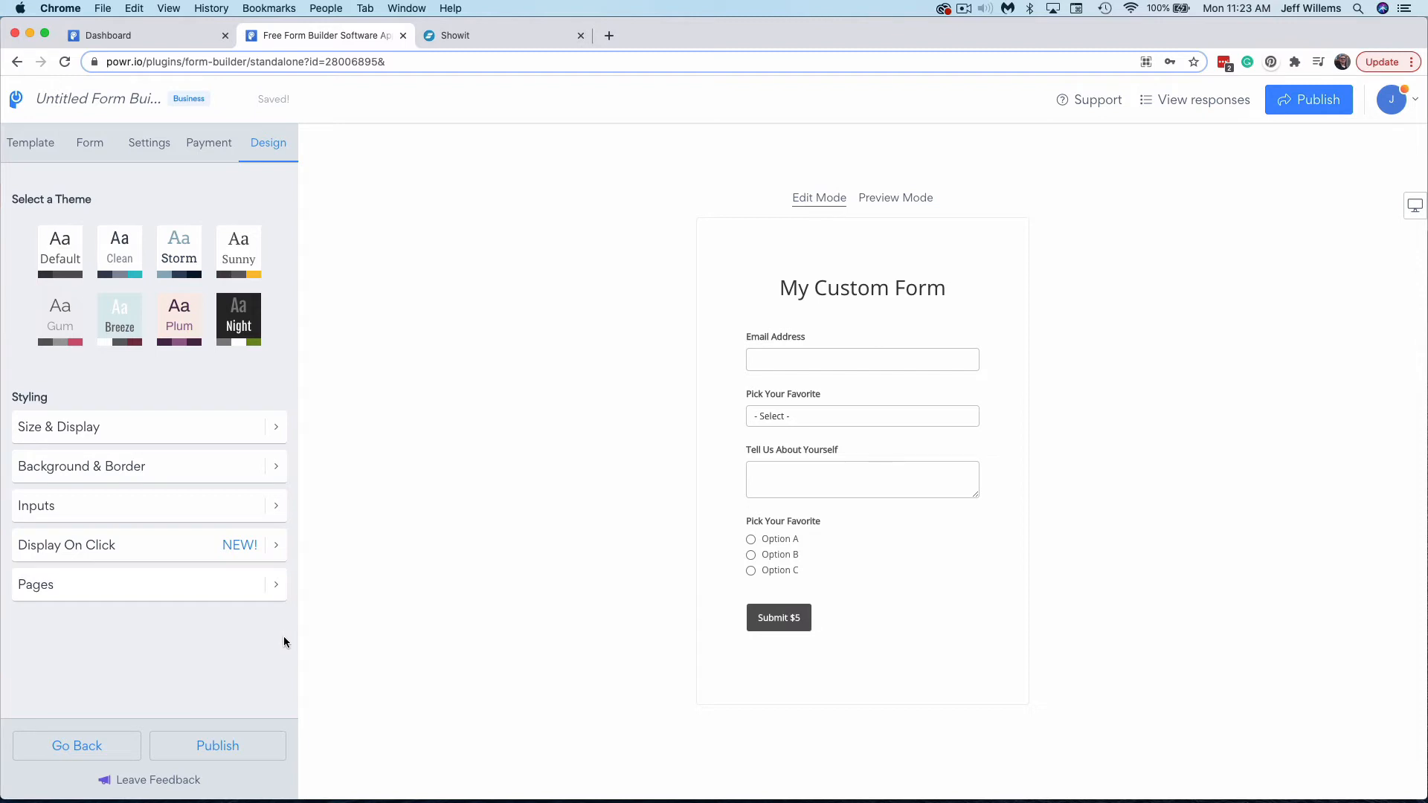
mouse_move(957, 323)
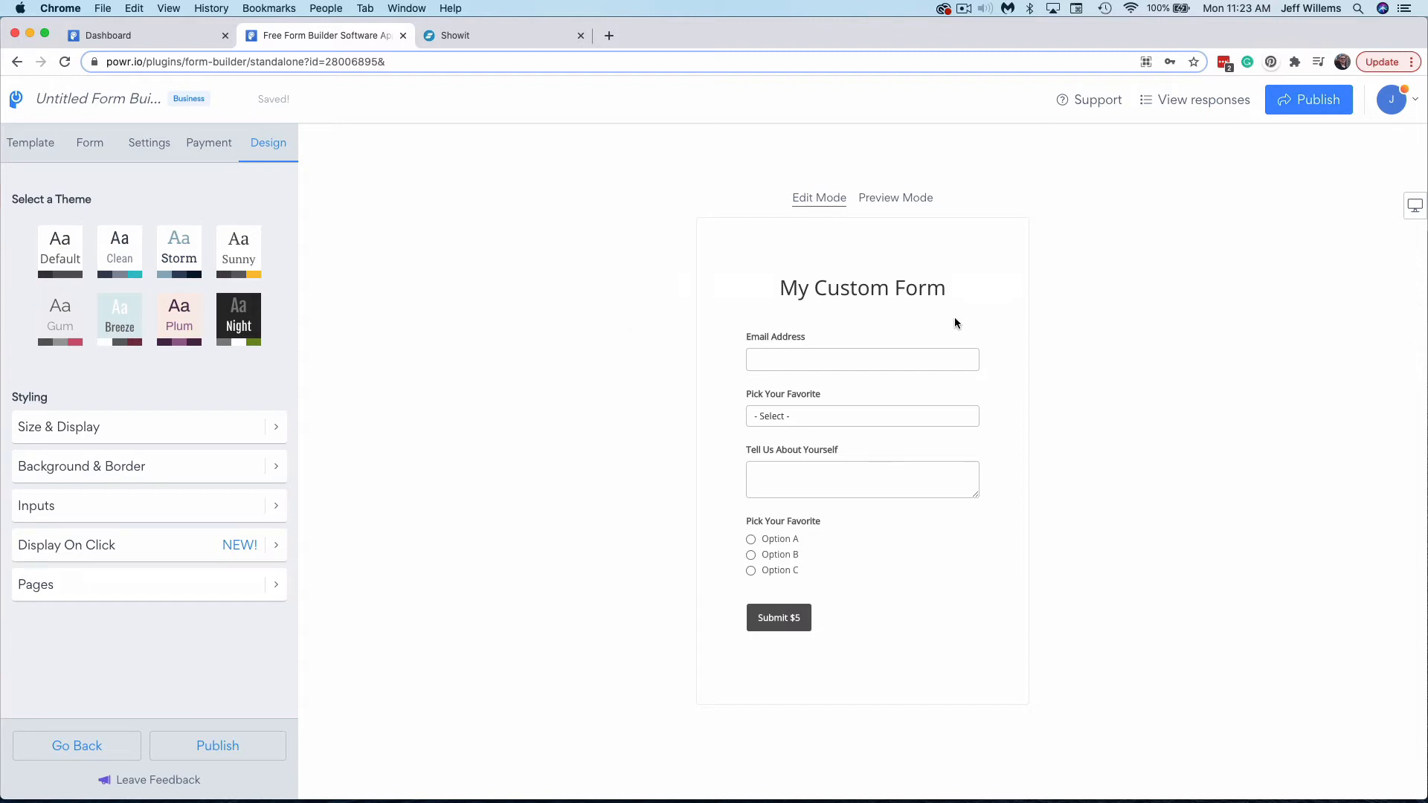
mouse_move(837, 380)
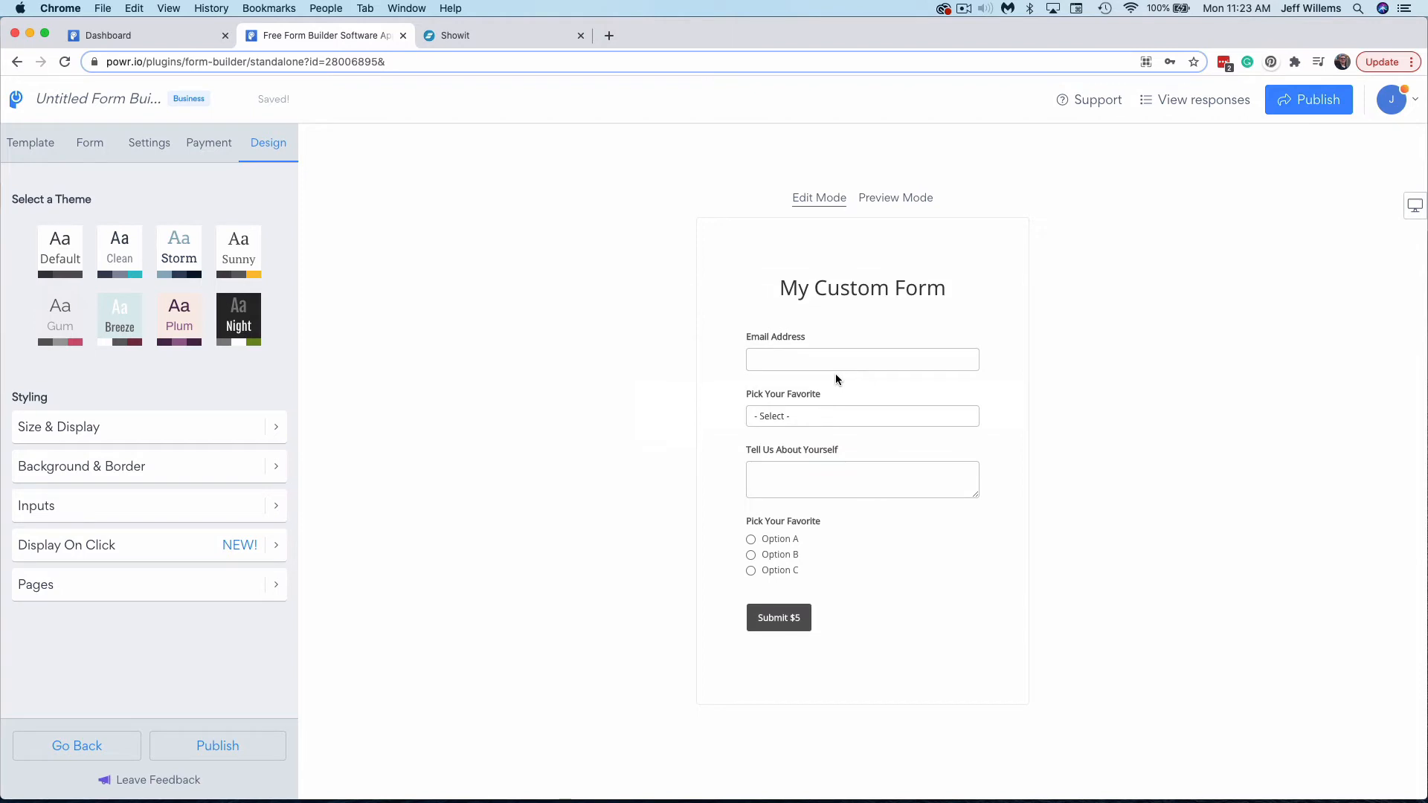
click(862, 358)
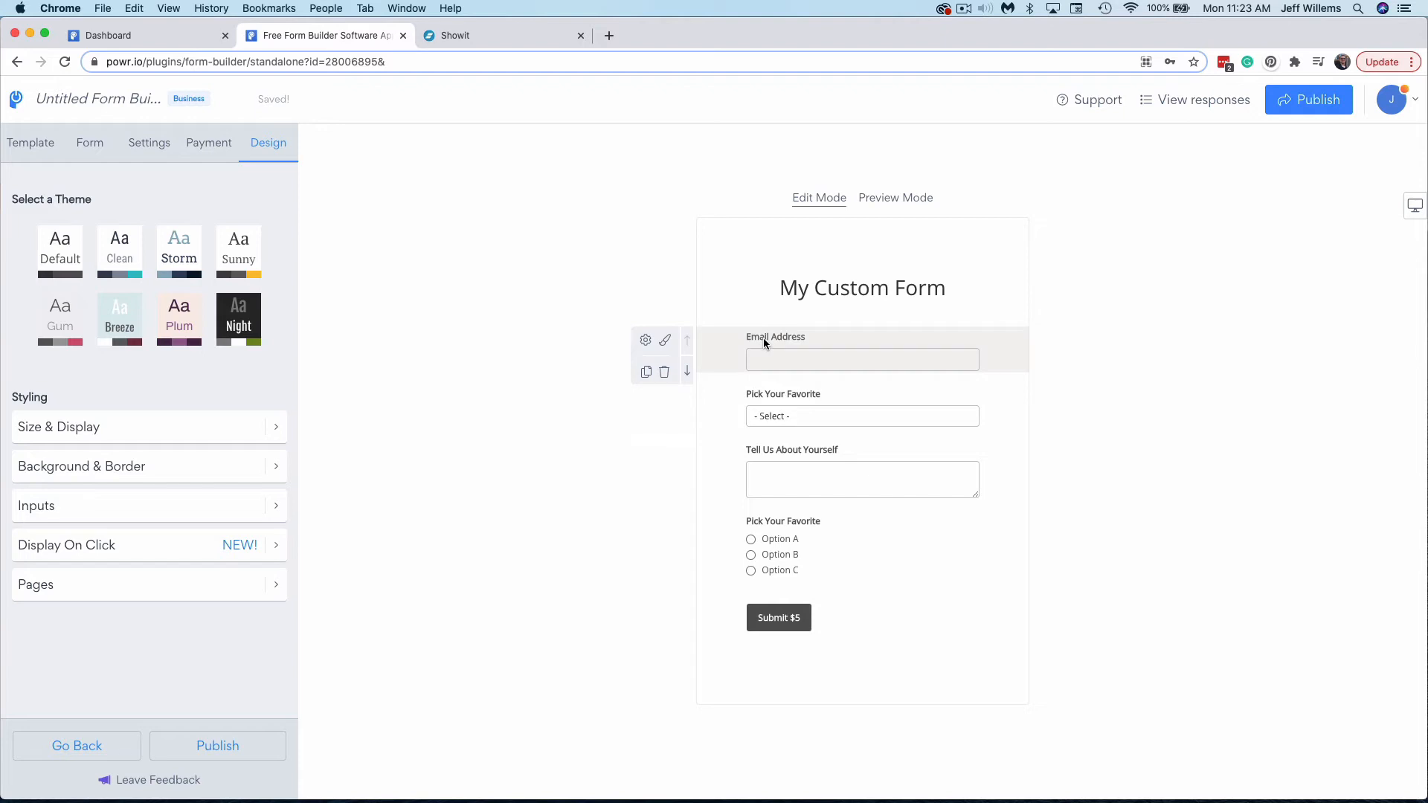
mouse_move(797, 391)
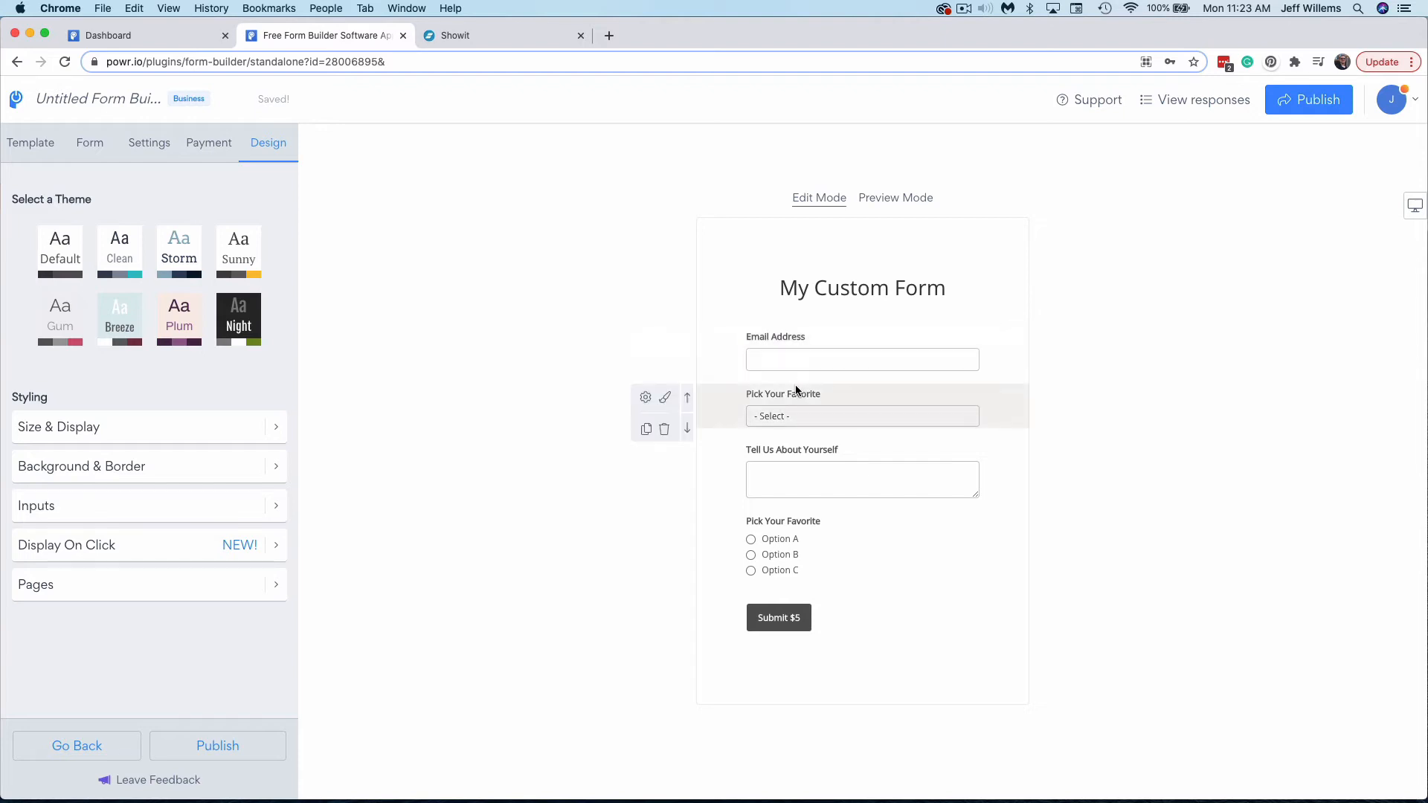
mouse_move(778, 617)
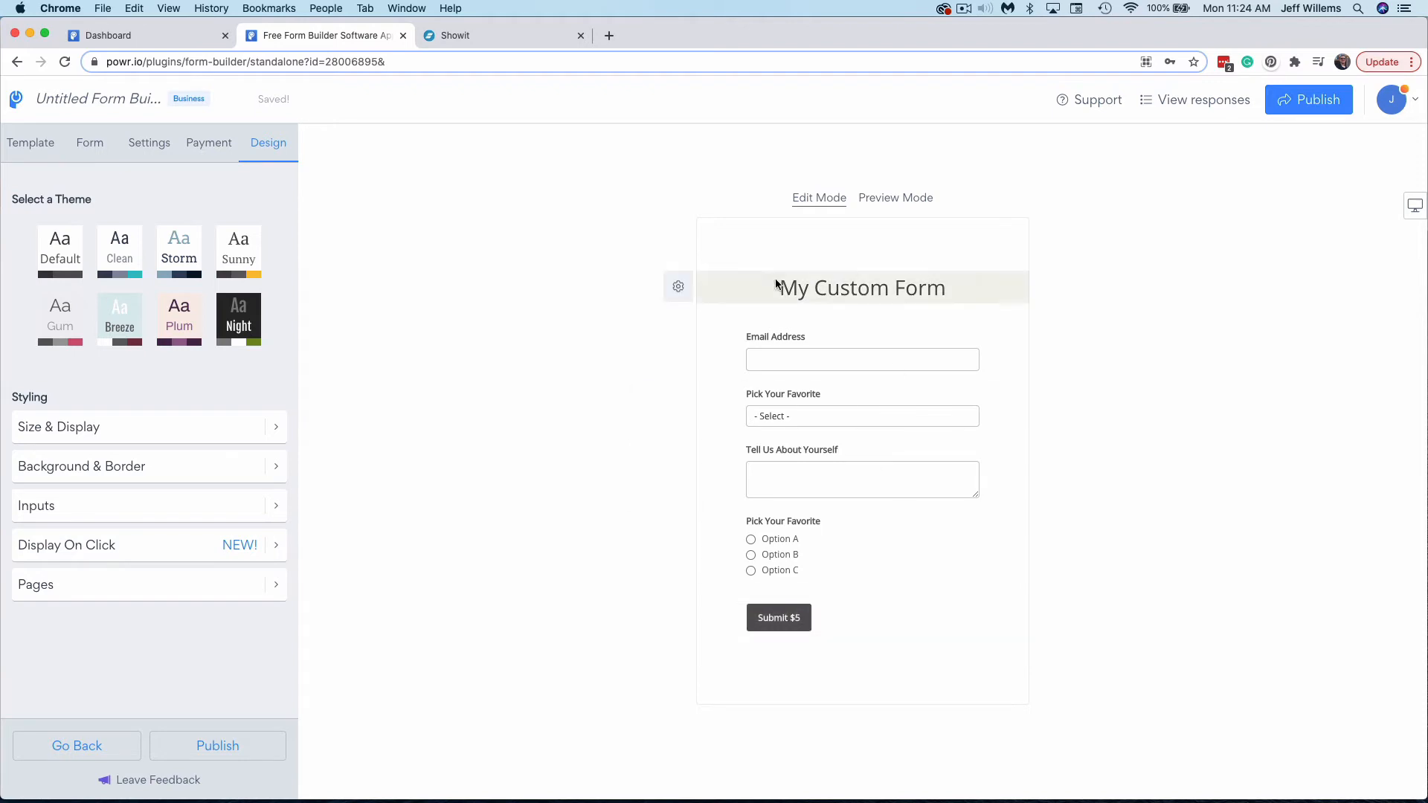
mouse_move(753, 290)
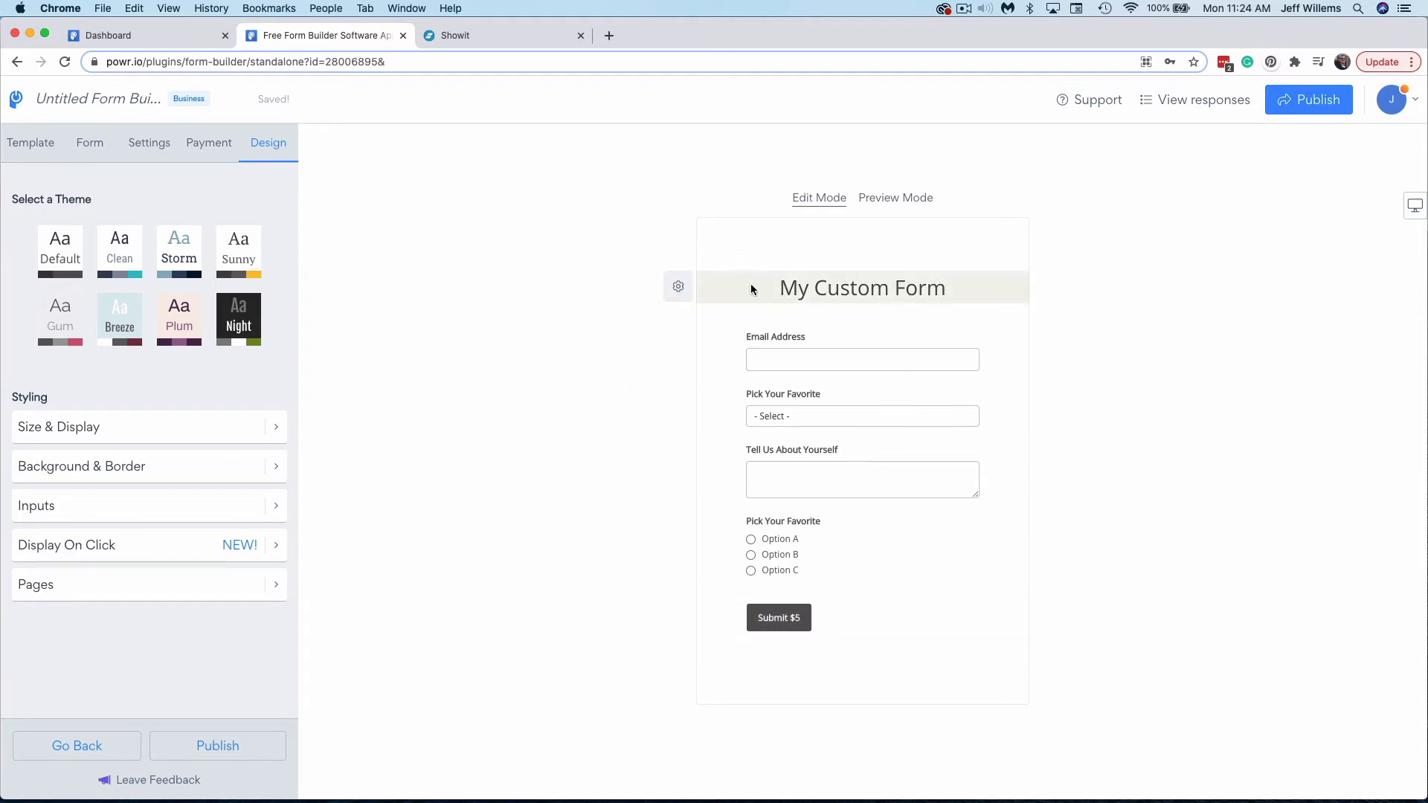
mouse_move(679, 285)
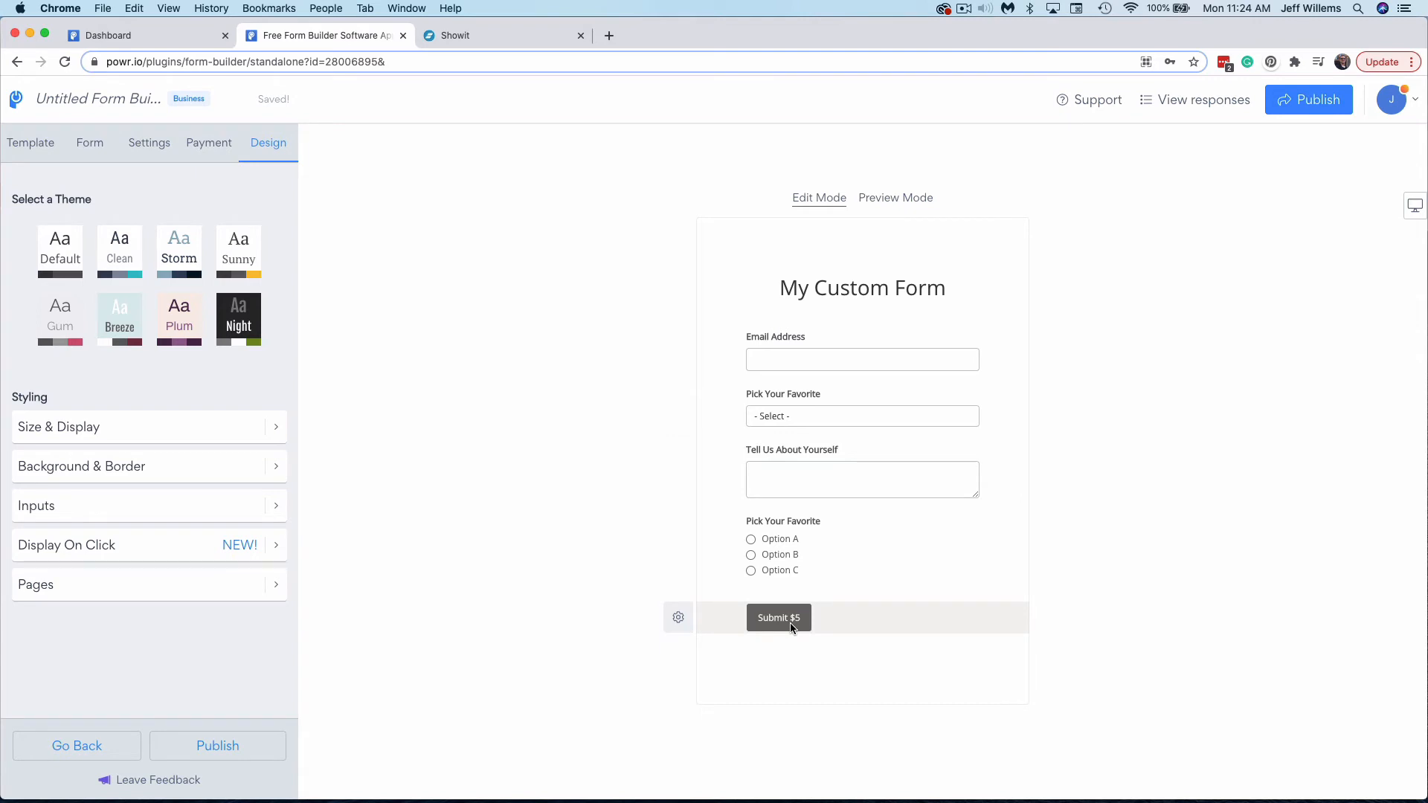
click(783, 547)
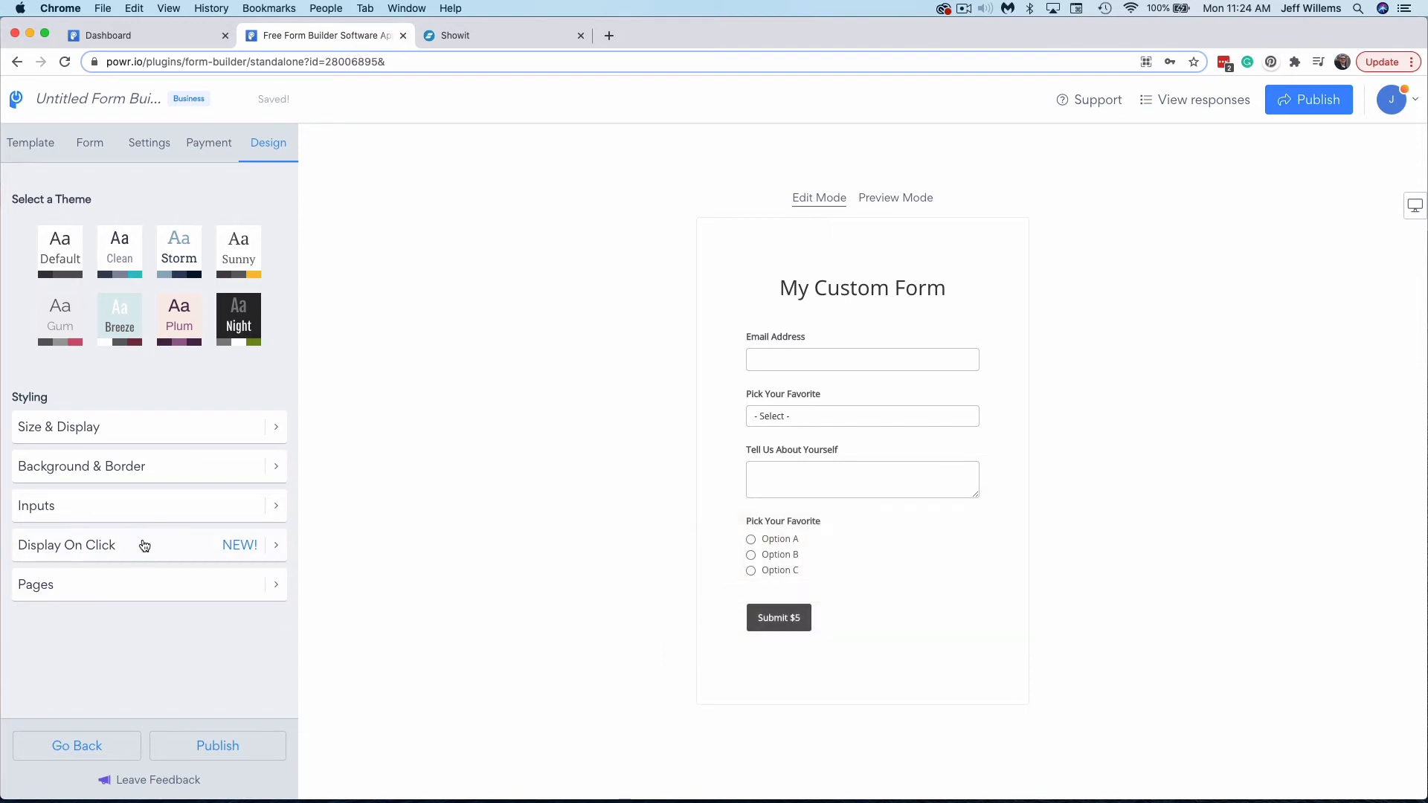
click(67, 544)
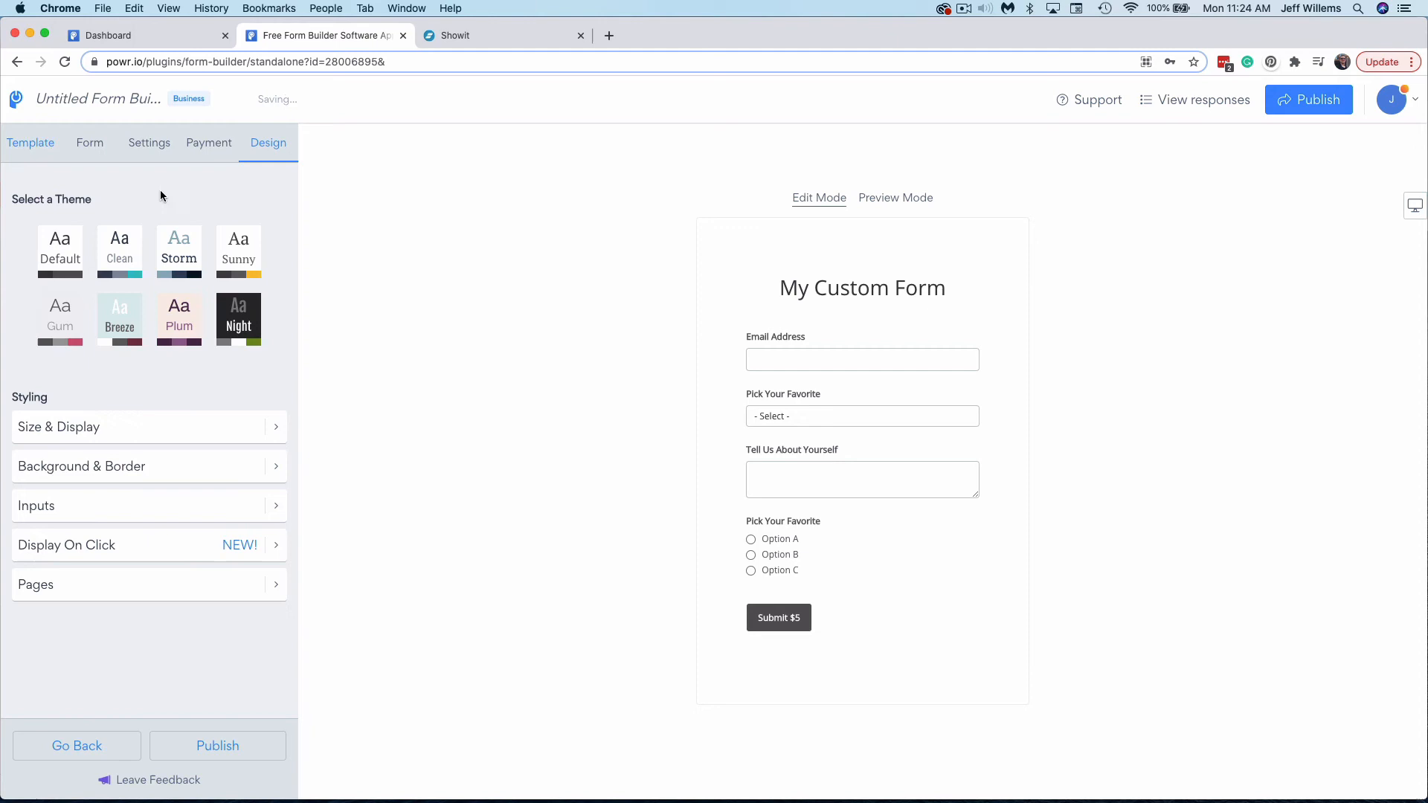
mouse_move(472, 319)
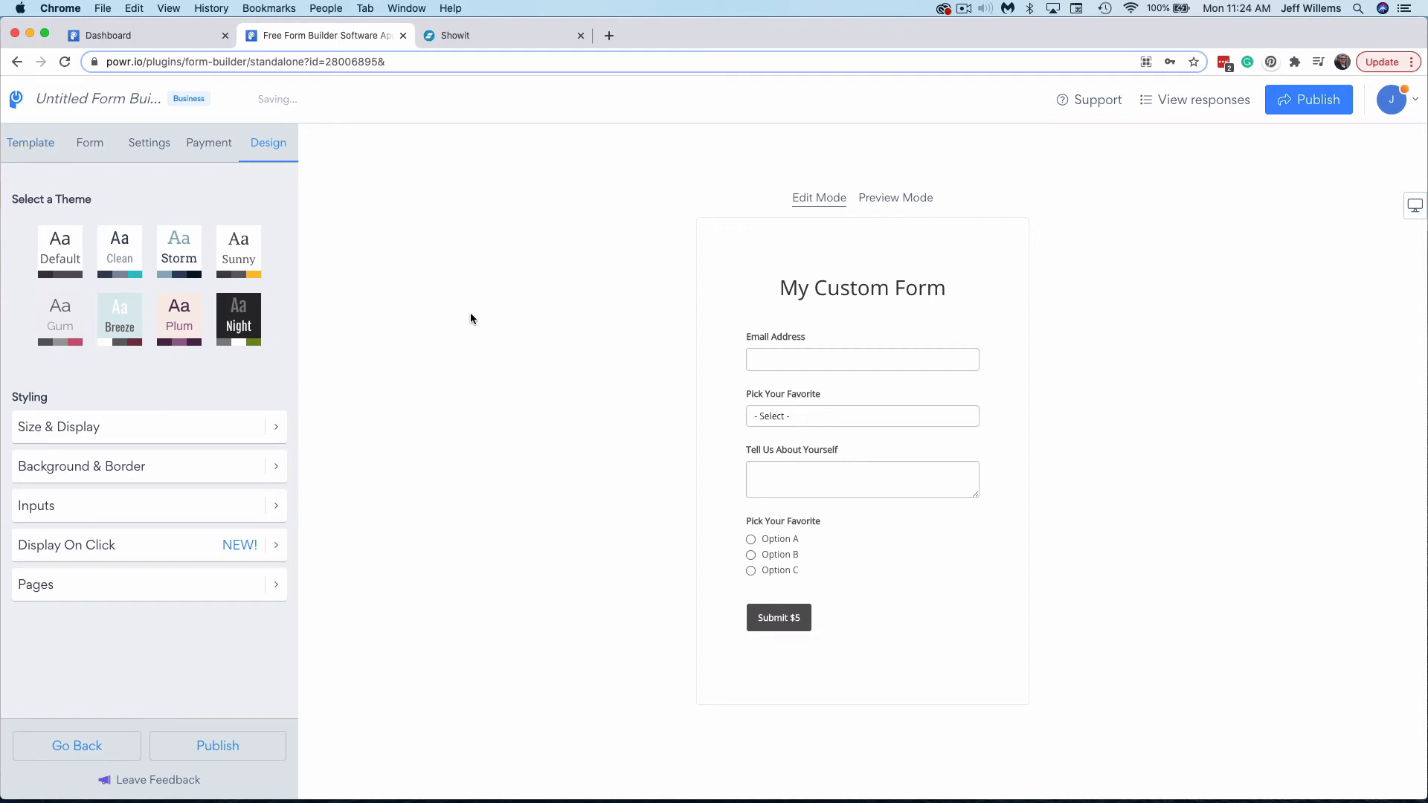
mouse_move(1272, 137)
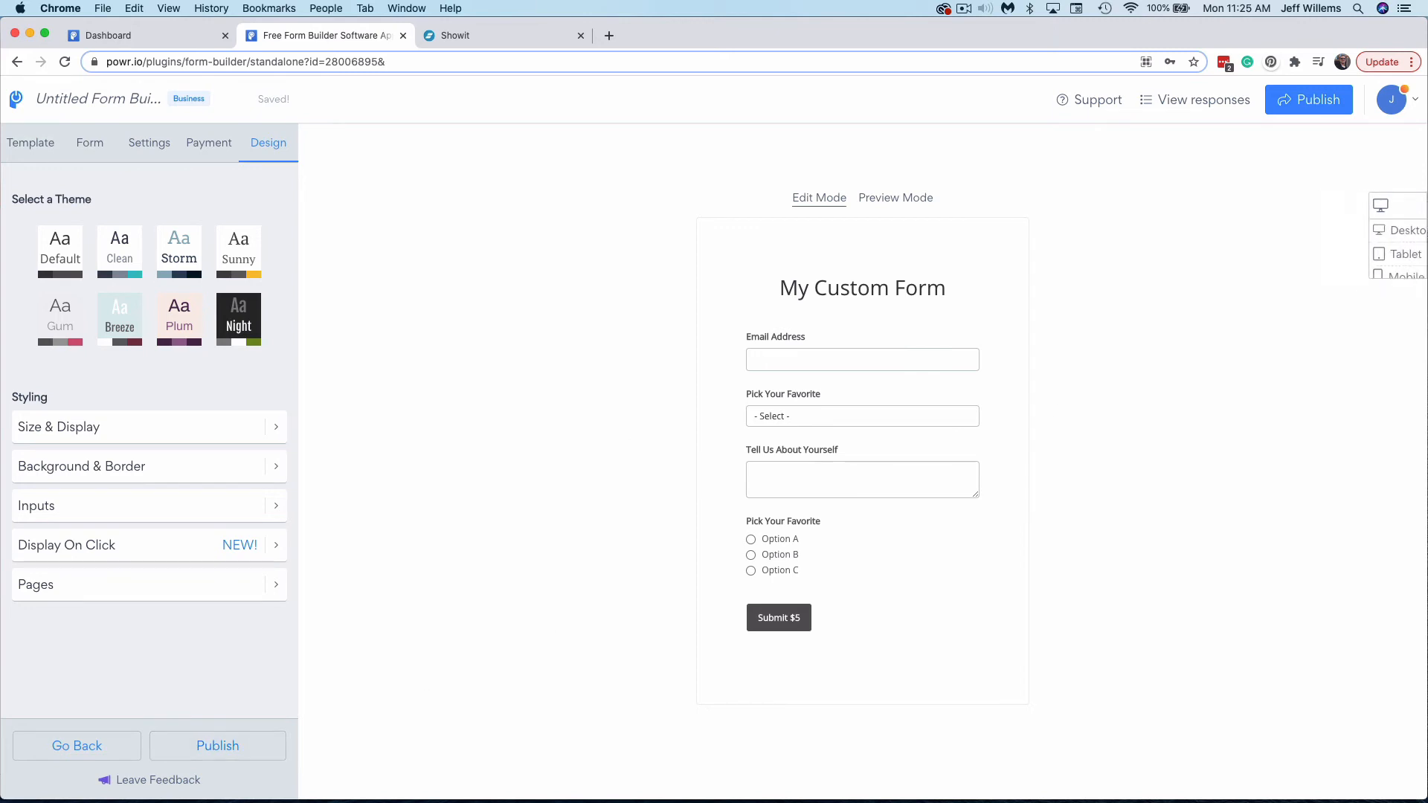
Step: Publish the form and copy its plain HTML embed code via Embed with Code
click(1309, 100)
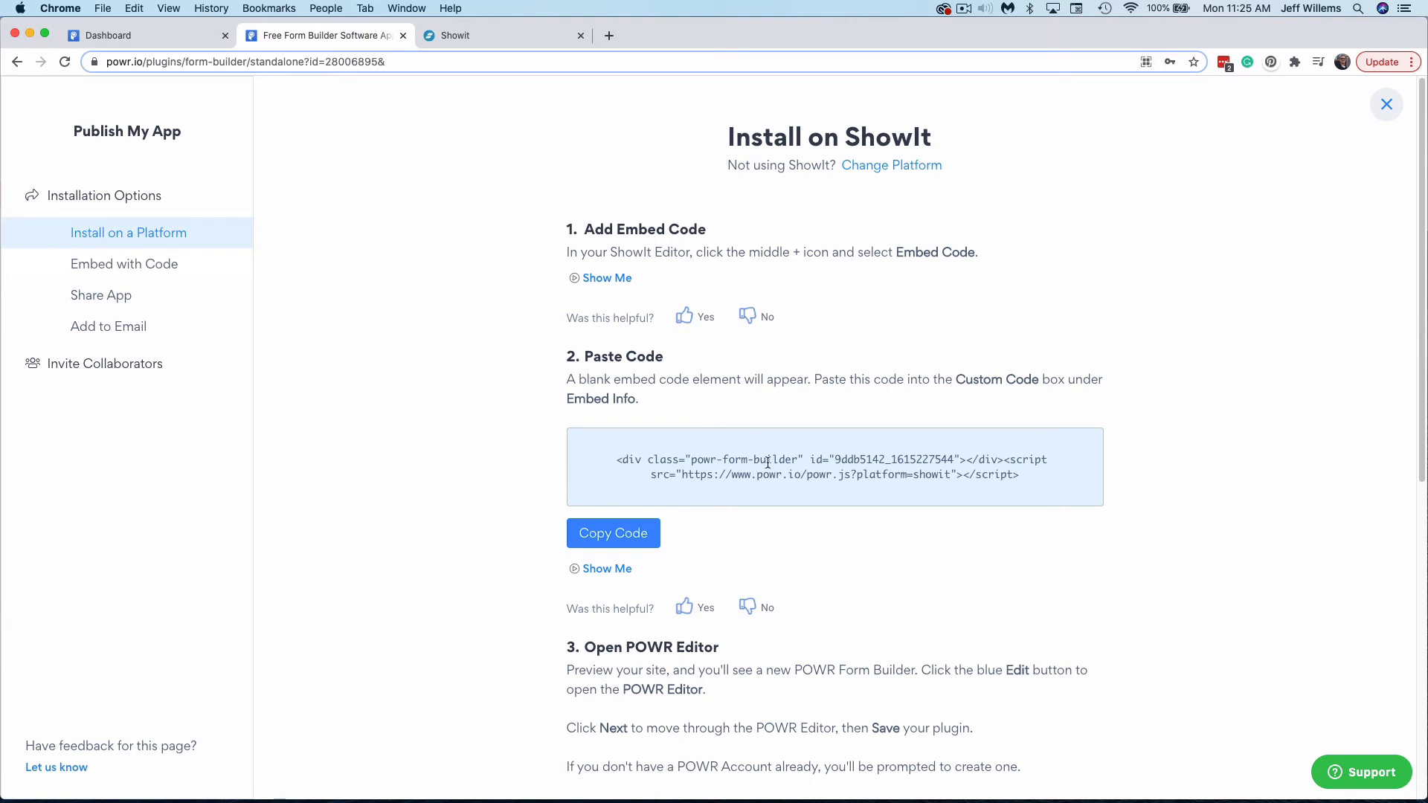
click(125, 263)
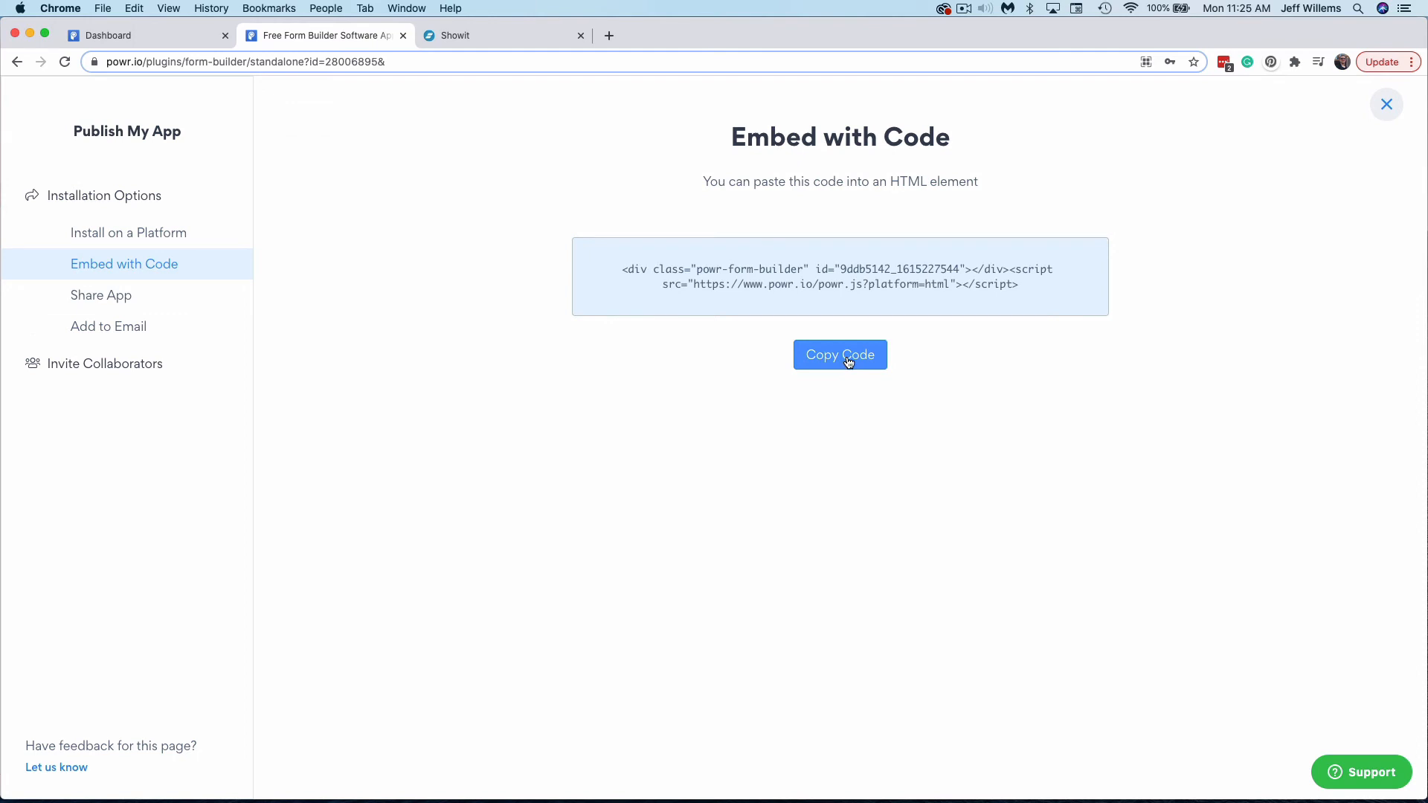
click(839, 354)
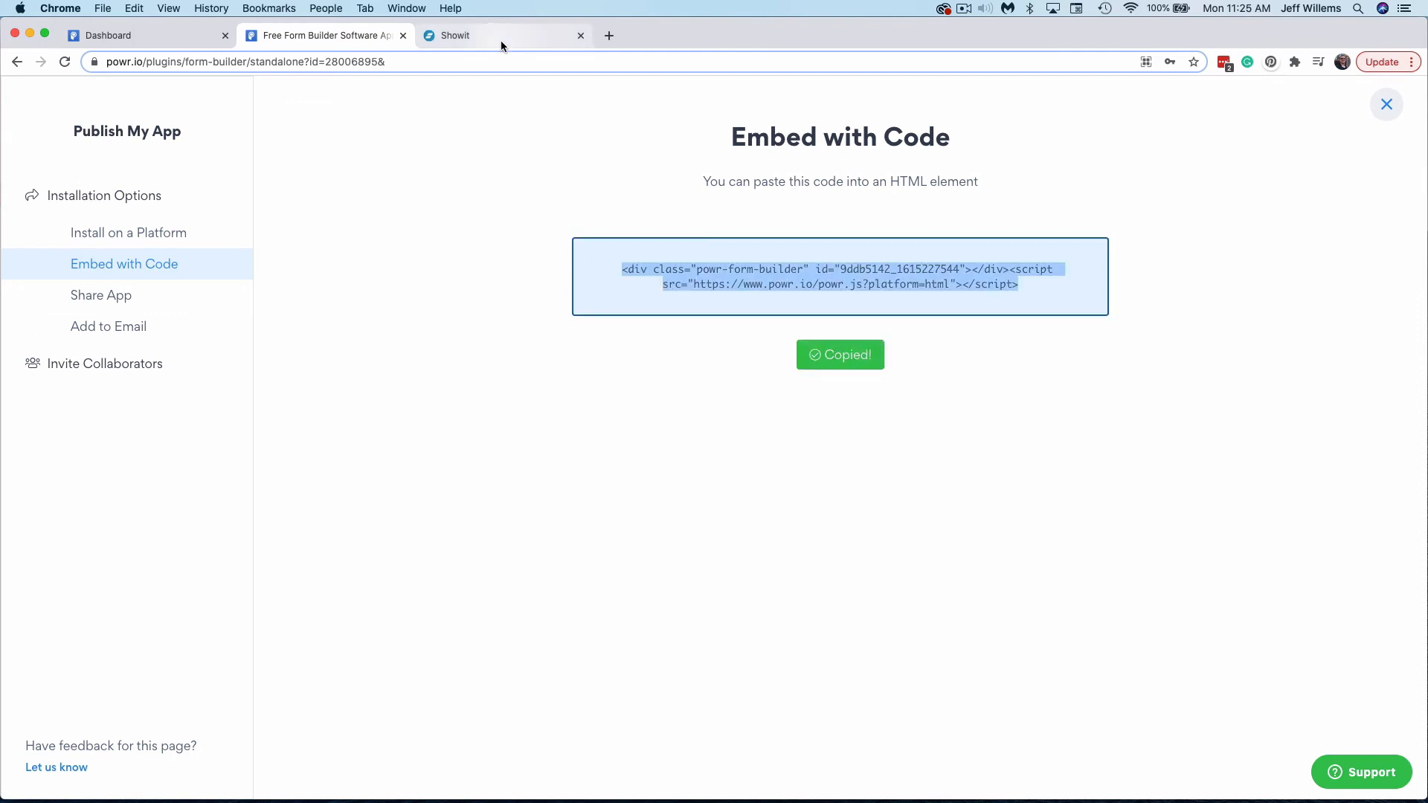
Step: In Showit, add an Embed Code element to the empty New Canvas and bring up its Custom Code box
click(455, 34)
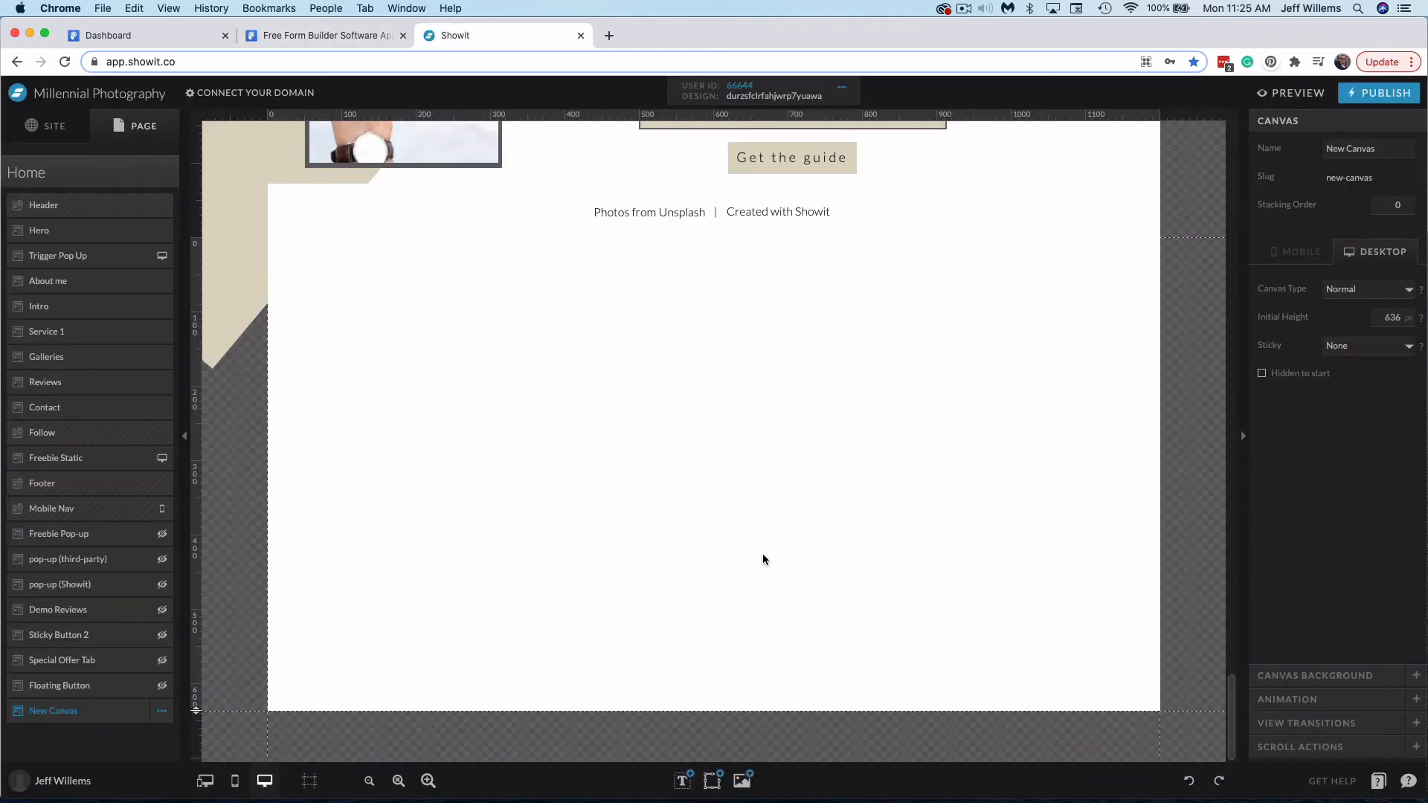
mouse_move(767, 561)
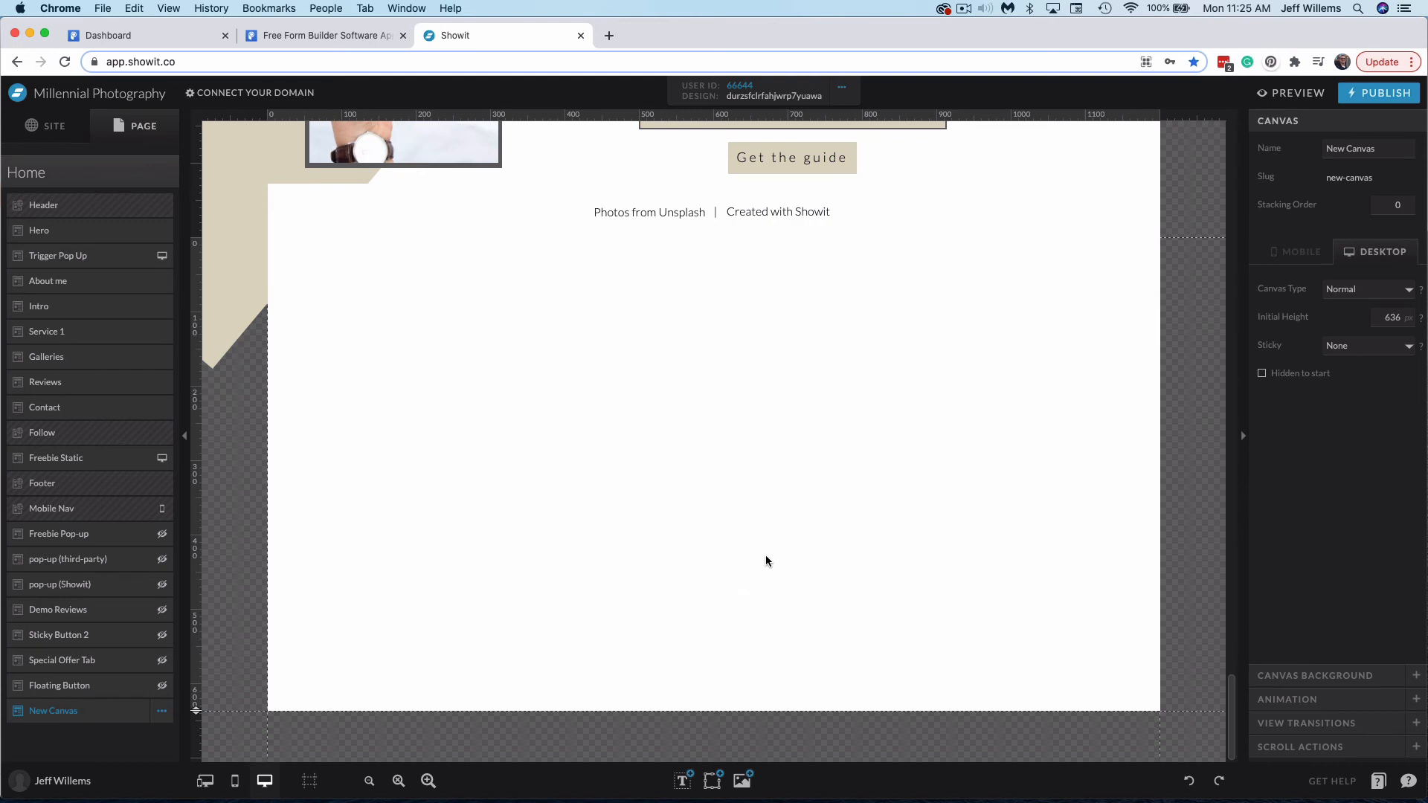
click(713, 782)
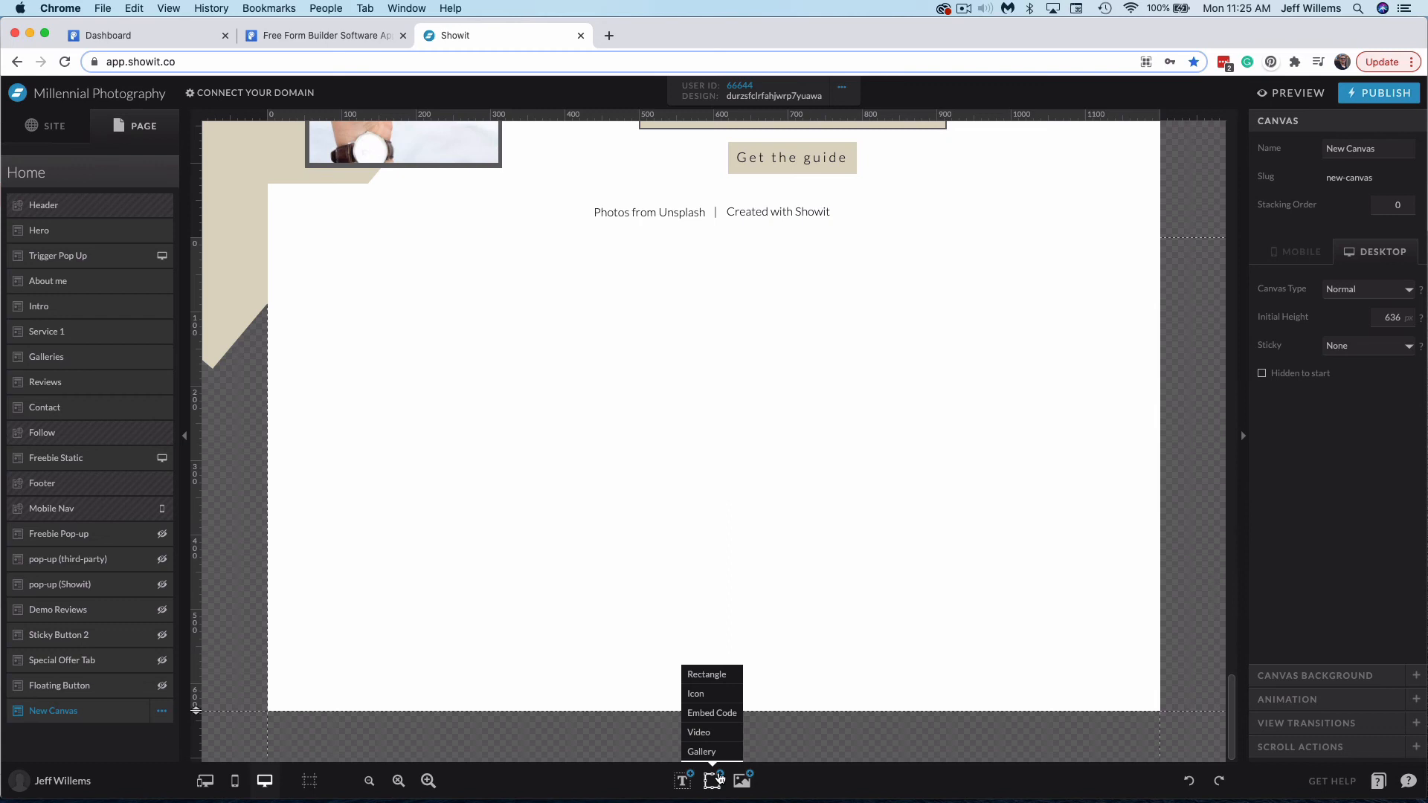
mouse_move(711, 721)
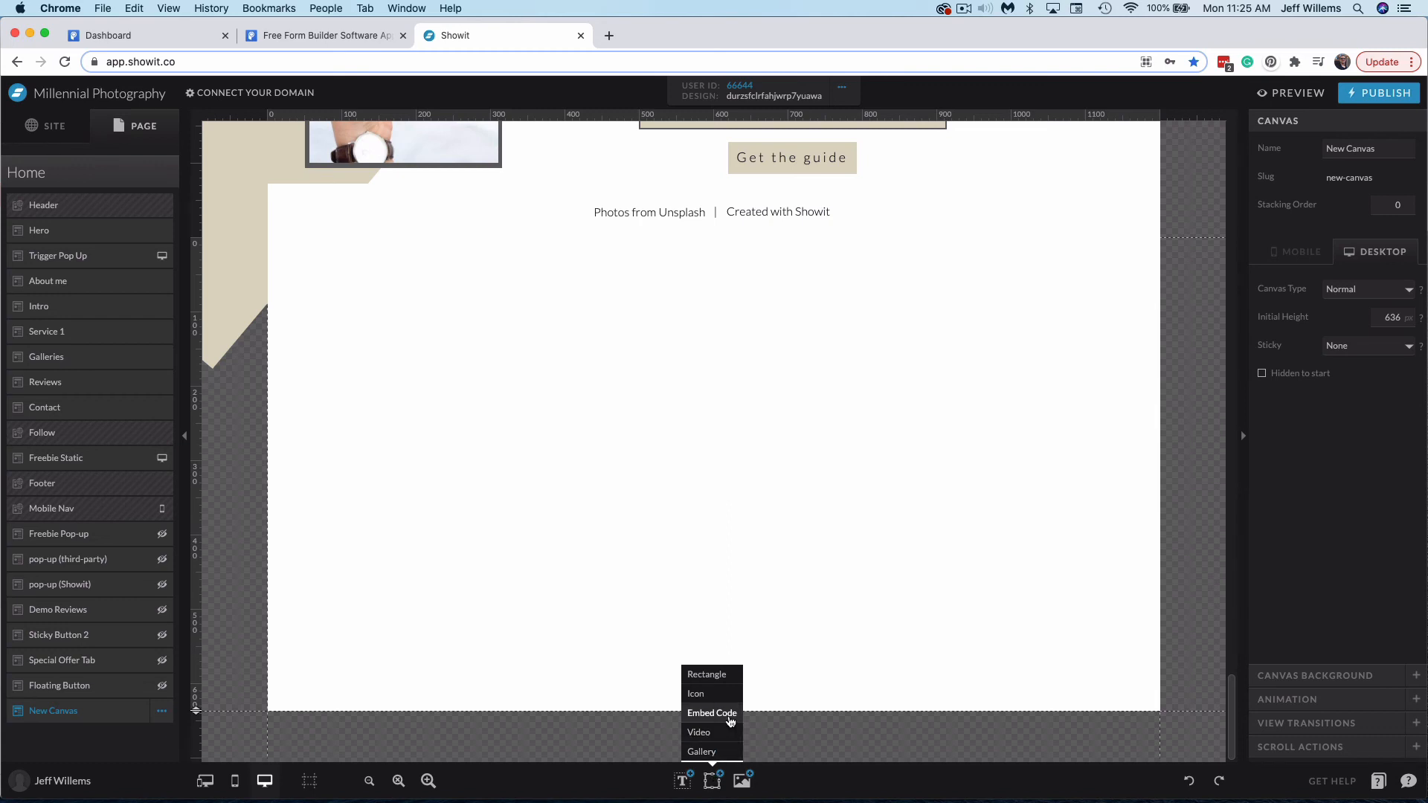
click(713, 713)
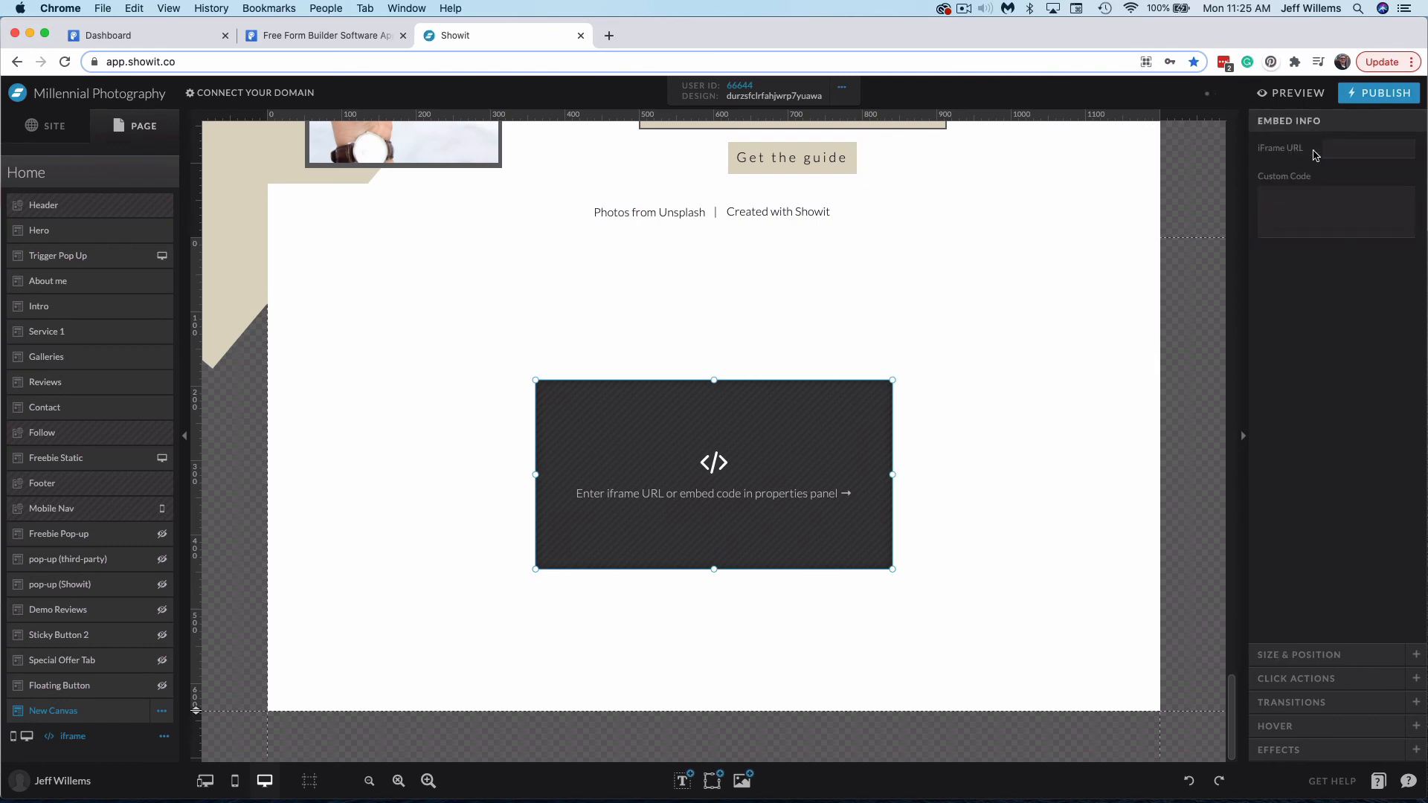
click(1336, 213)
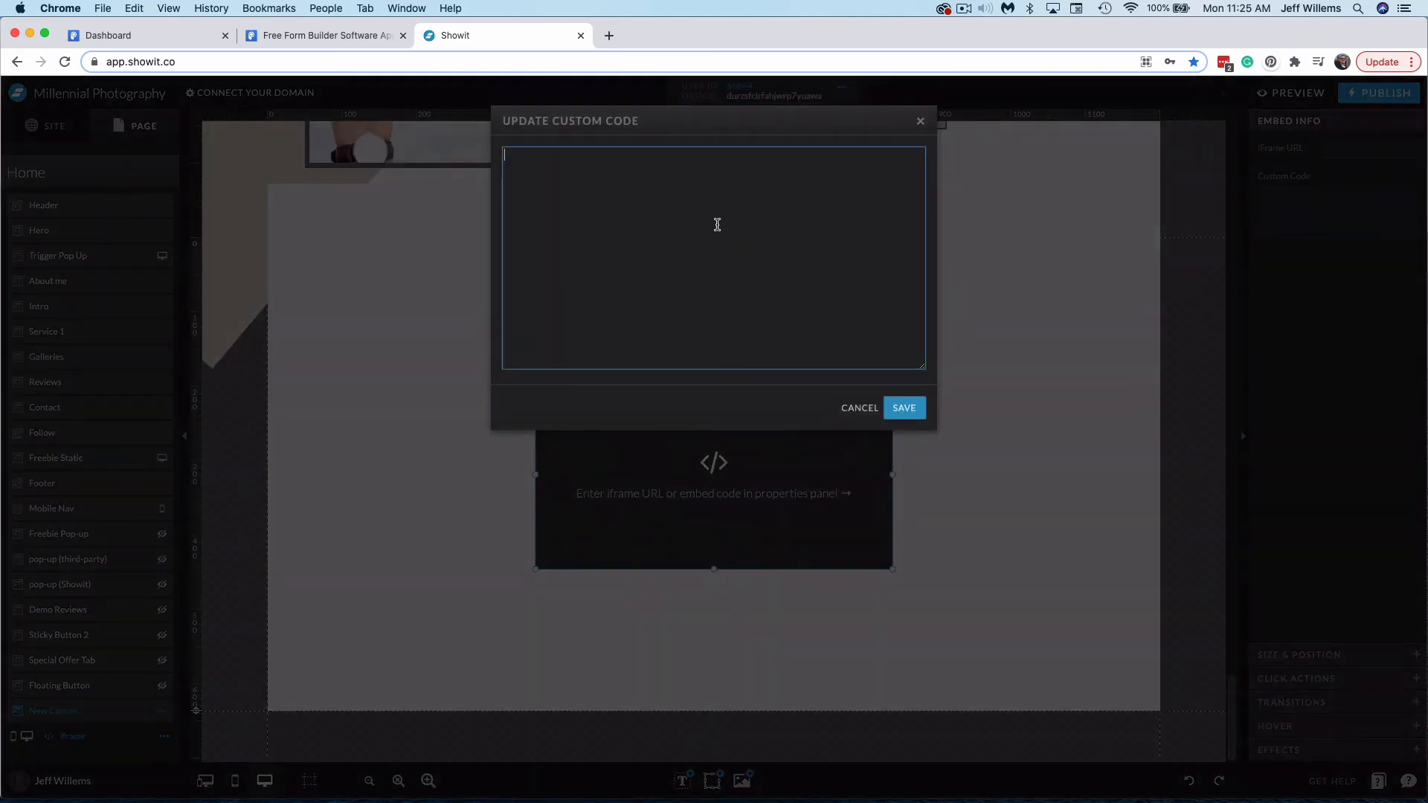
Step: Paste the POWR form code and save so My Custom Form with Submit $5 appears, then preview the site
click(903, 407)
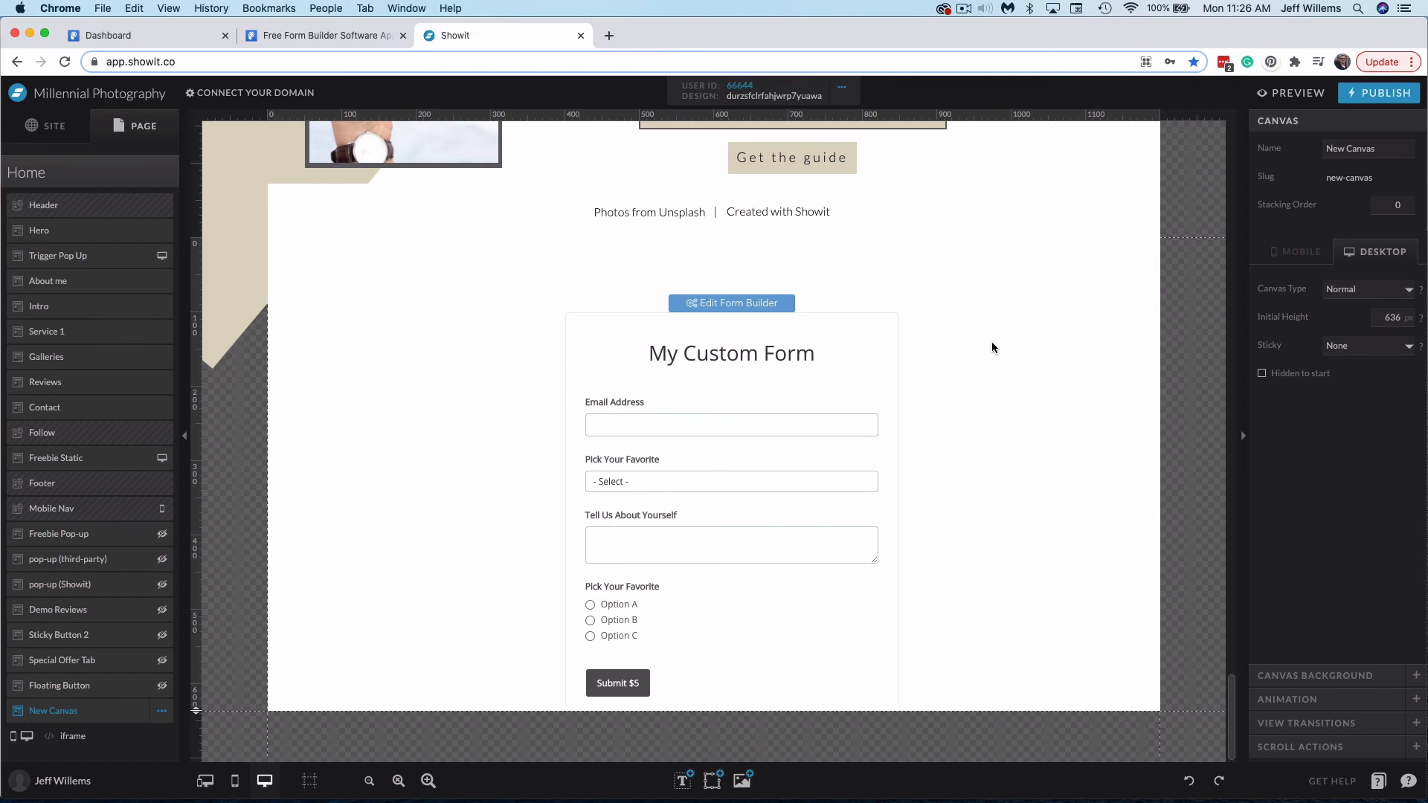
click(1295, 92)
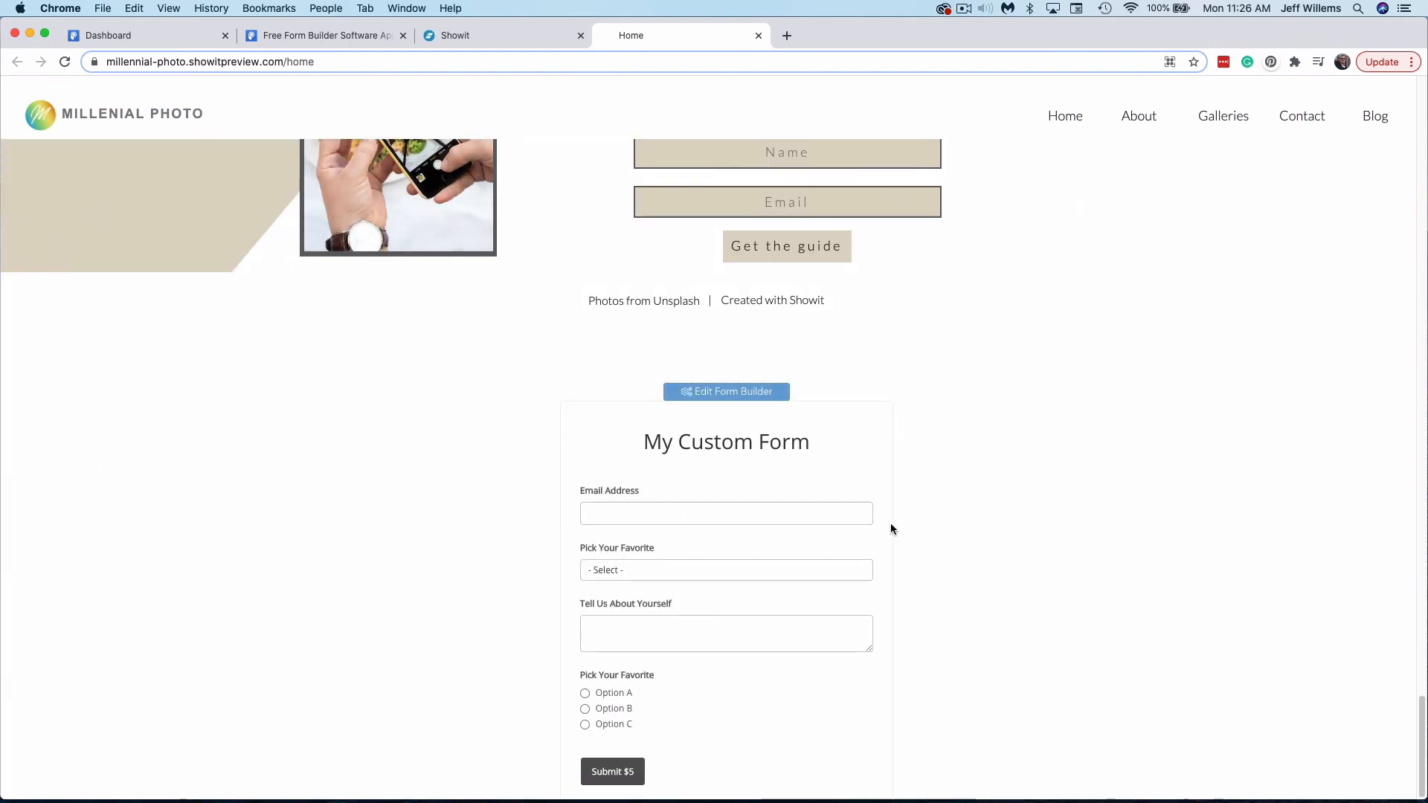
mouse_move(698, 566)
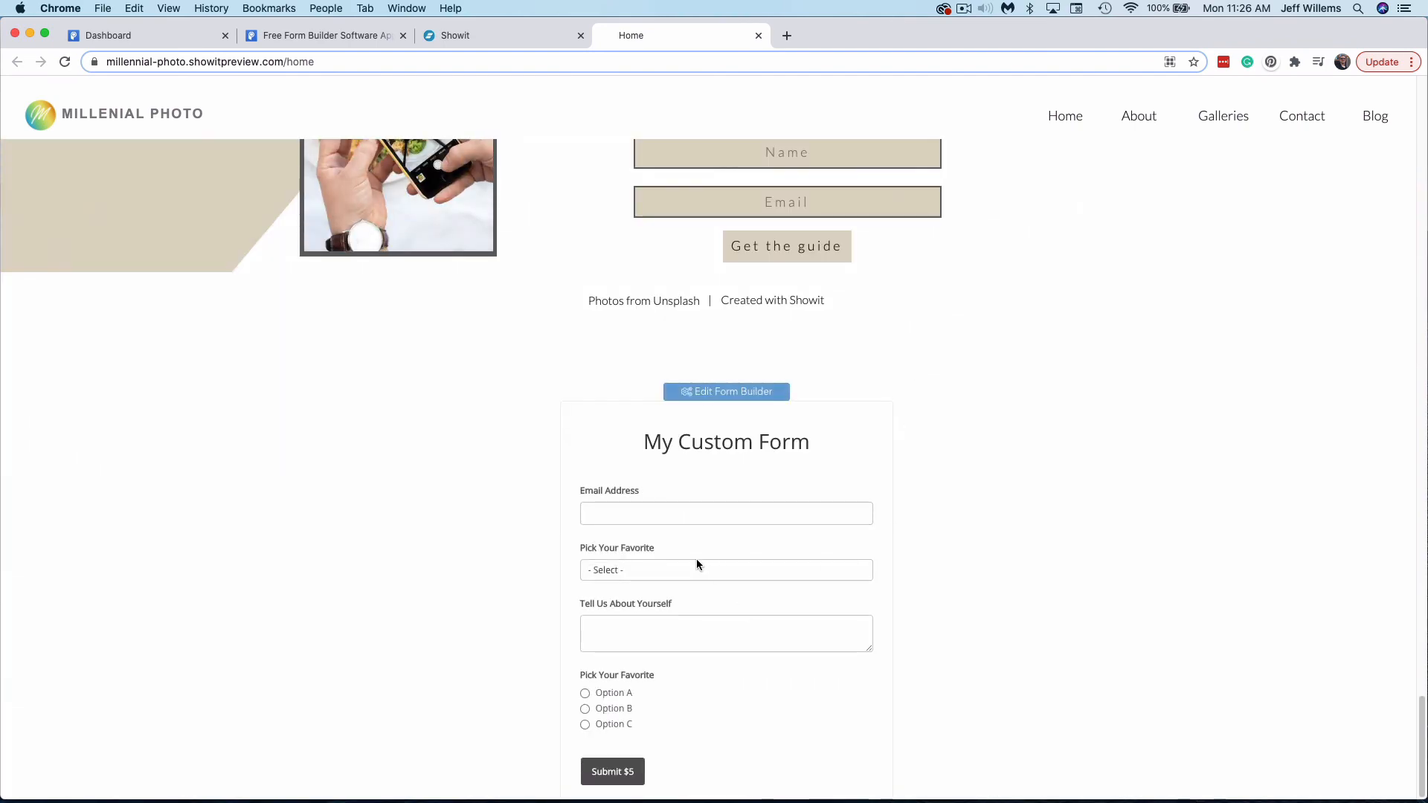
Step: Inspect My Custom Form with its Submit $5 button on the live home page preview
click(726, 570)
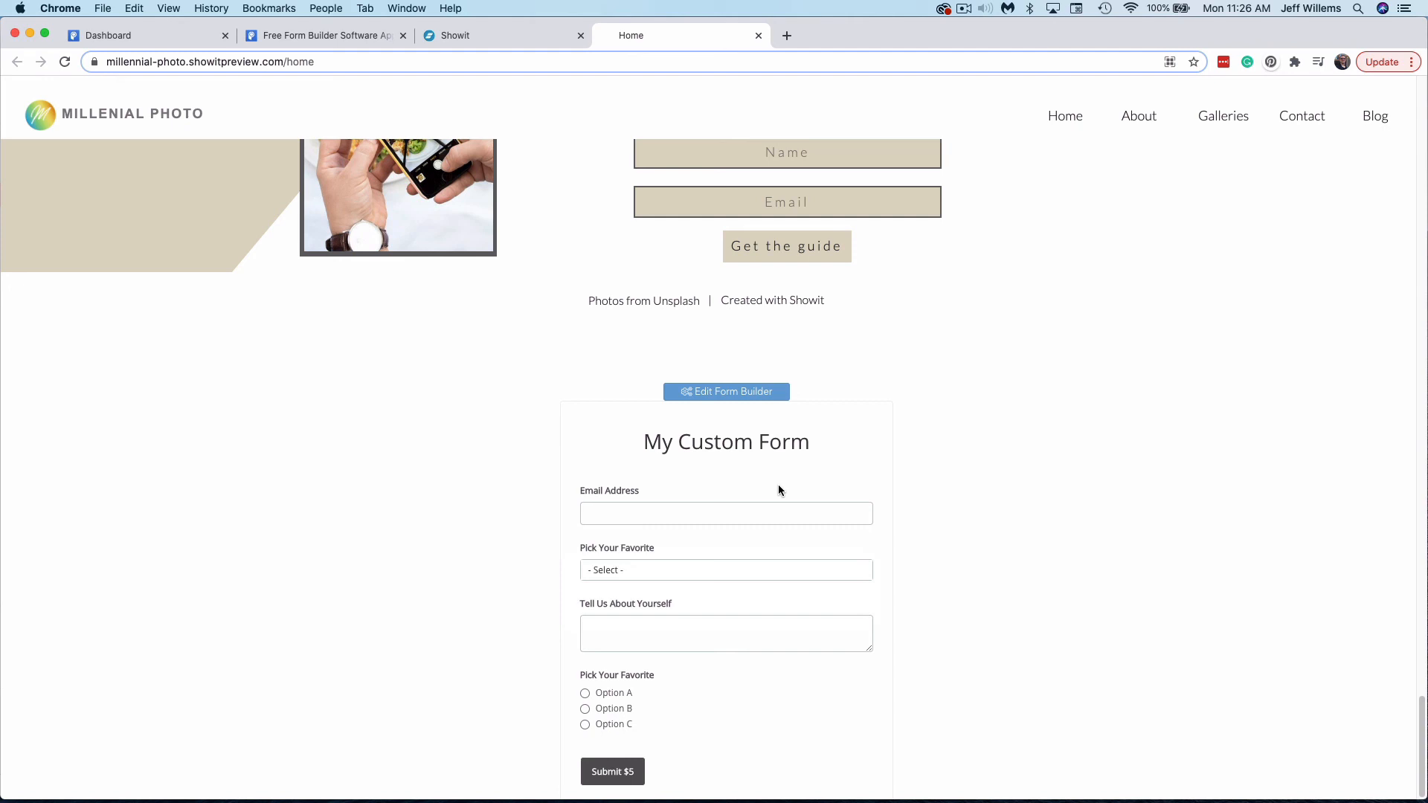
mouse_move(802, 505)
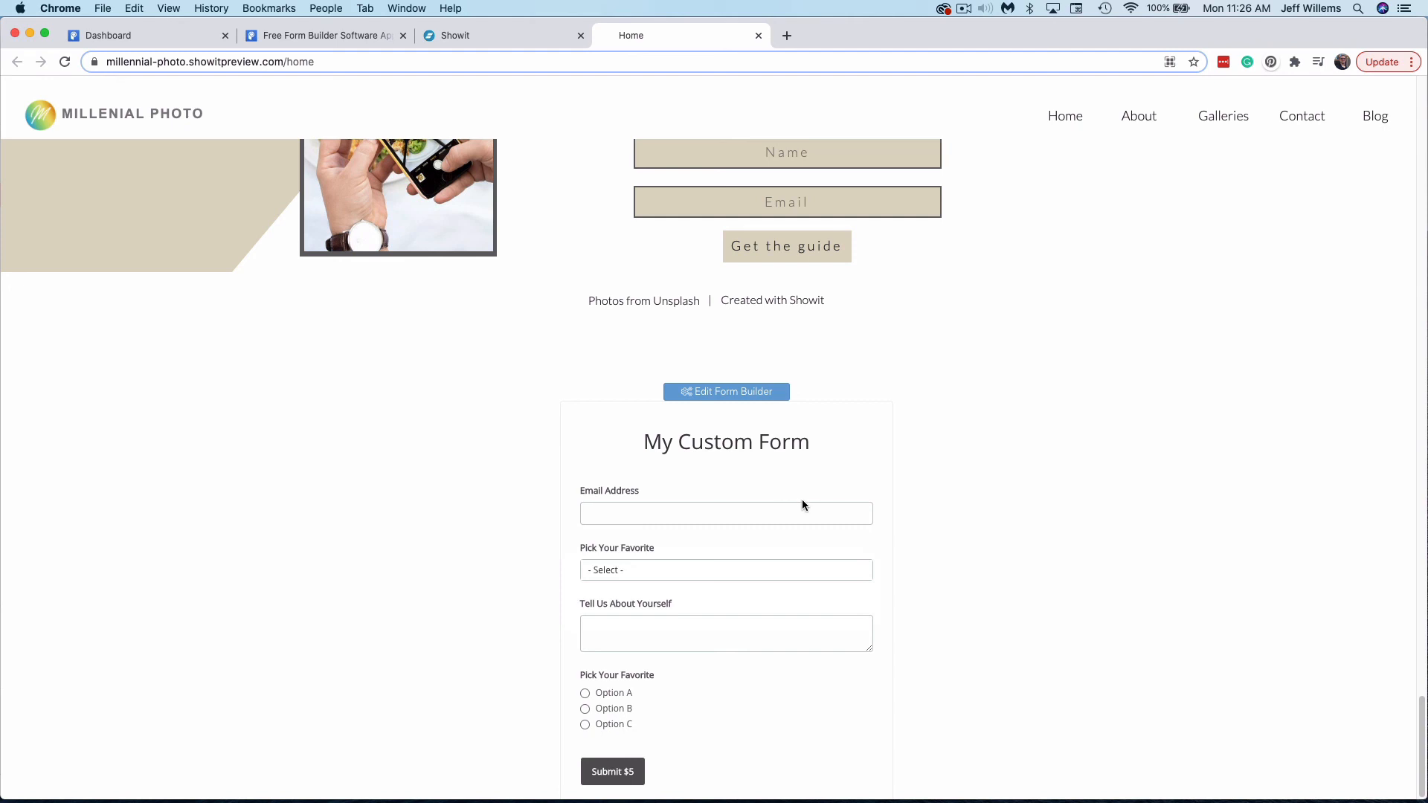
mouse_move(406, 232)
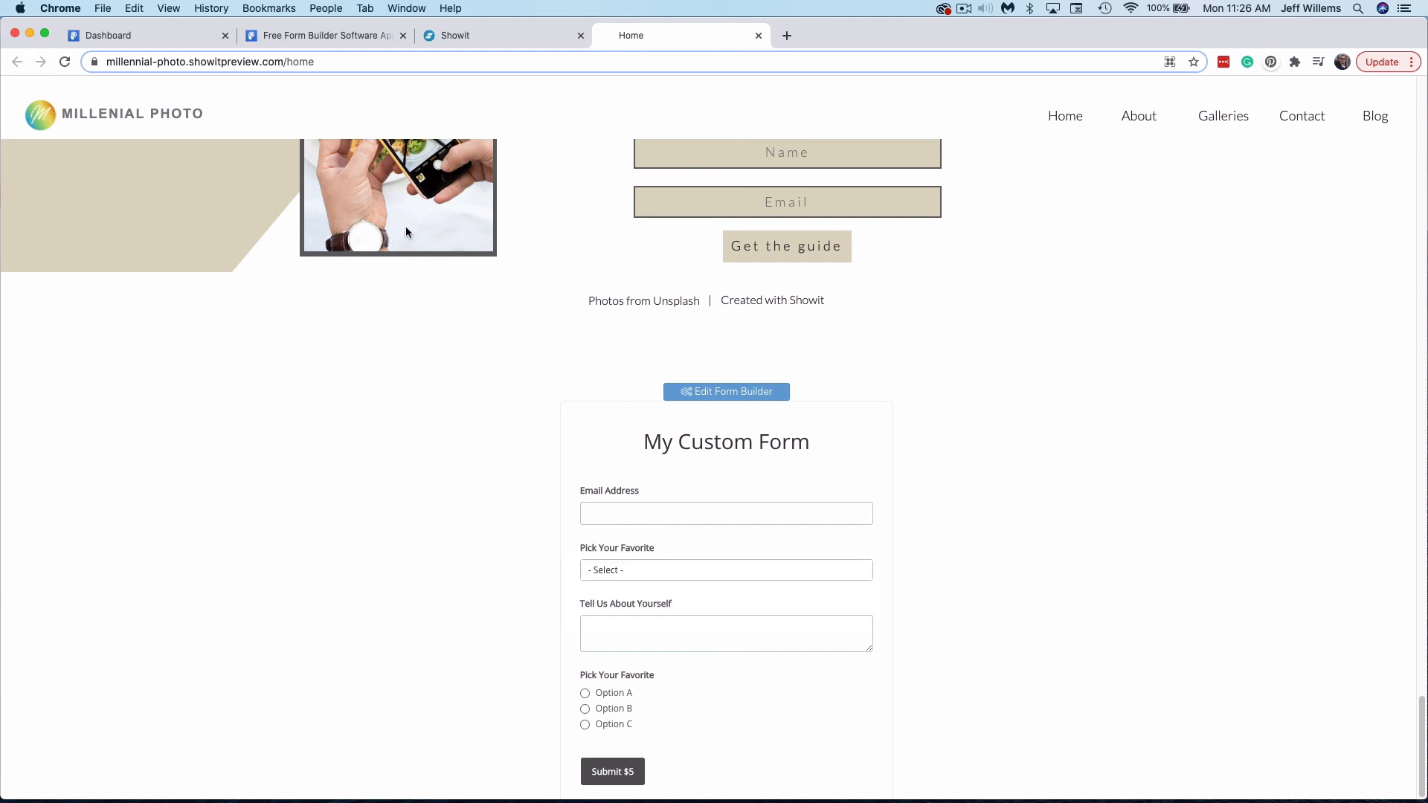
mouse_move(408, 480)
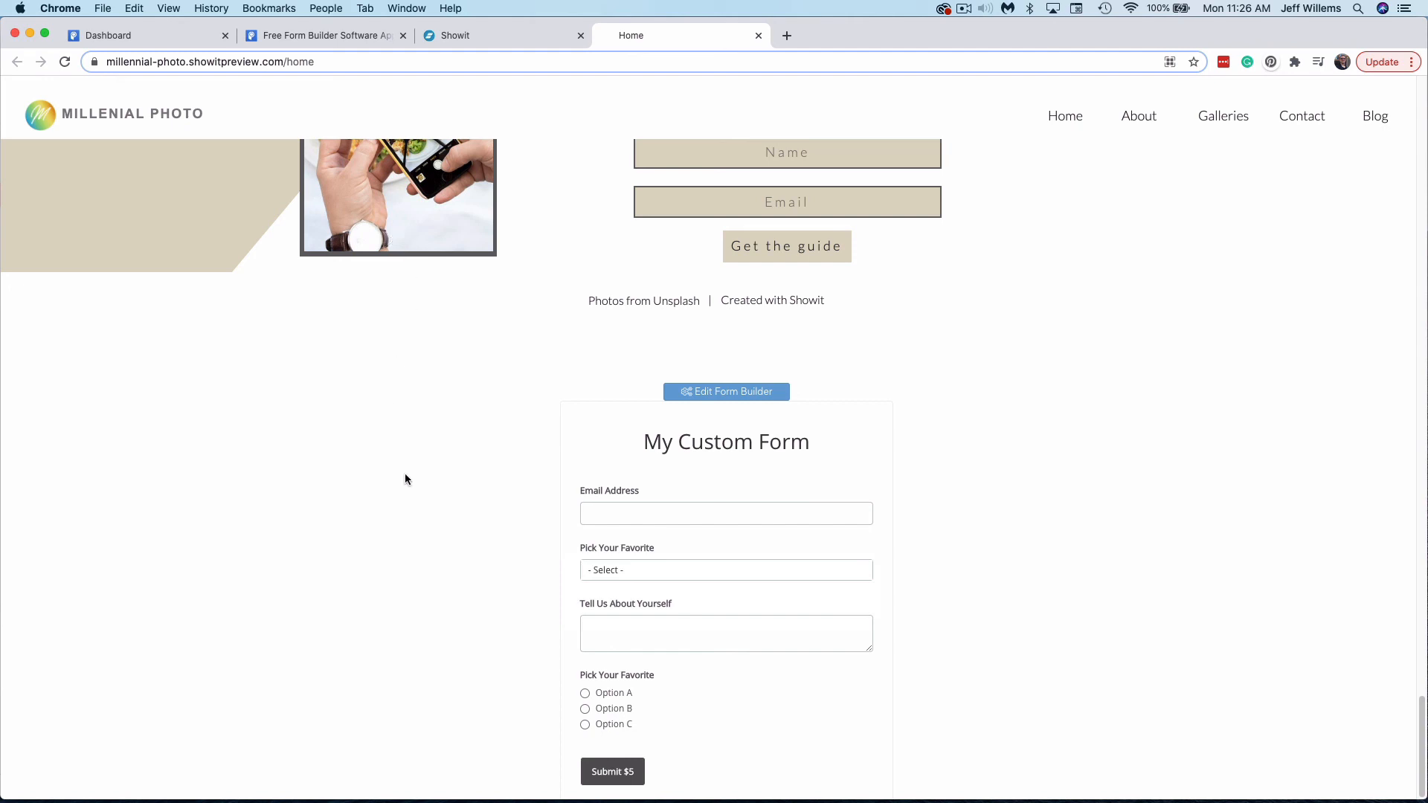